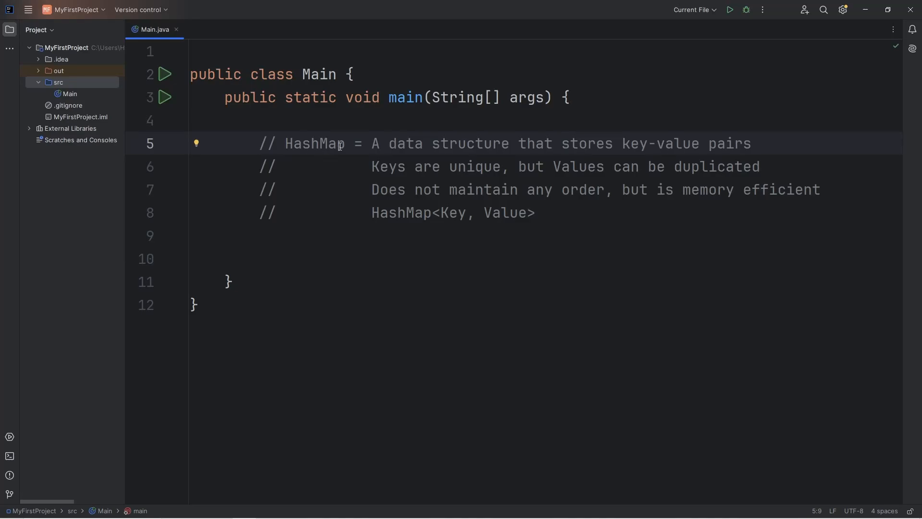
Review the comment lines describing HashMap<Key, Value> as memory efficient
double_click(314, 144)
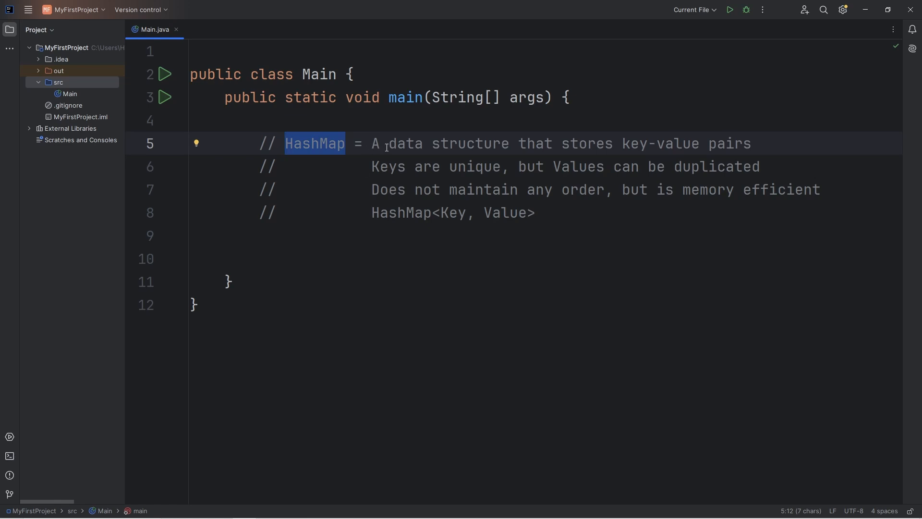
left_click(621, 143)
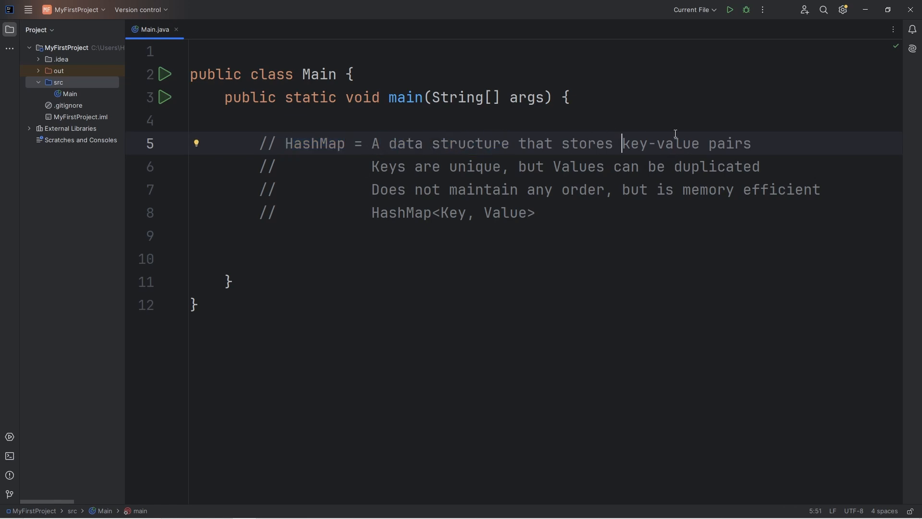
double_click(658, 144)
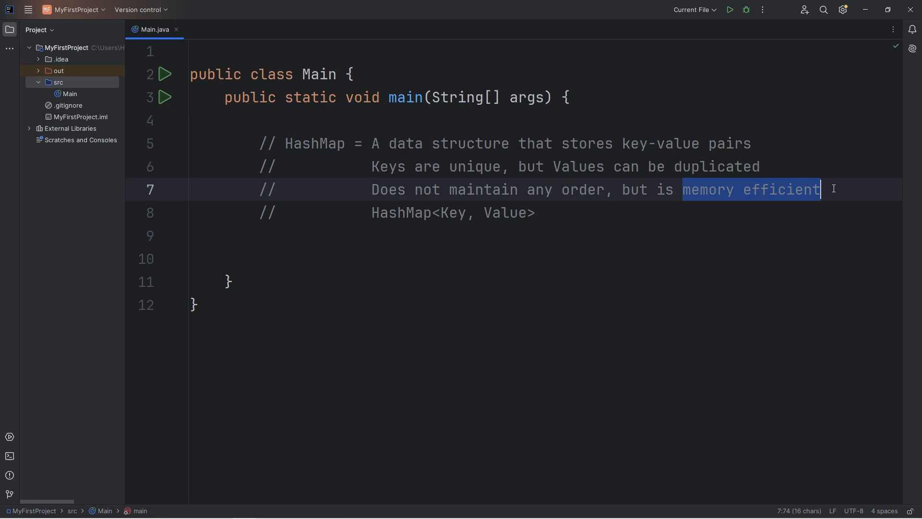
double_click(401, 212)
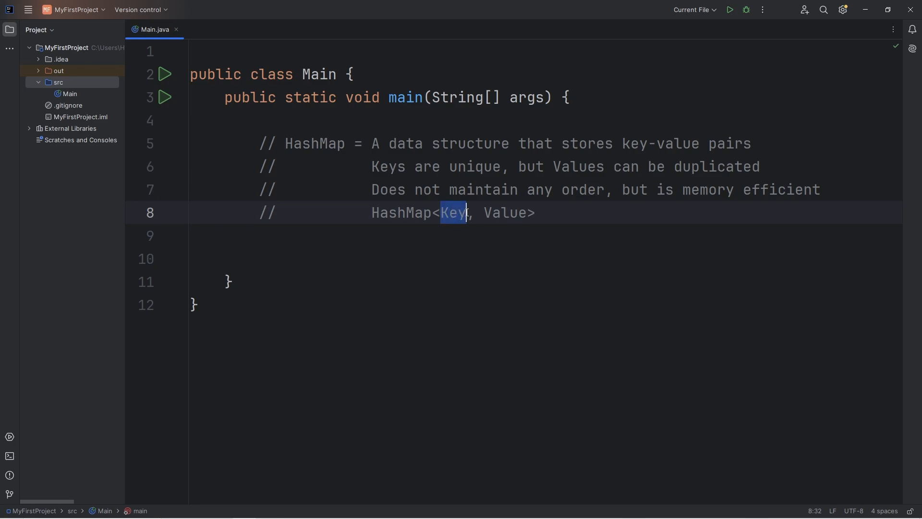
double_click(505, 213)
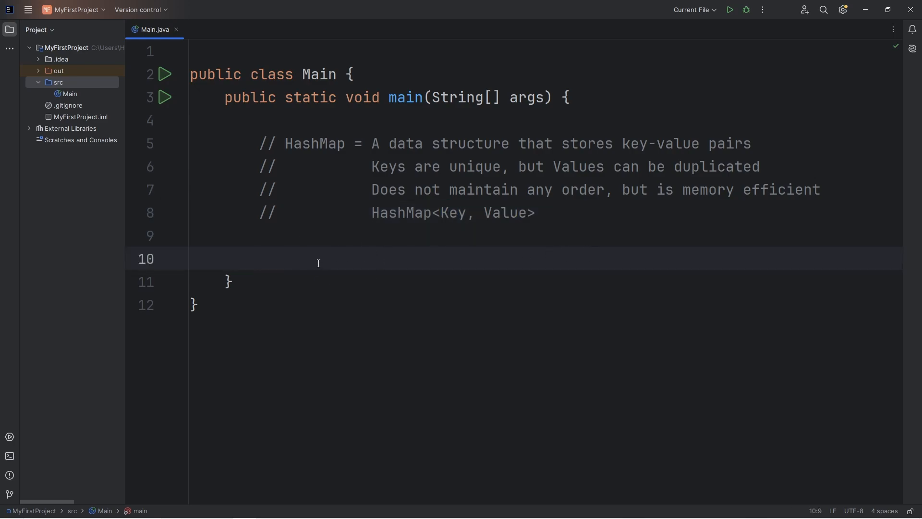
Declare HashMap map = new HashMap(); and import java.util.HashMap via the error fix
type("Hash")
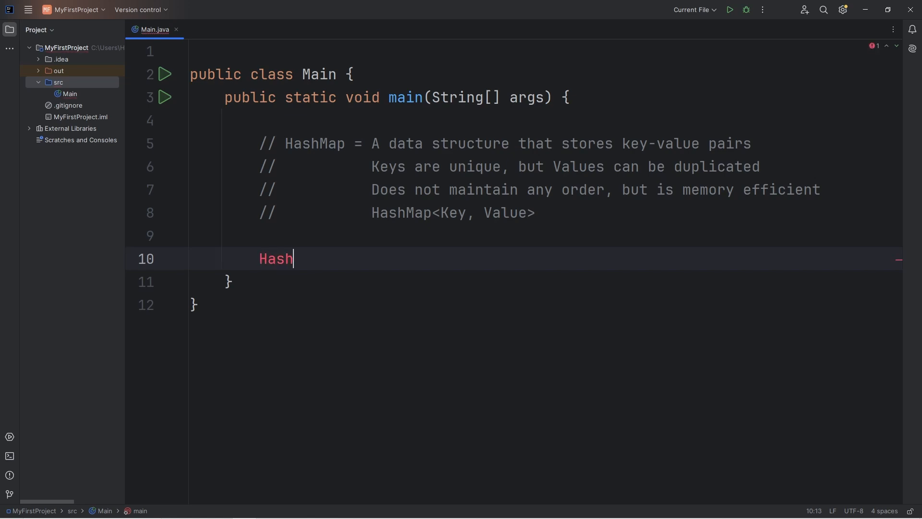
type("Map")
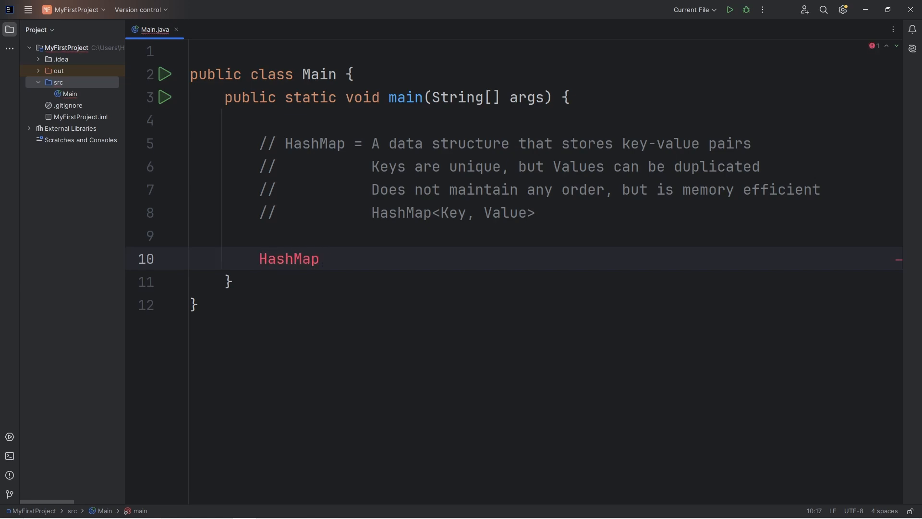
type("map =")
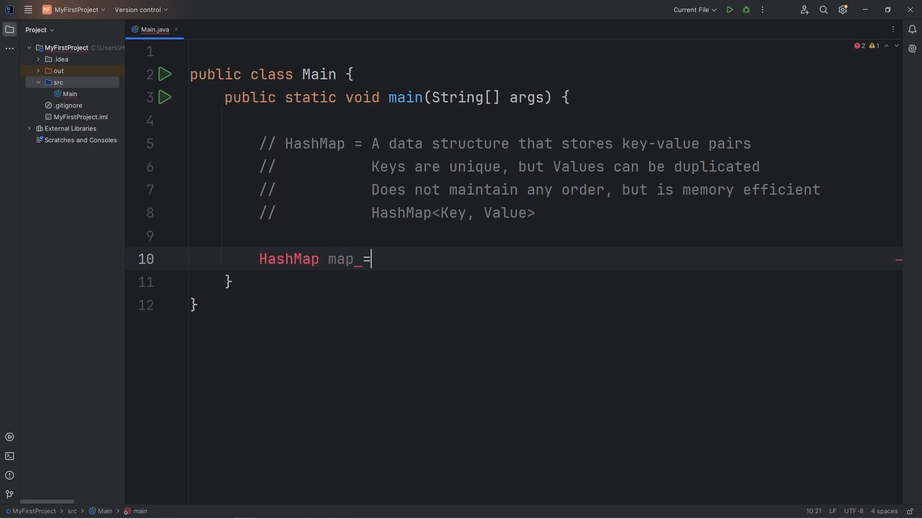
type("new H")
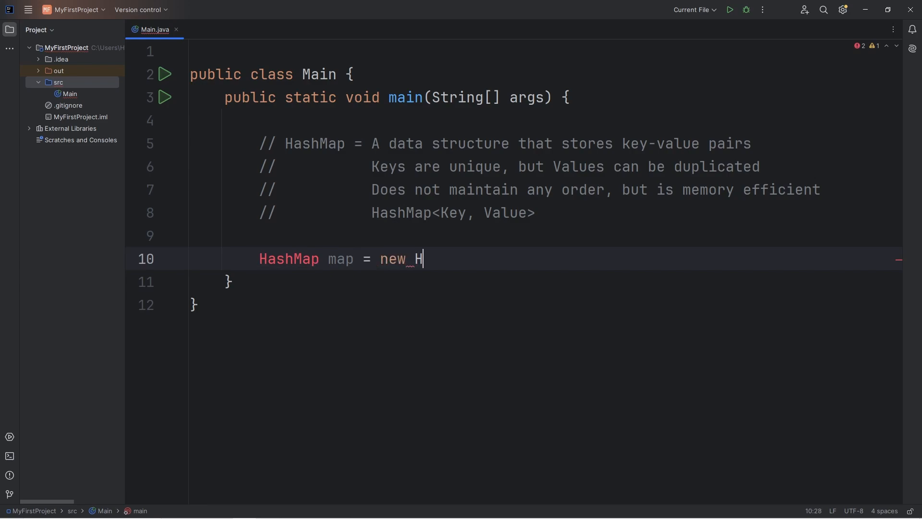
type("ashMap();")
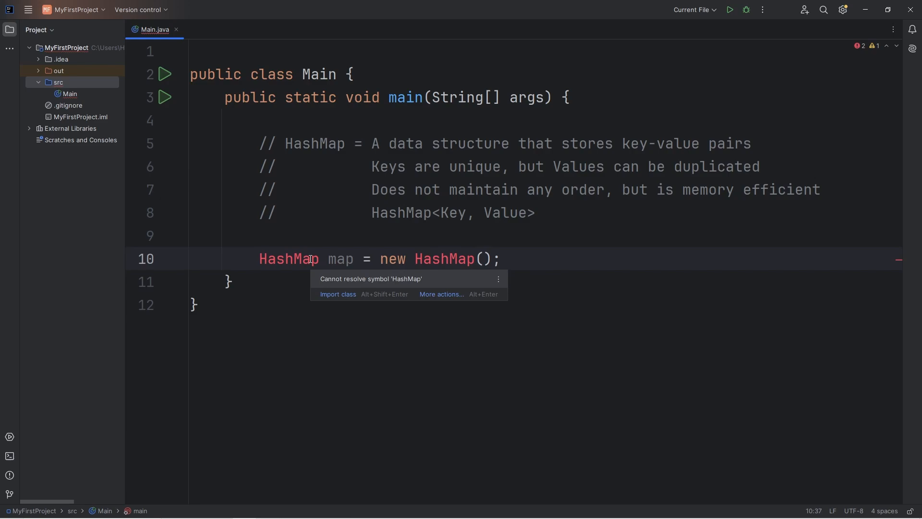
left_click(337, 294)
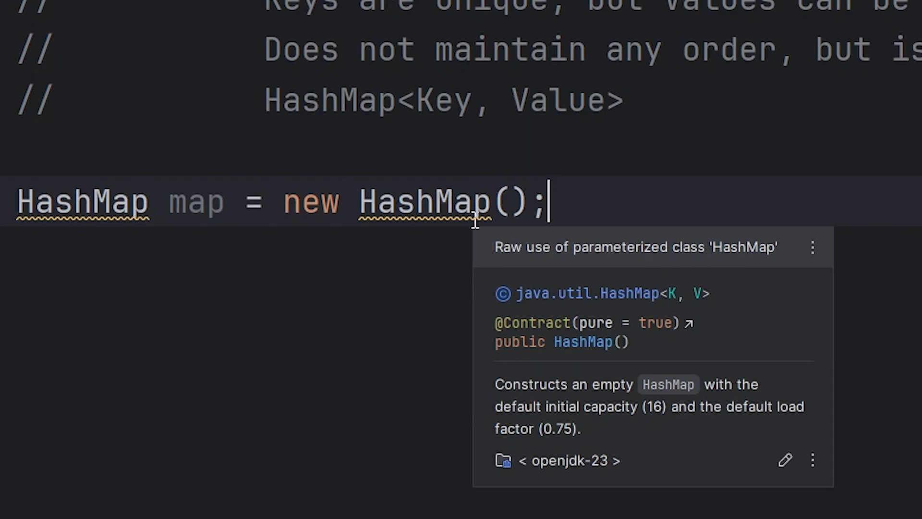
mouse_move(696, 320)
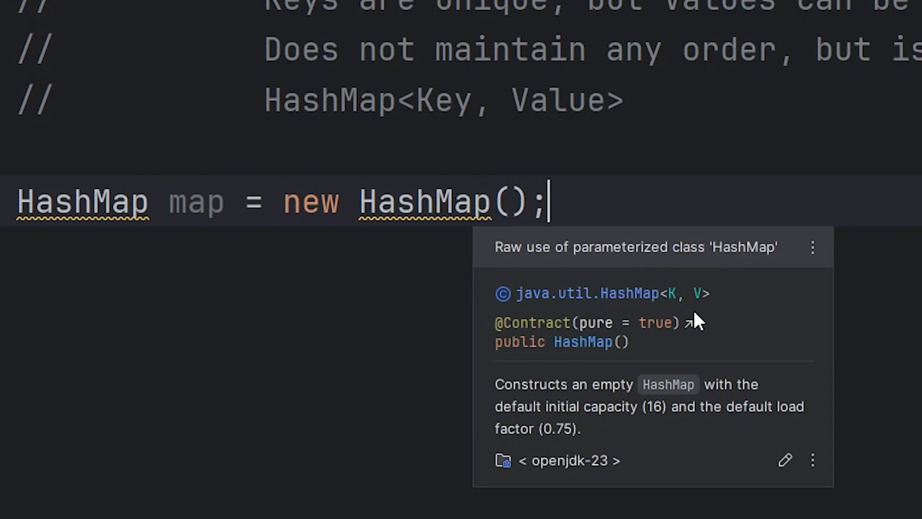
mouse_move(676, 320)
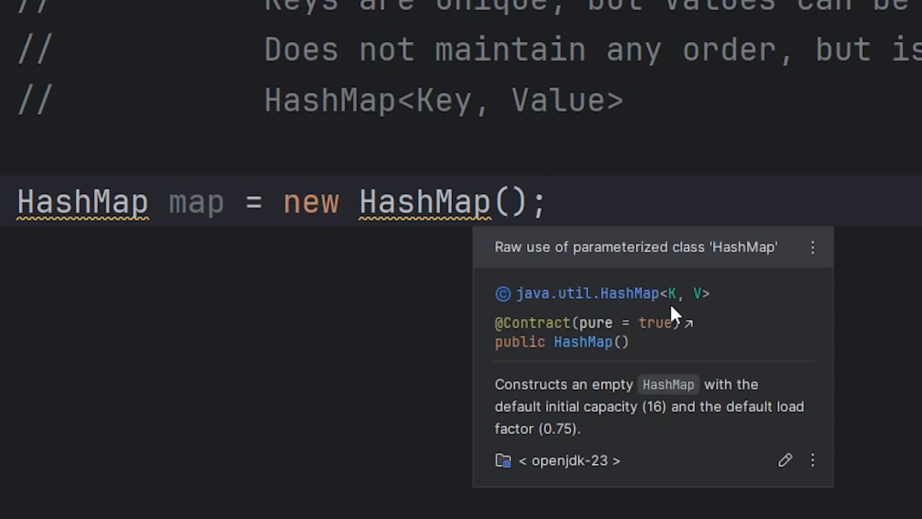
mouse_move(685, 323)
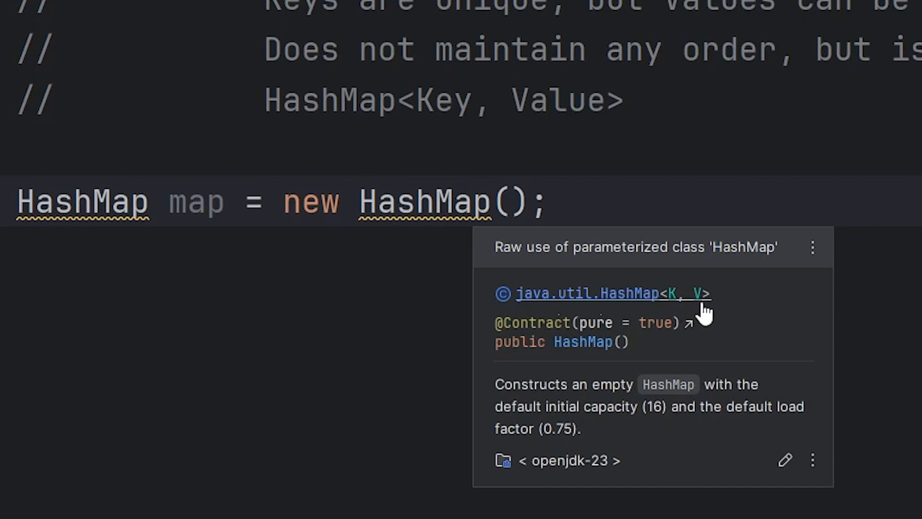
mouse_move(697, 315)
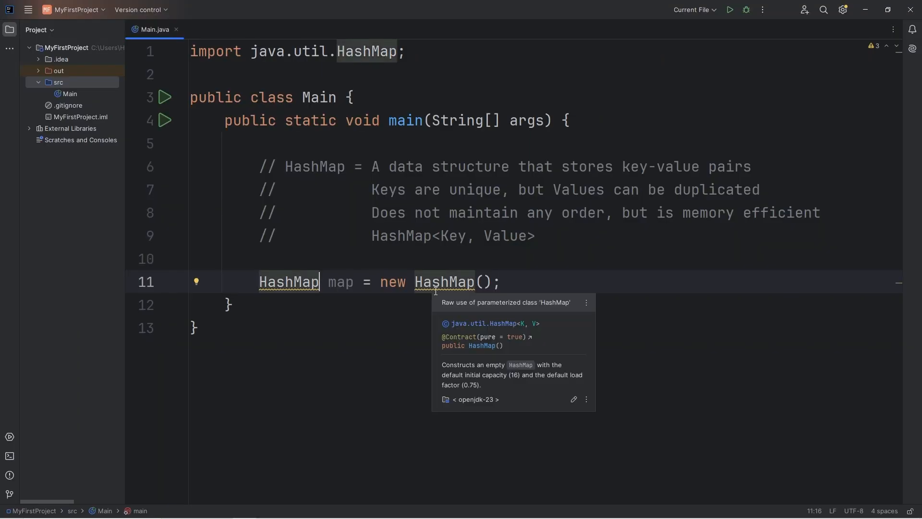
Parameterise the declaration as HashMap<String, Double>
type("<>")
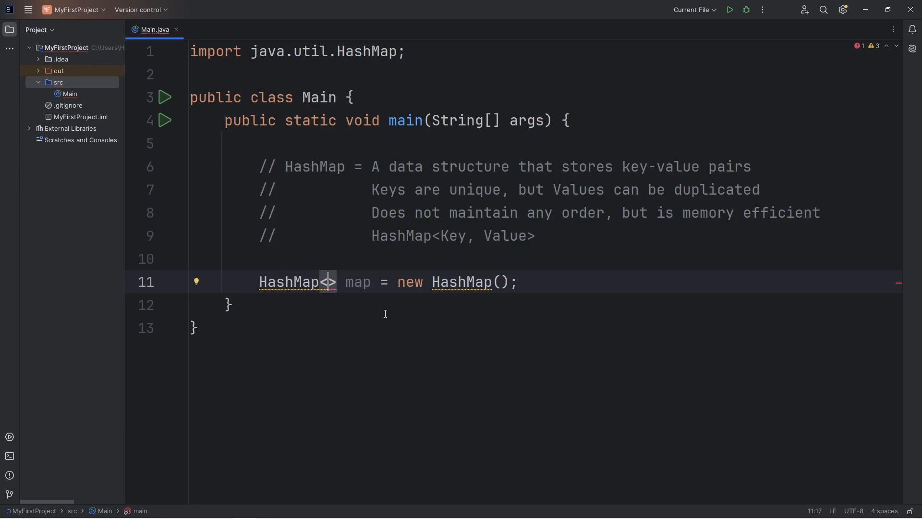
type("Str")
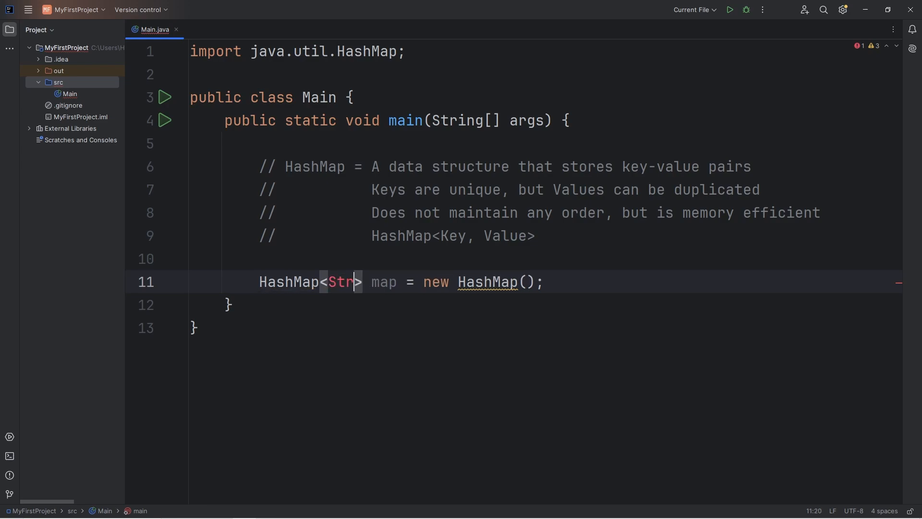
type("ing")
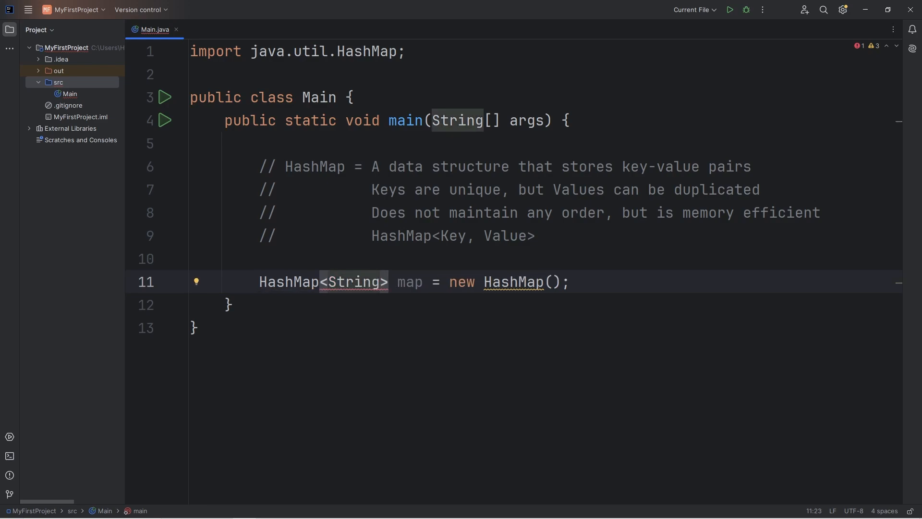
type(",")
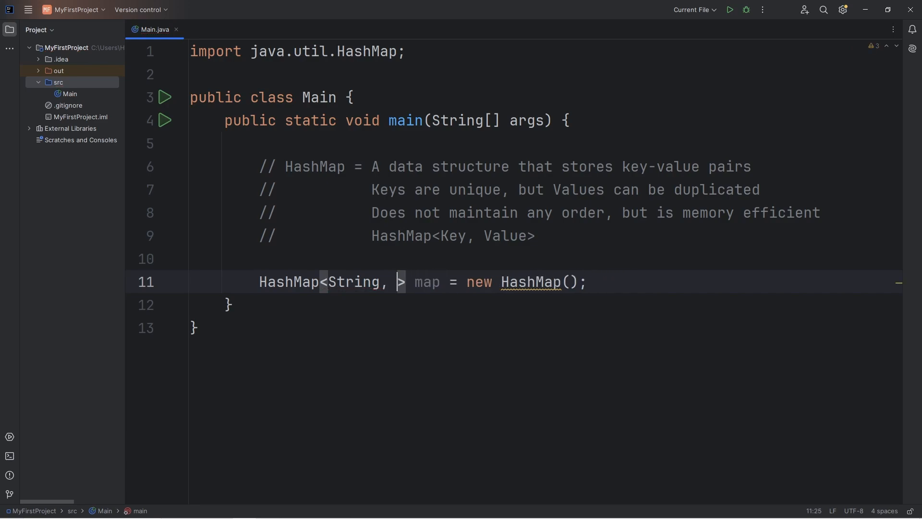
type("Doubl")
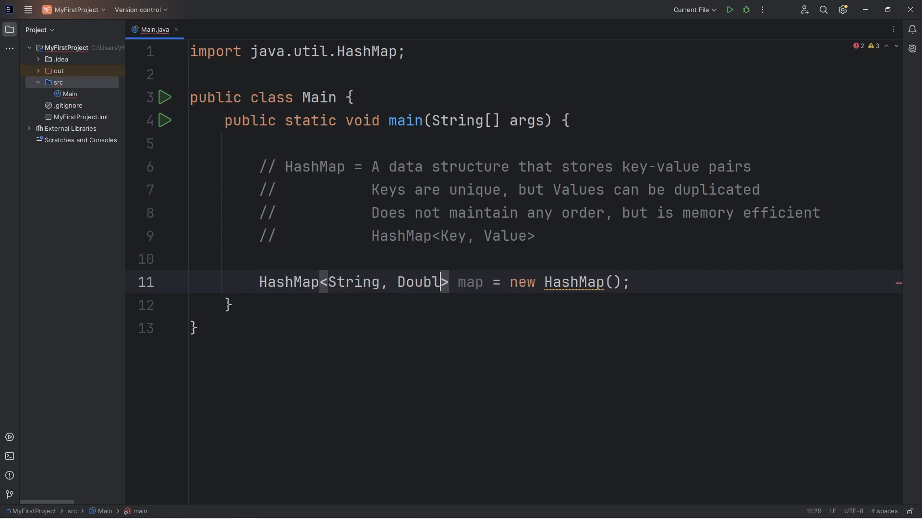
type("e")
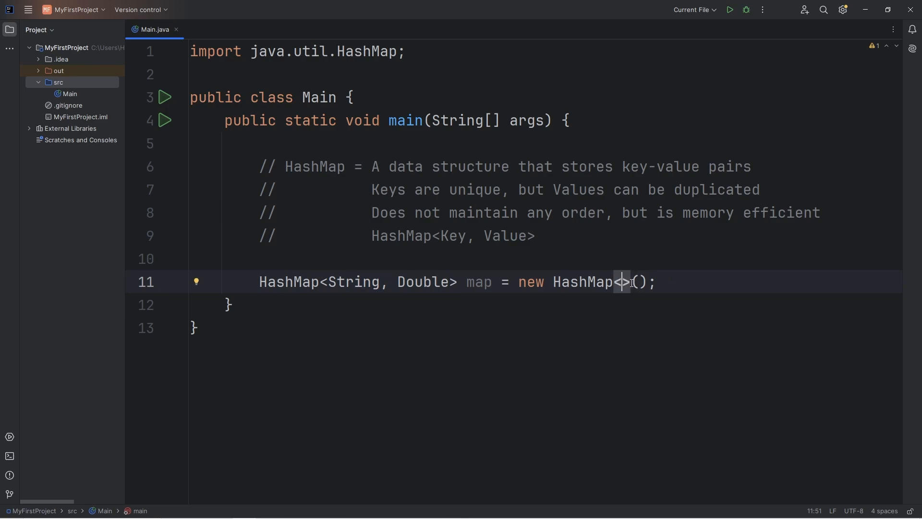
Review the finished HashMap<String, Double> map = new HashMap<>(); declaration
double_click(582, 281)
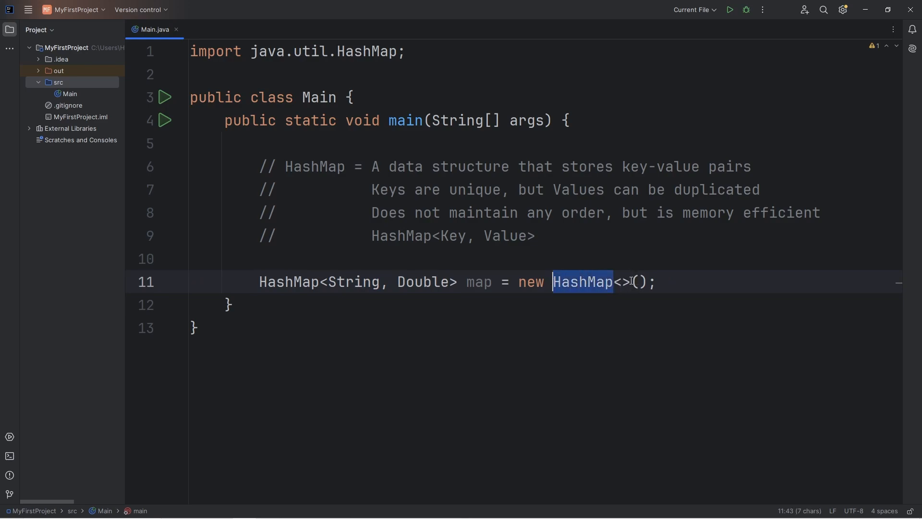
left_click(696, 280)
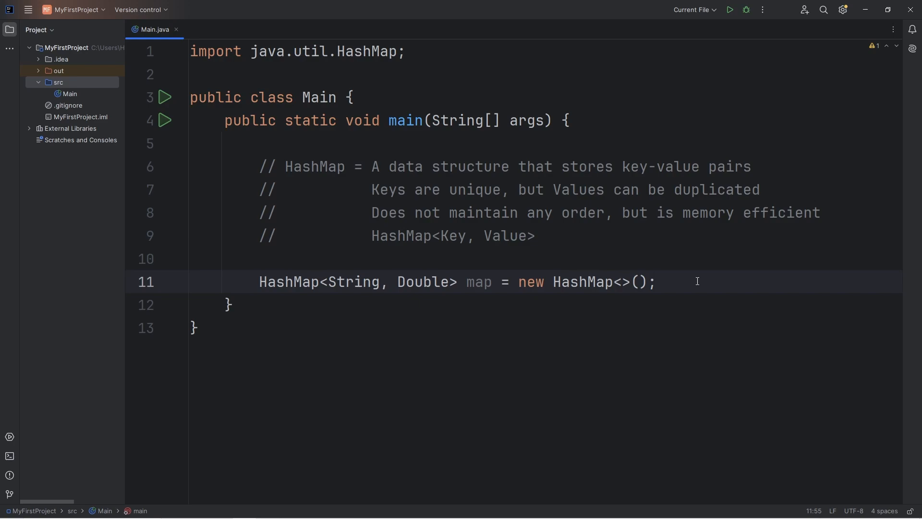
double_click(478, 282)
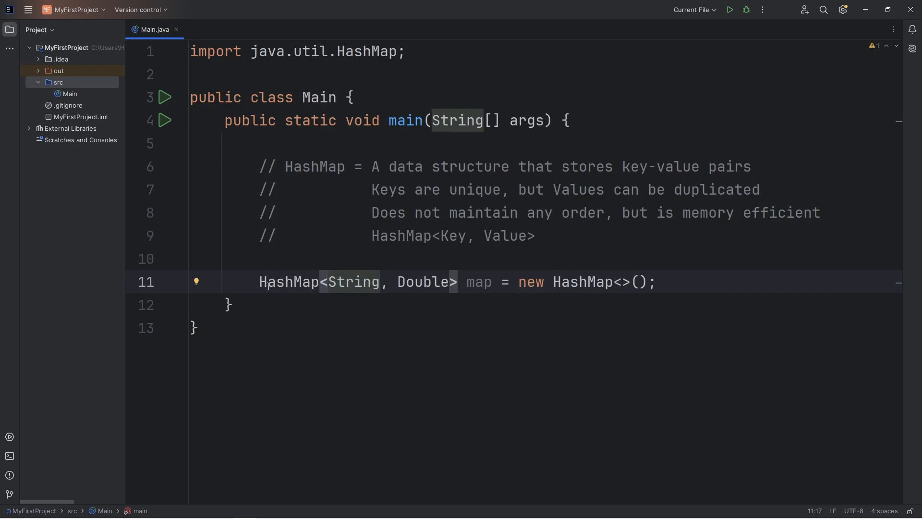
double_click(351, 282)
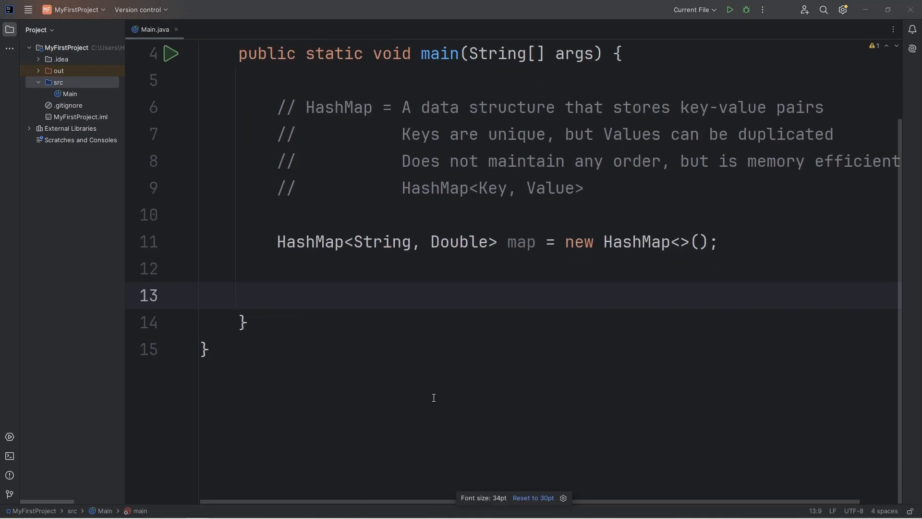
Write map.put("apple", 0.50); as the first produce entry
type("map")
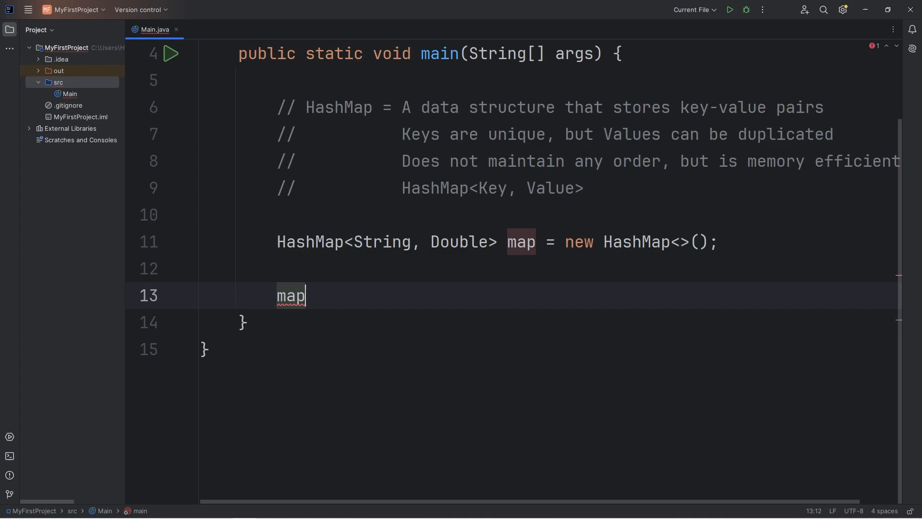
type(".put()")
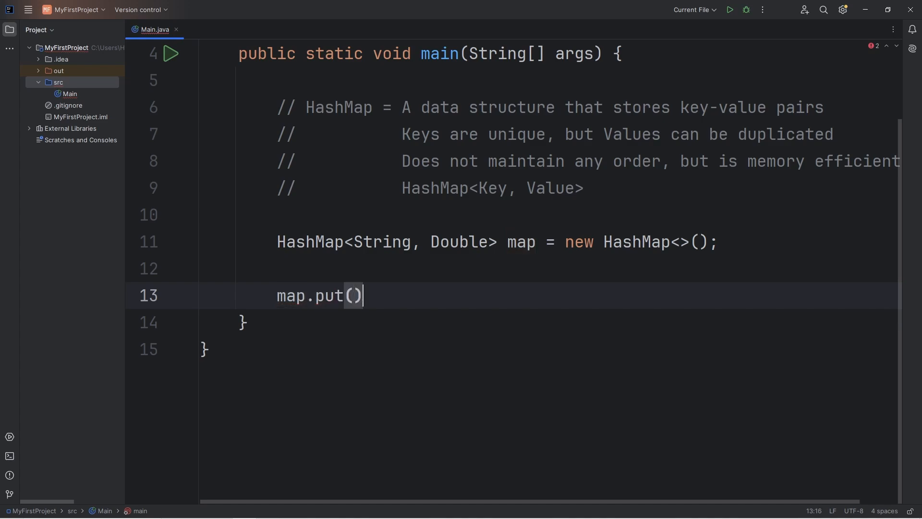
type(";")
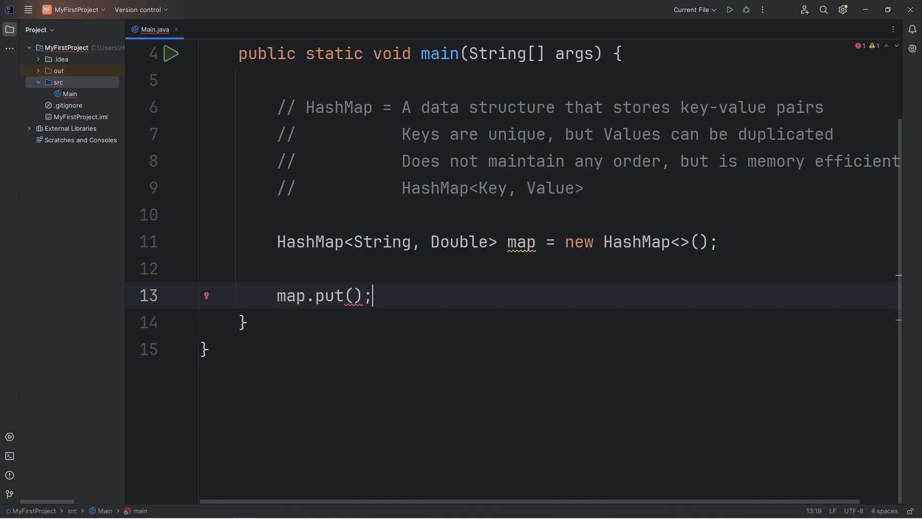
left_click(352, 295)
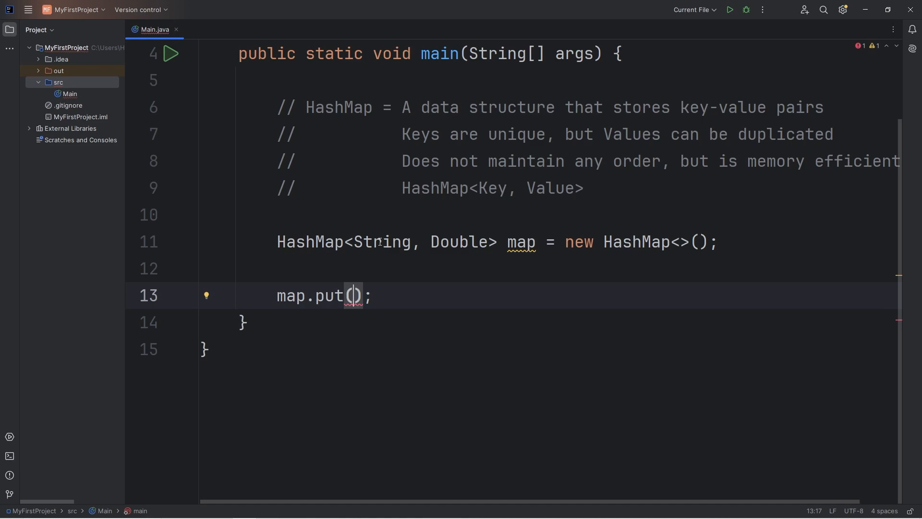
double_click(459, 241)
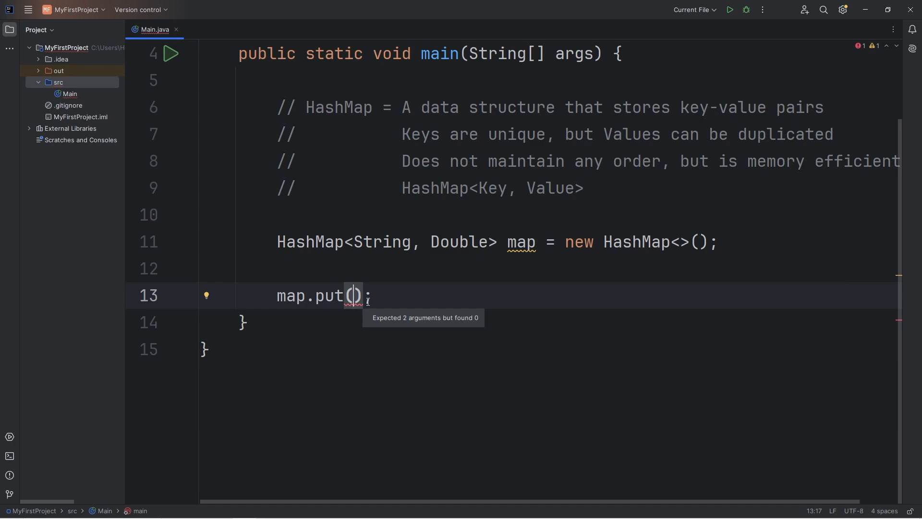
type("\"")
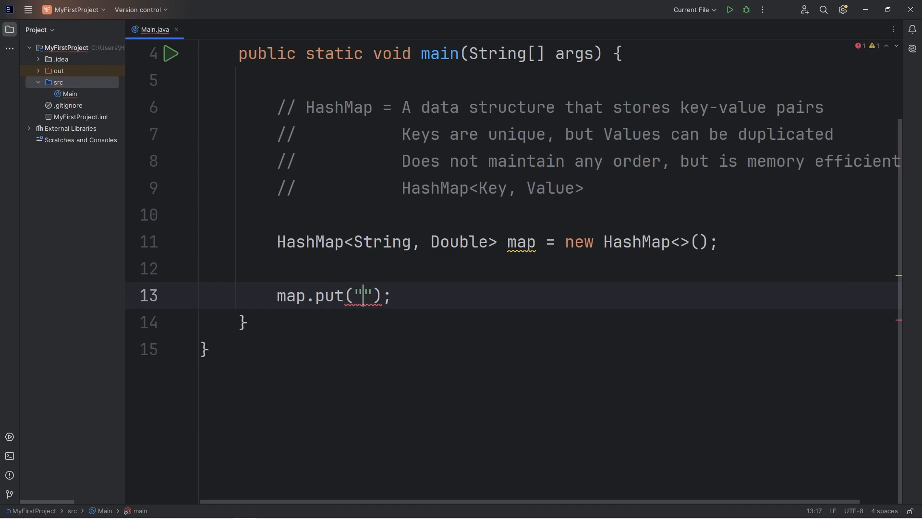
type("a")
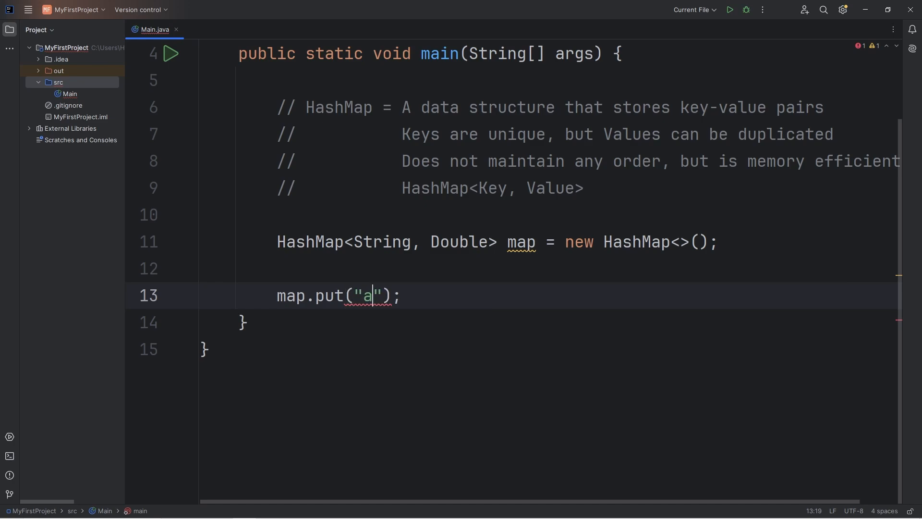
type("pple")
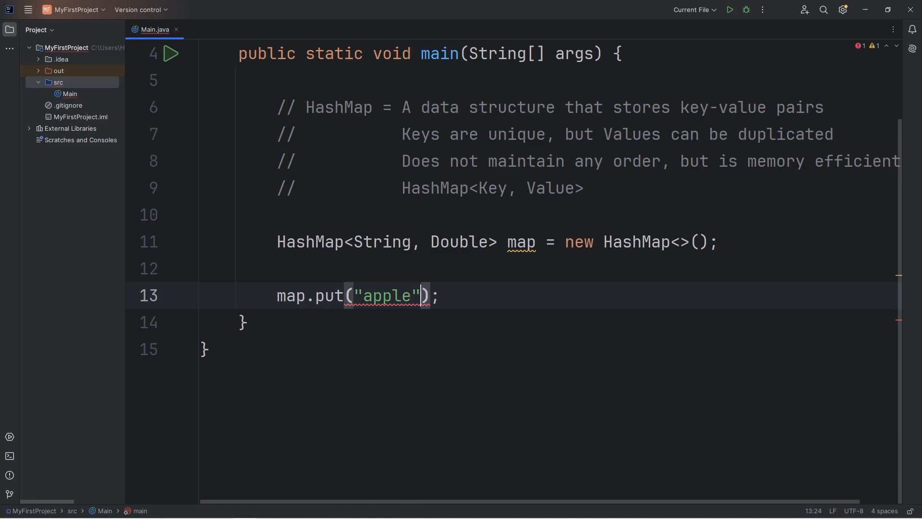
type(",")
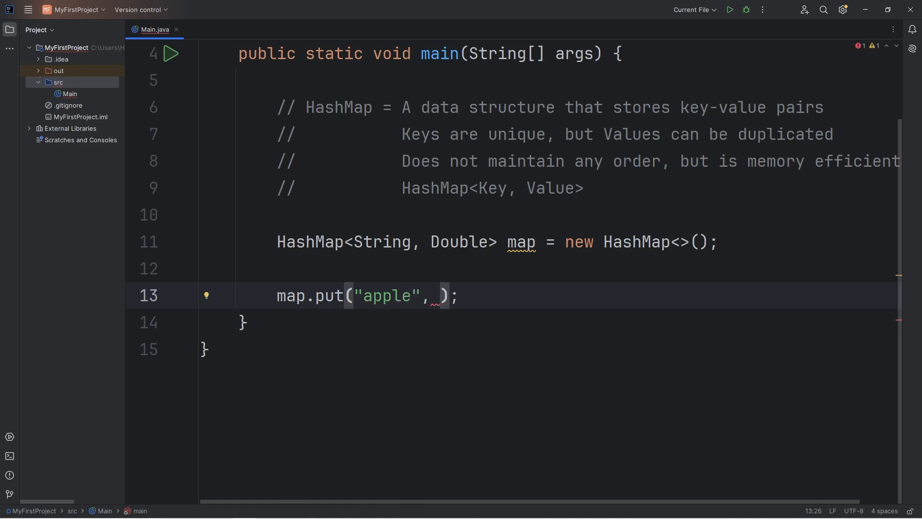
type("0.")
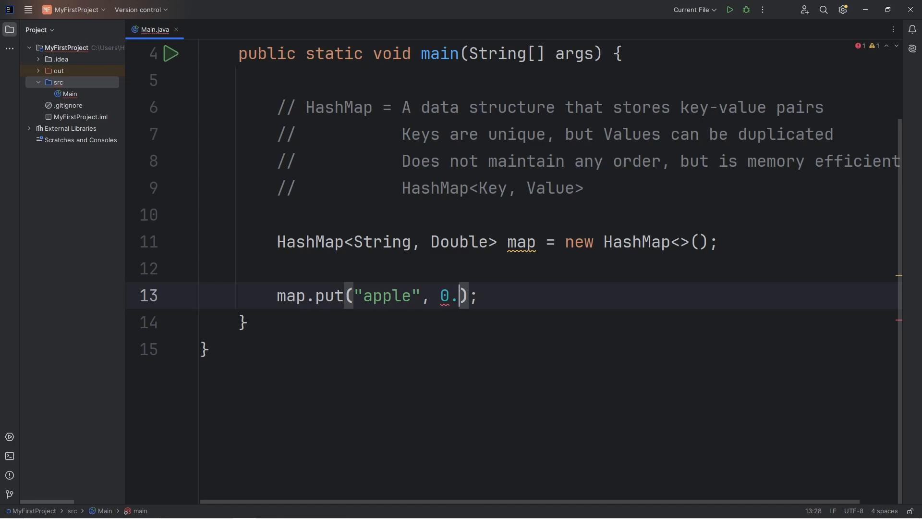
type("50")
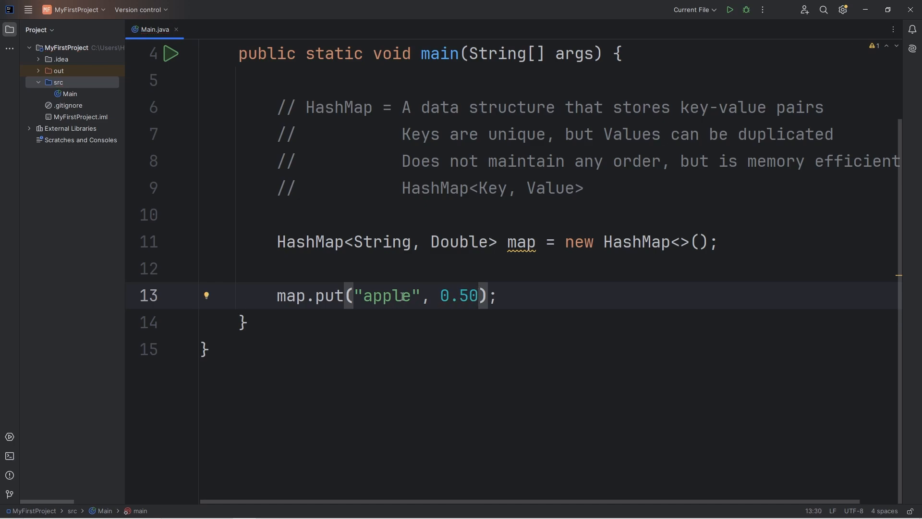
Duplicate the put line for orange at 0.75 and banana at 0.25
double_click(329, 296)
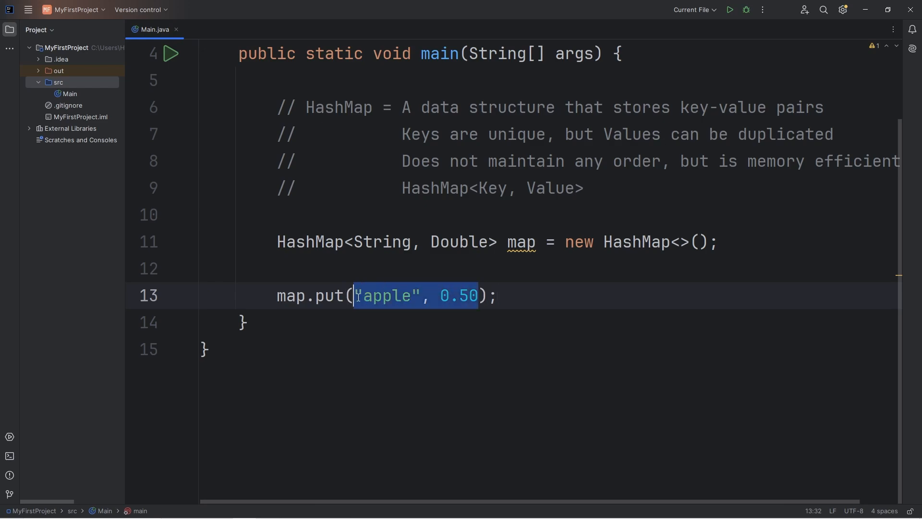
key("enter")
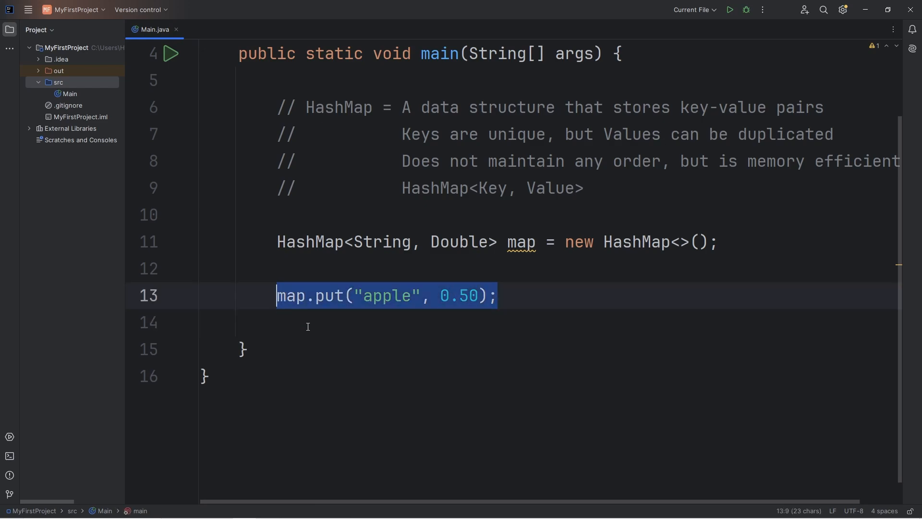
type("map.put(\"o\", 0.50);")
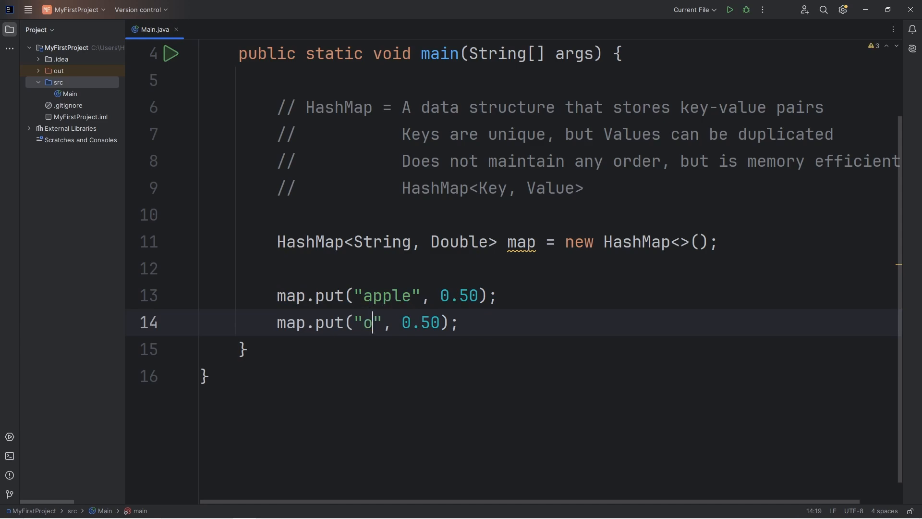
type("range")
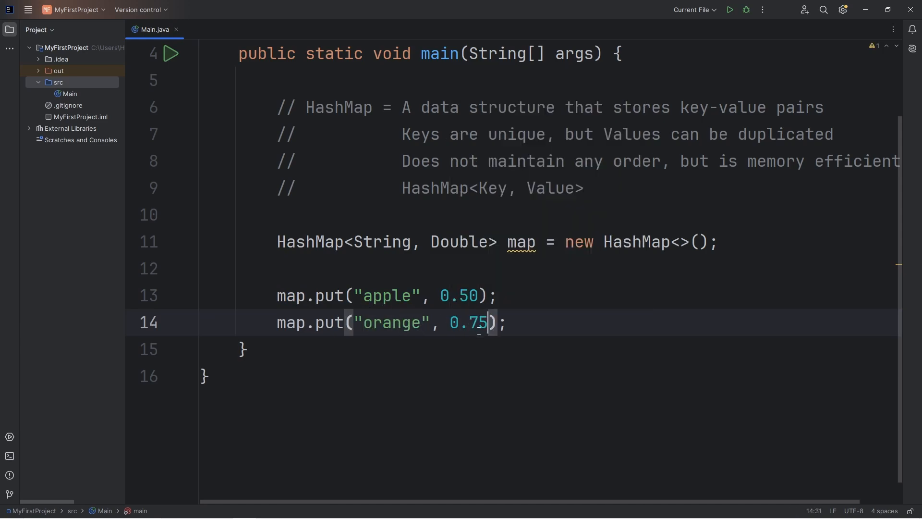
type("map.put(\"apple\", 0.50);")
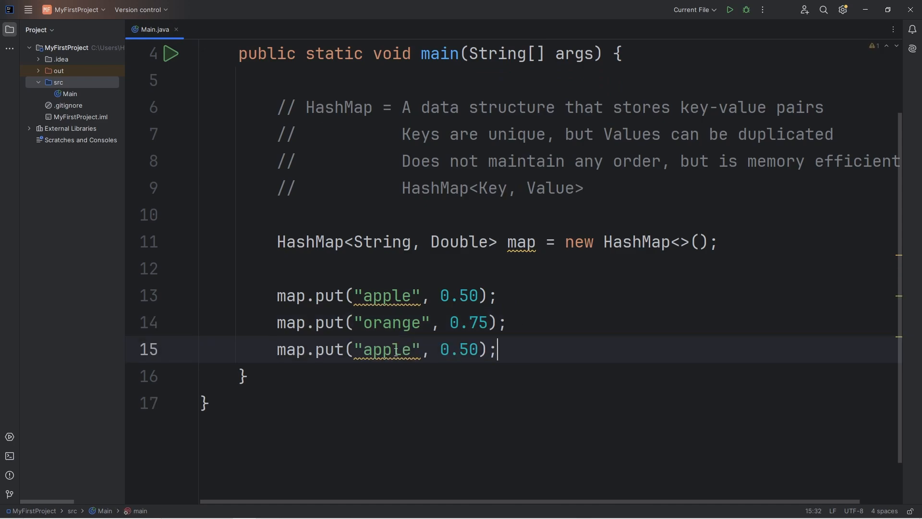
type("banana")
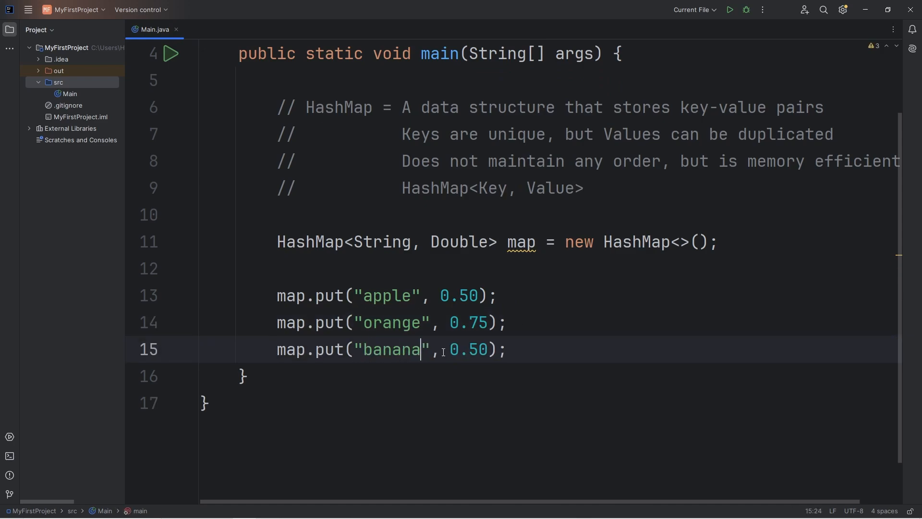
key("Backspace")
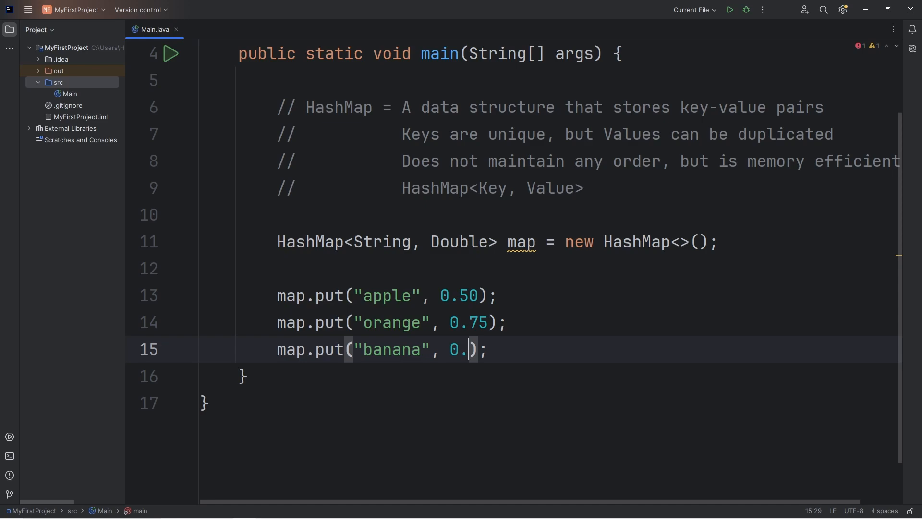
type("25")
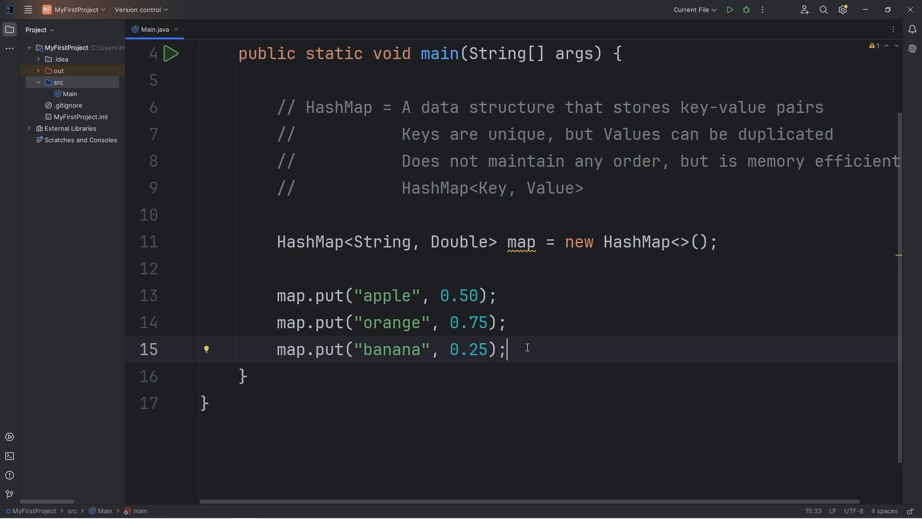
Add System.out.println(map); below the put calls
key("enter")
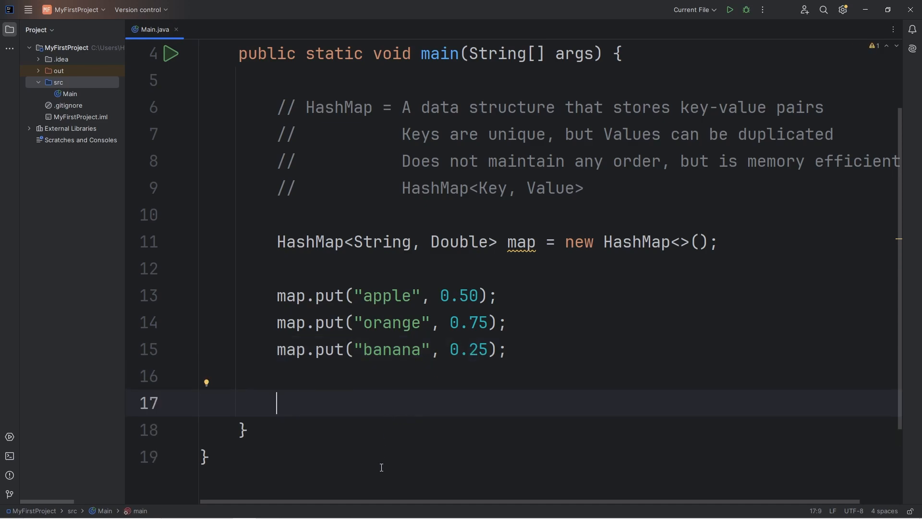
type("System.out.println();")
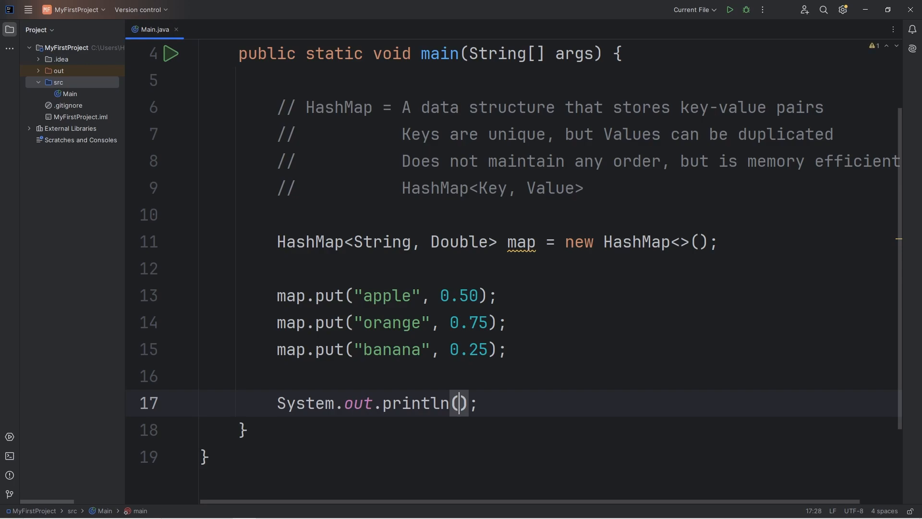
type("map")
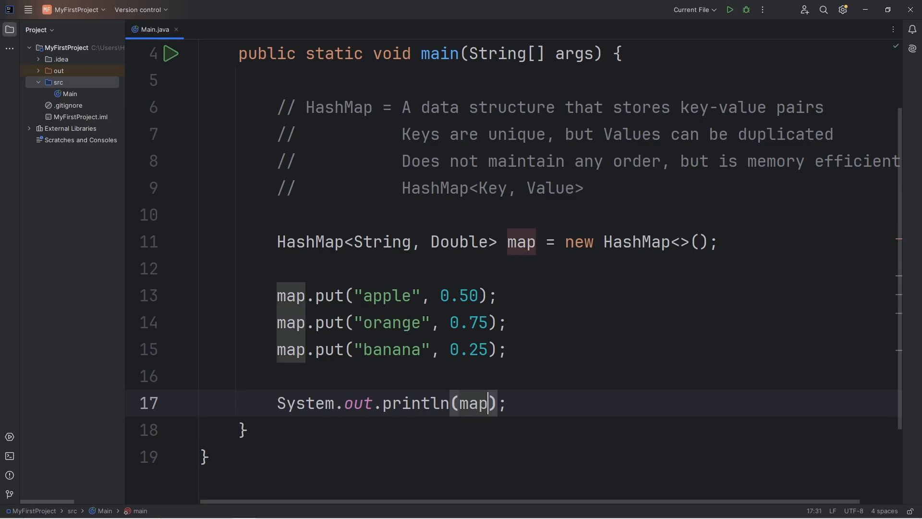
double_click(474, 404)
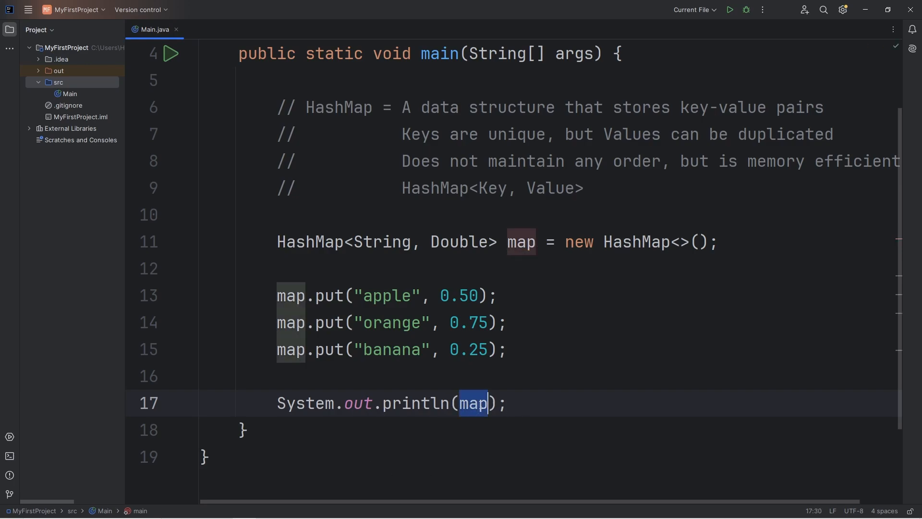
Run the program and highlight the printed {orange=0.75, banana=0.25, apple=0.5}
left_click(727, 10)
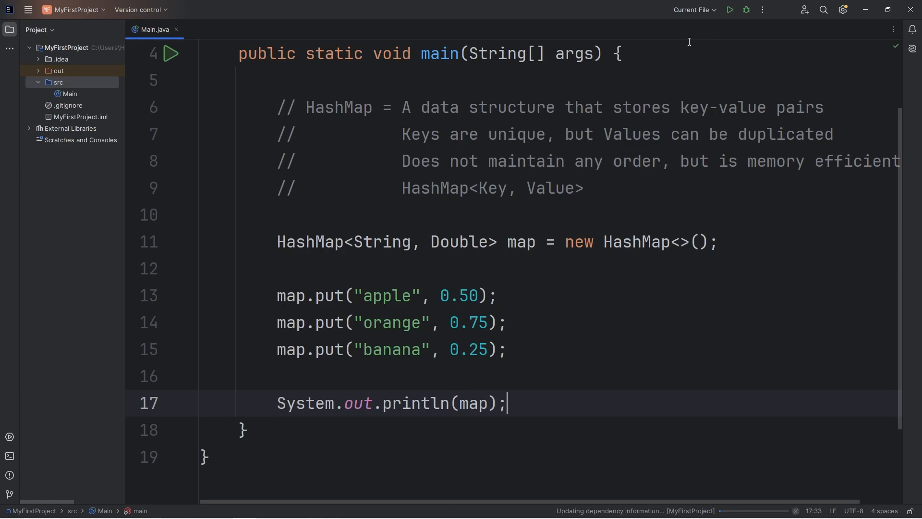
left_click(727, 9)
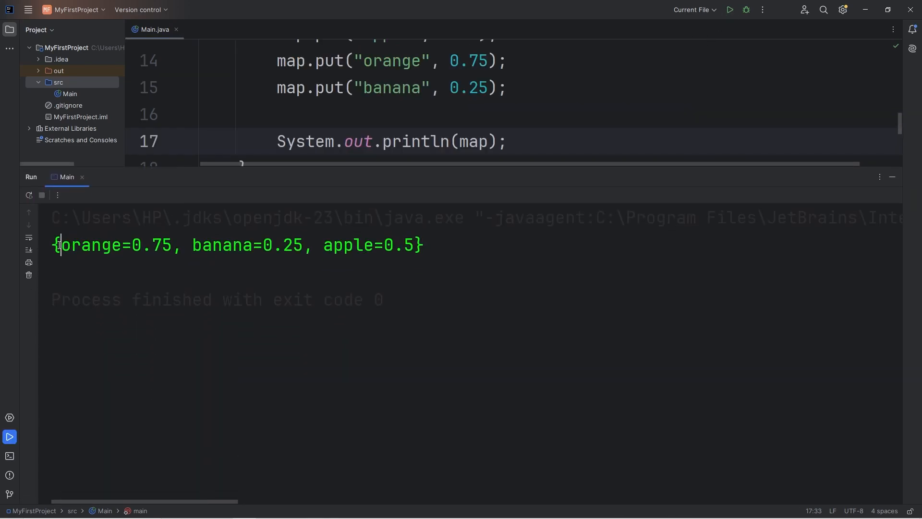
left_click_drag(62, 245, 415, 245)
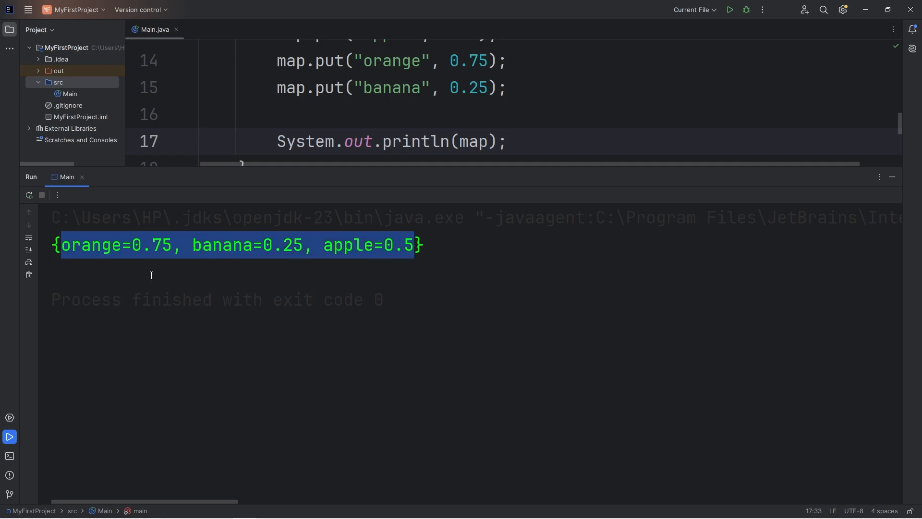
double_click(151, 244)
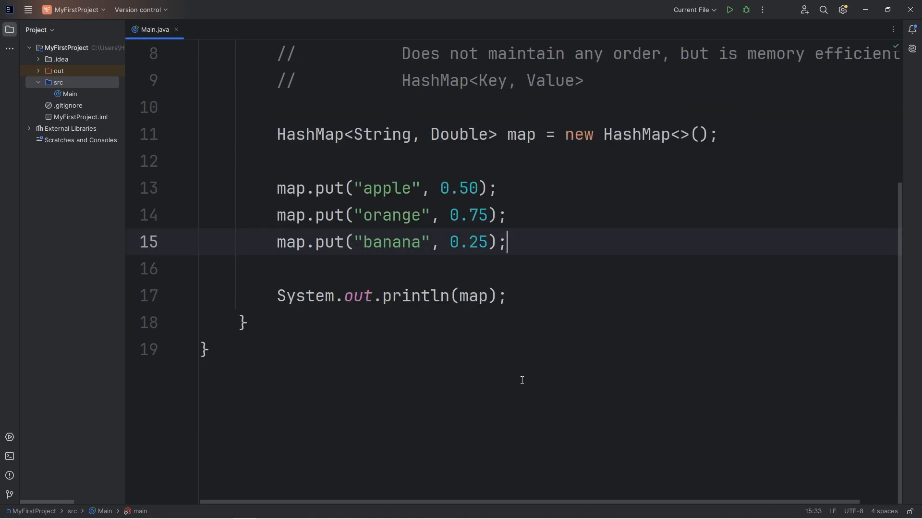
Add map.put("orange", 1000000.00); before the print statement
key("enter")
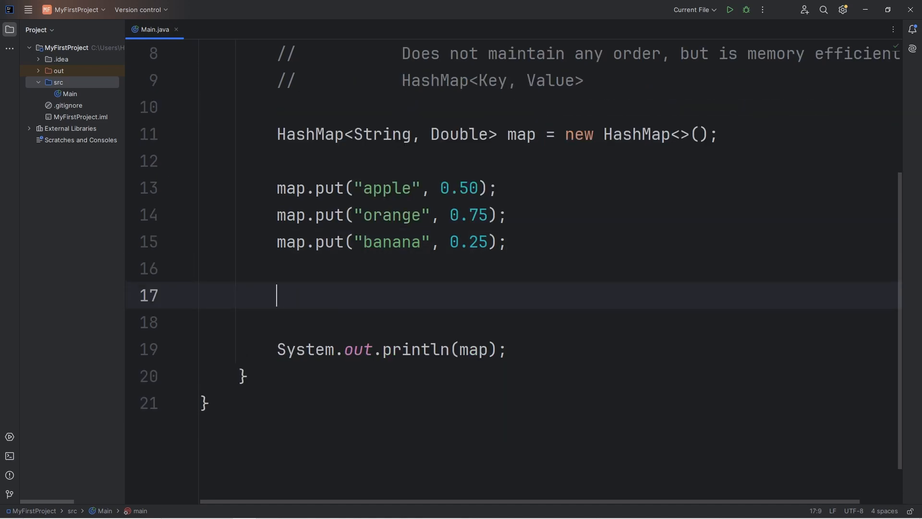
type("ma")
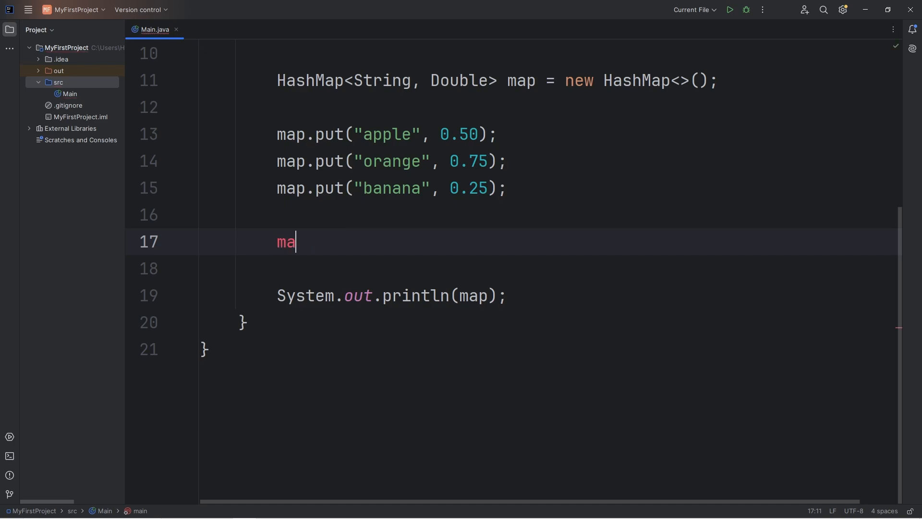
type("p.put();")
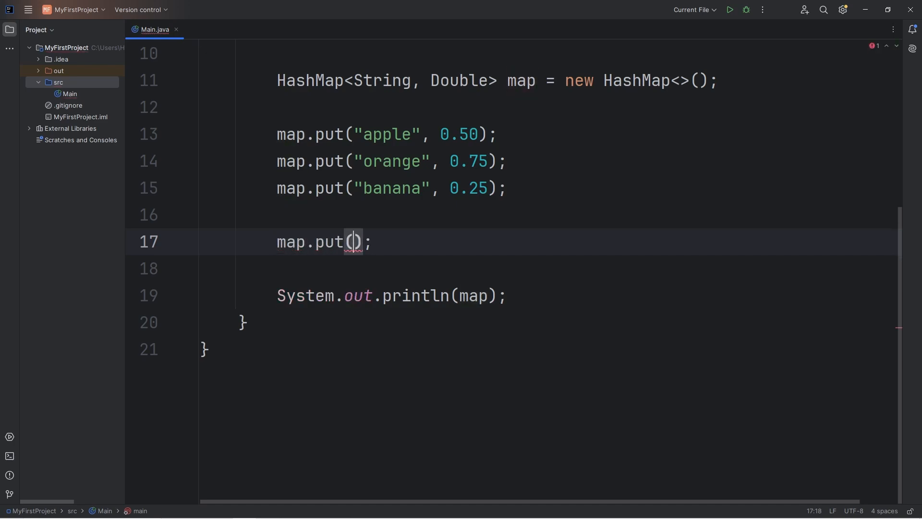
type("\"orange\"")
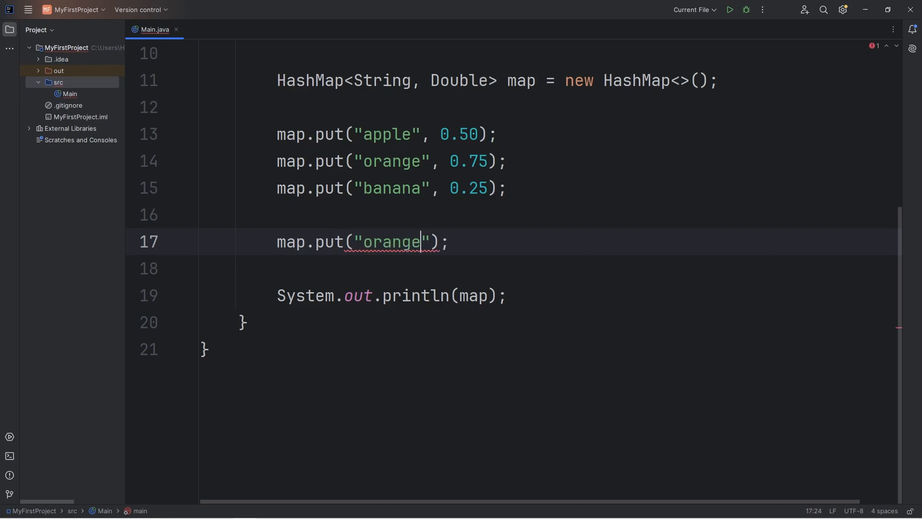
type(",")
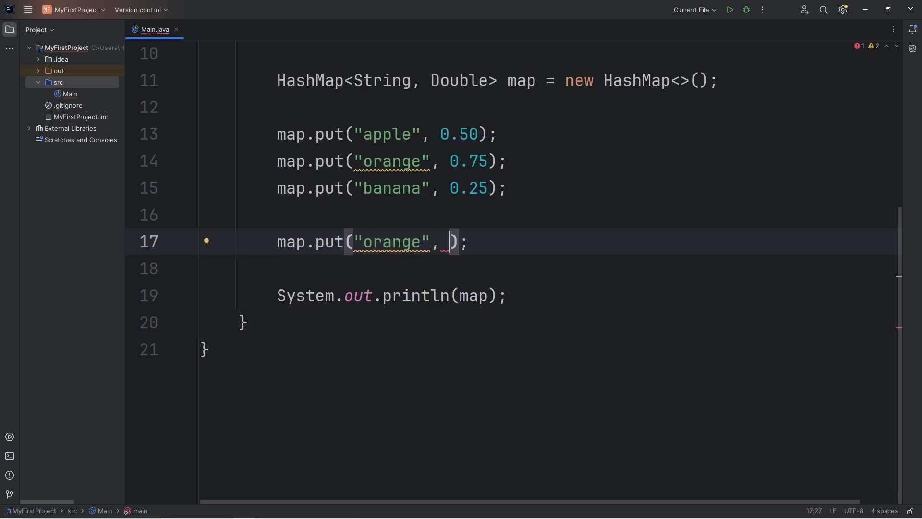
type("10000")
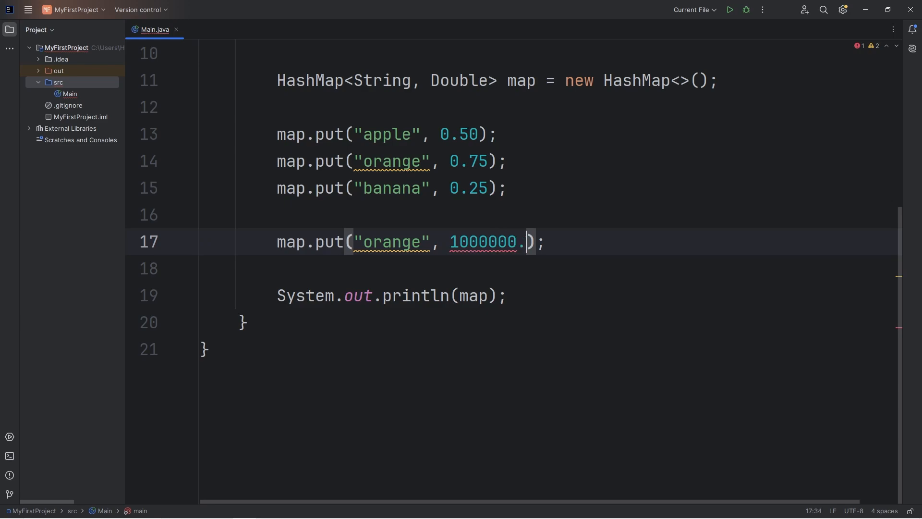
type("00")
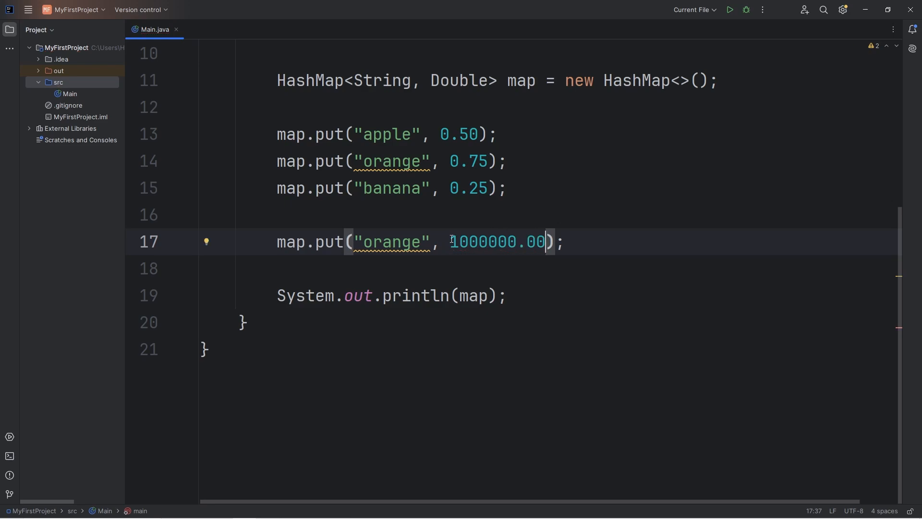
double_click(391, 241)
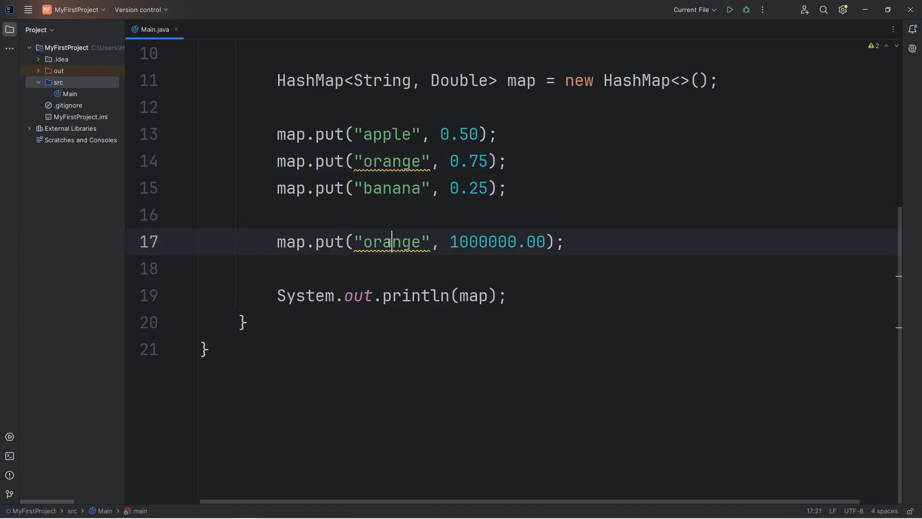
Run the program and mark orange's overwritten price 1000000.0 in the output
left_click(728, 9)
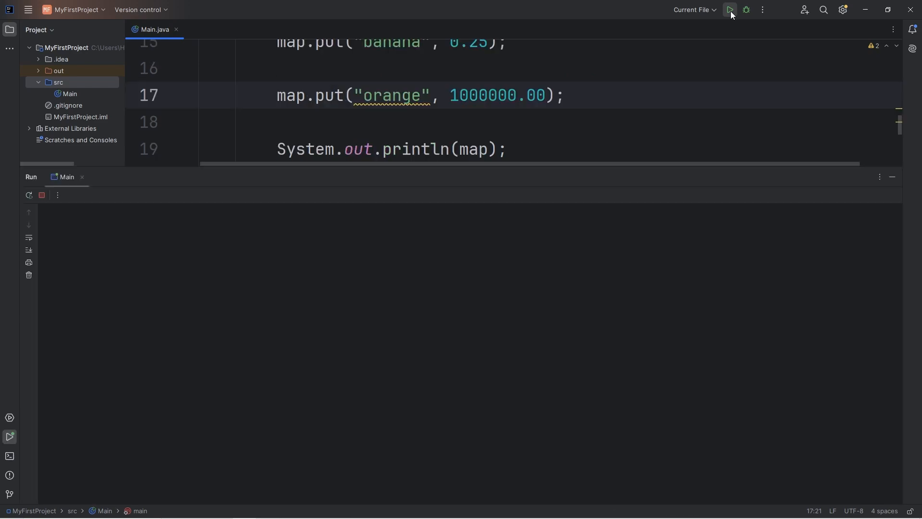
left_click(729, 10)
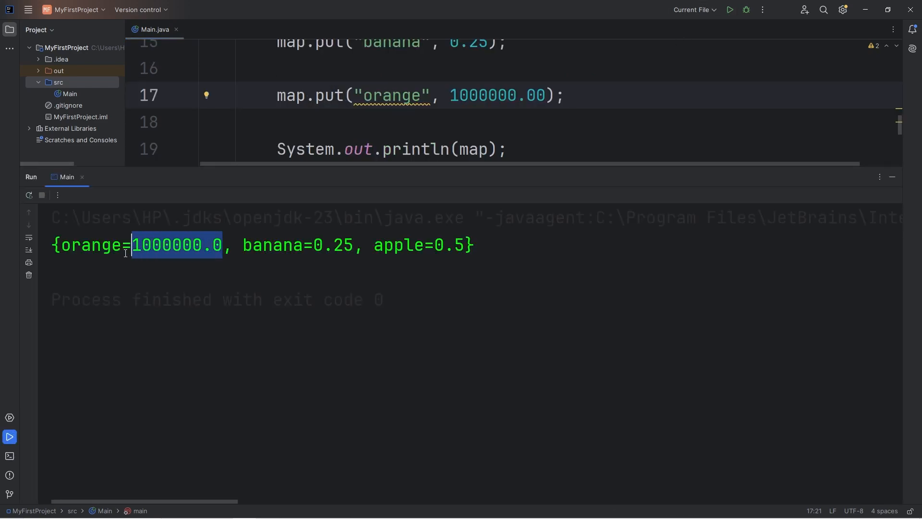
left_click_drag(132, 244, 64, 244)
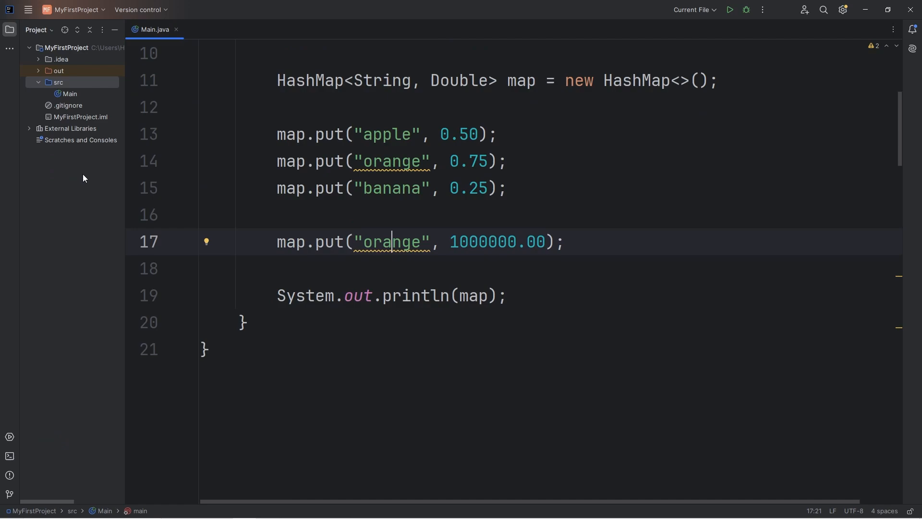
Delete the line overwriting orange's price
triple_click(391, 241)
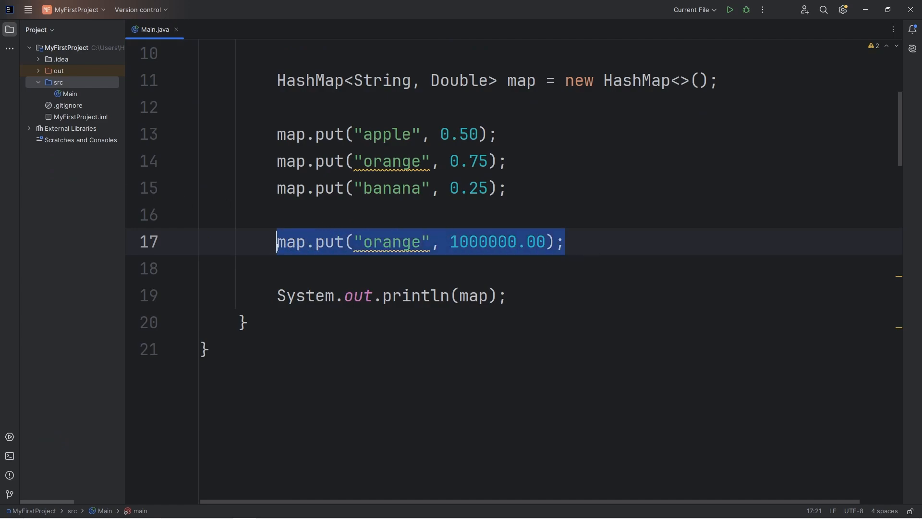
left_click(416, 162)
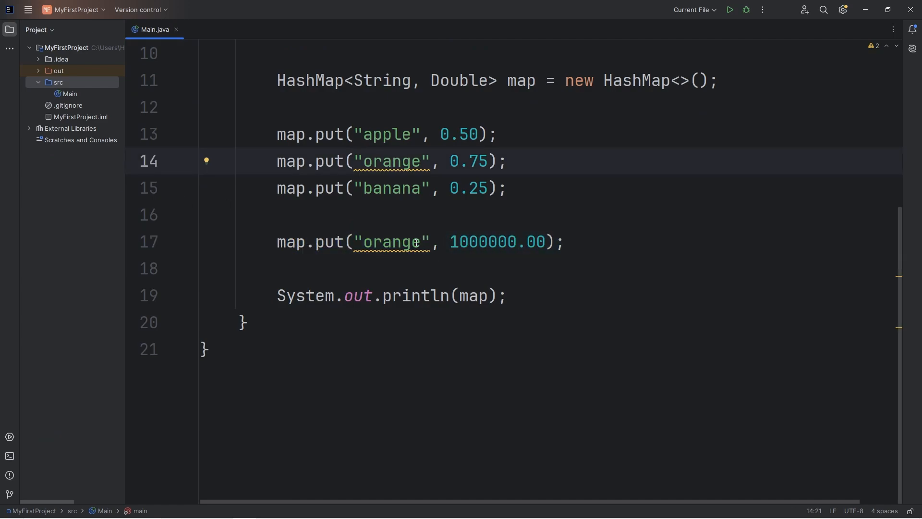
mouse_move(593, 242)
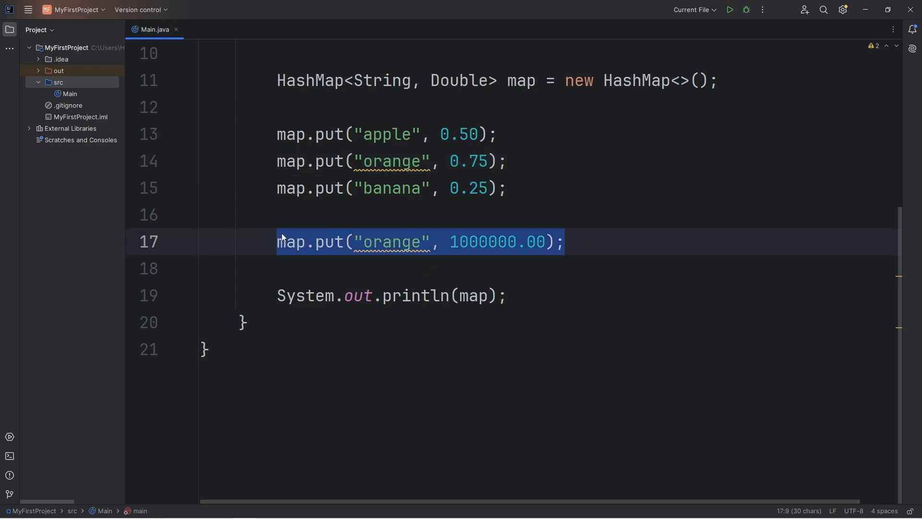
key("Delete")
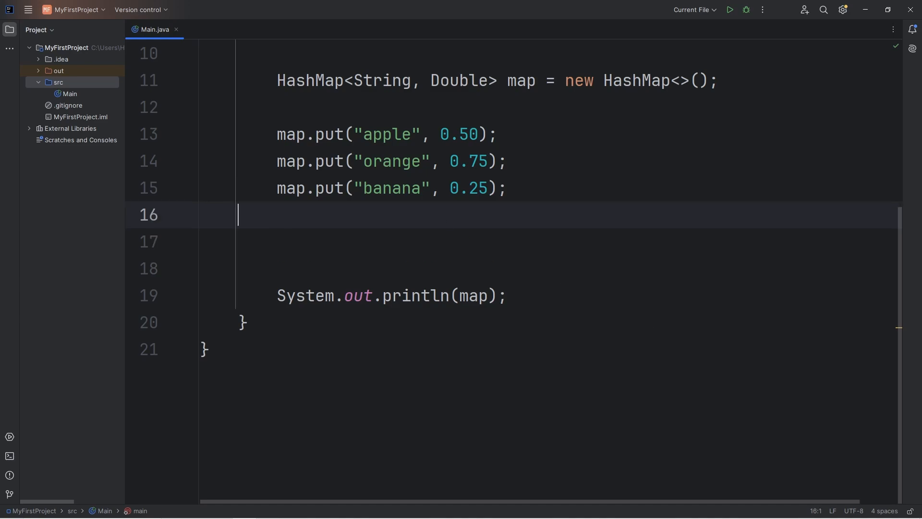
Add map.put("coconut", 1.00); below the banana entry
type("map.")
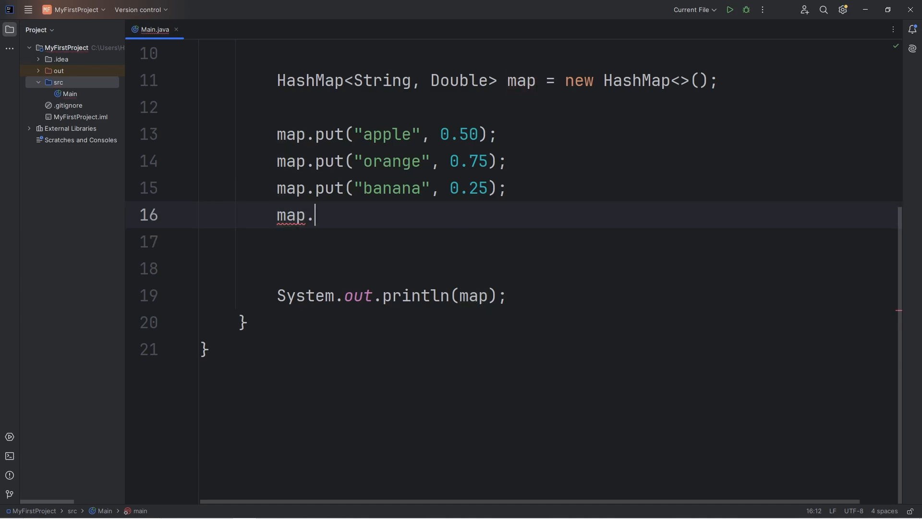
type("put()")
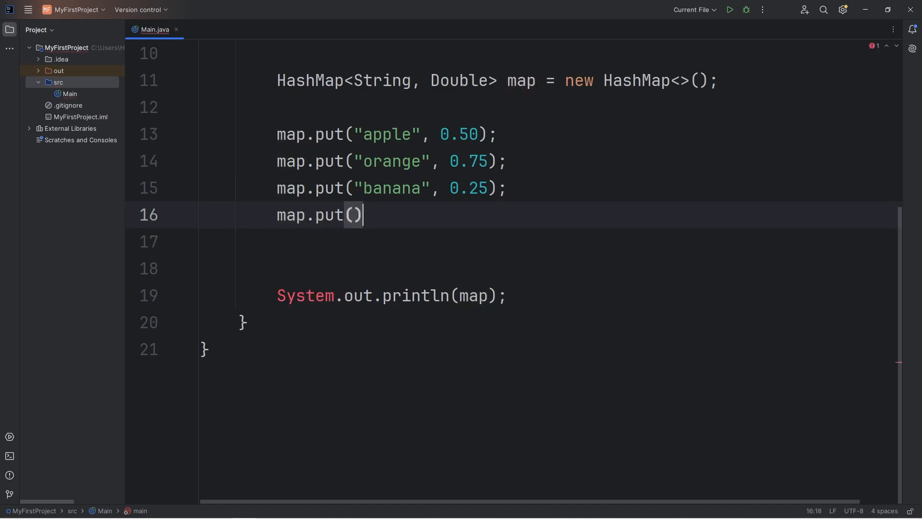
type("\"co\"")
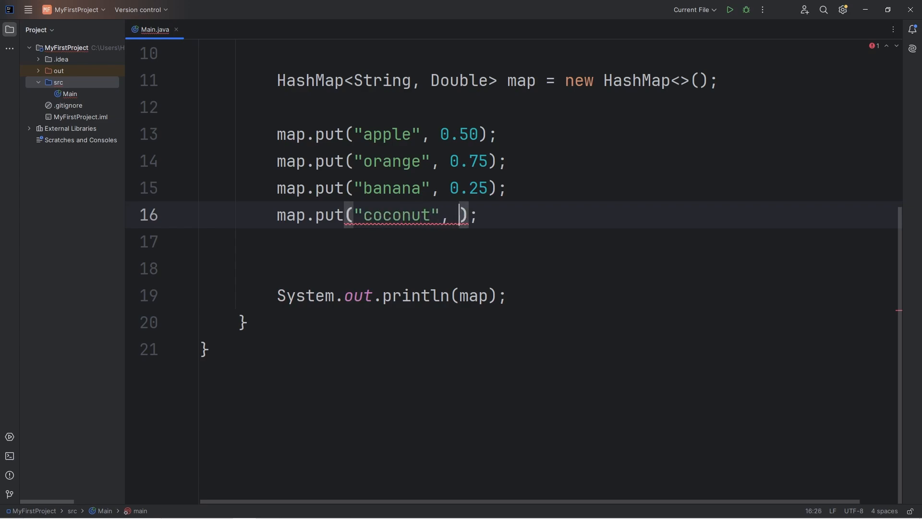
type("1.")
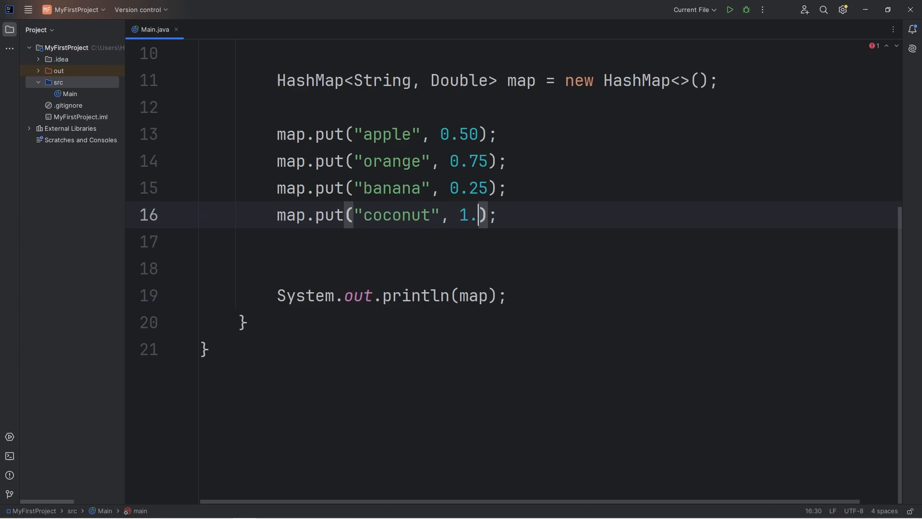
type("00")
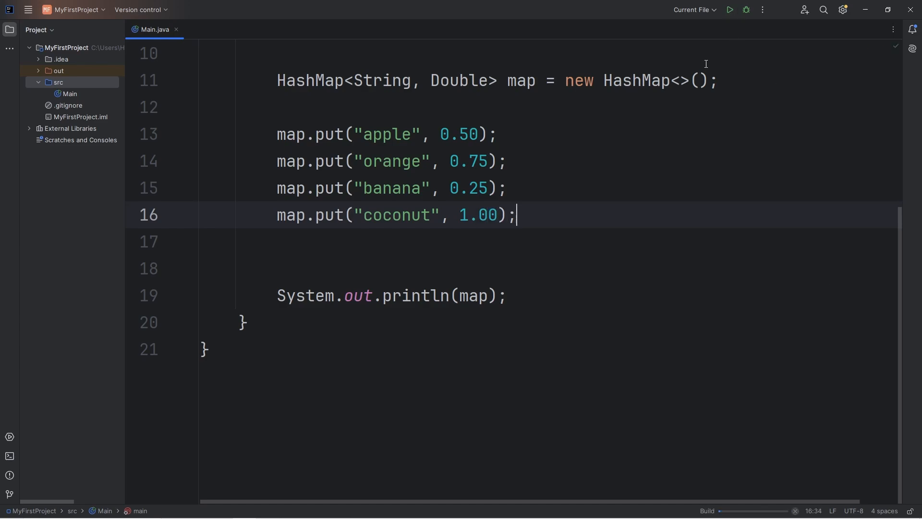
left_click(728, 10)
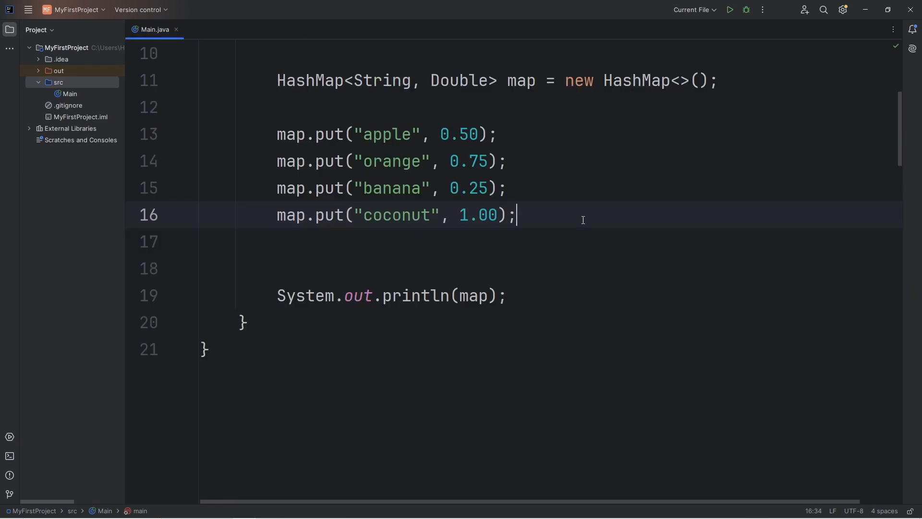
Add map.remove("apple"); and run the program to see apple removed
key("enter")
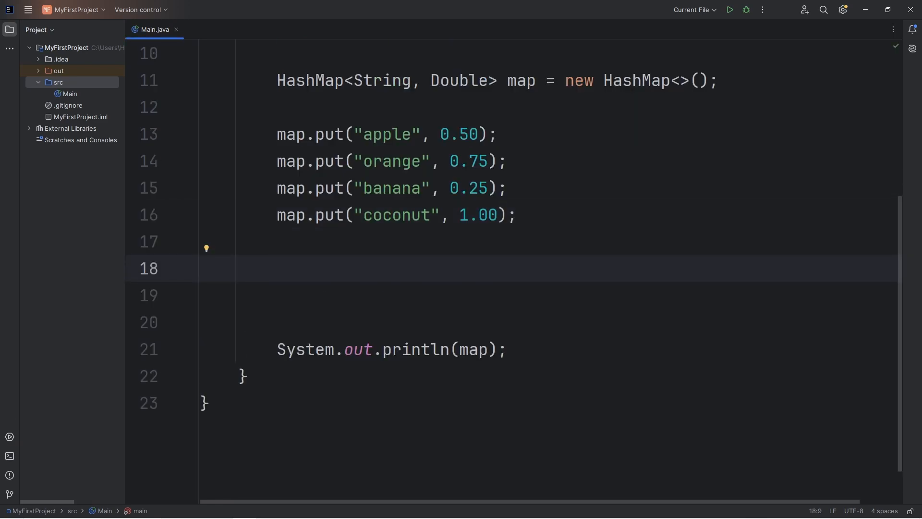
type("map.")
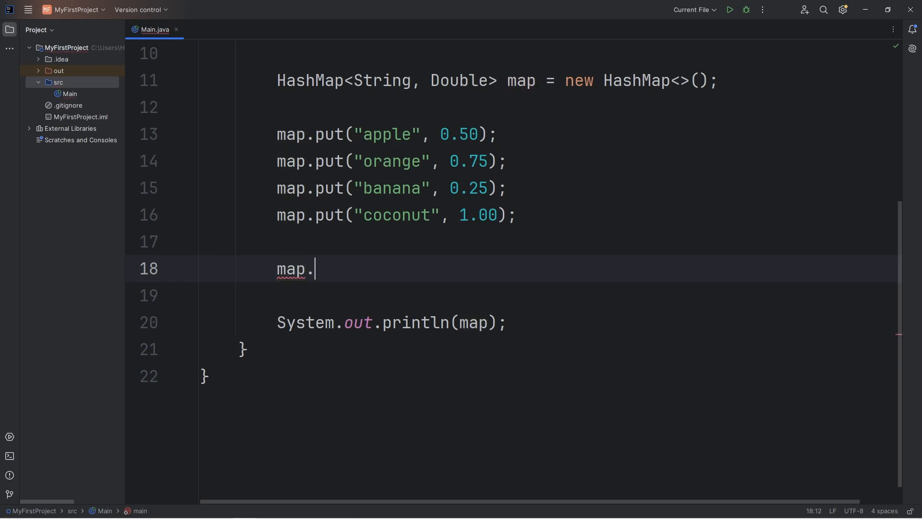
type("remove();")
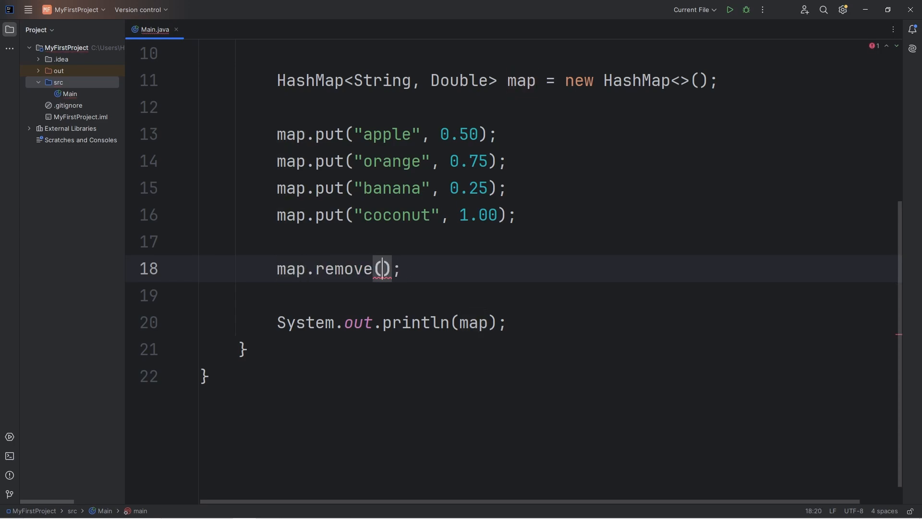
type("\"\"")
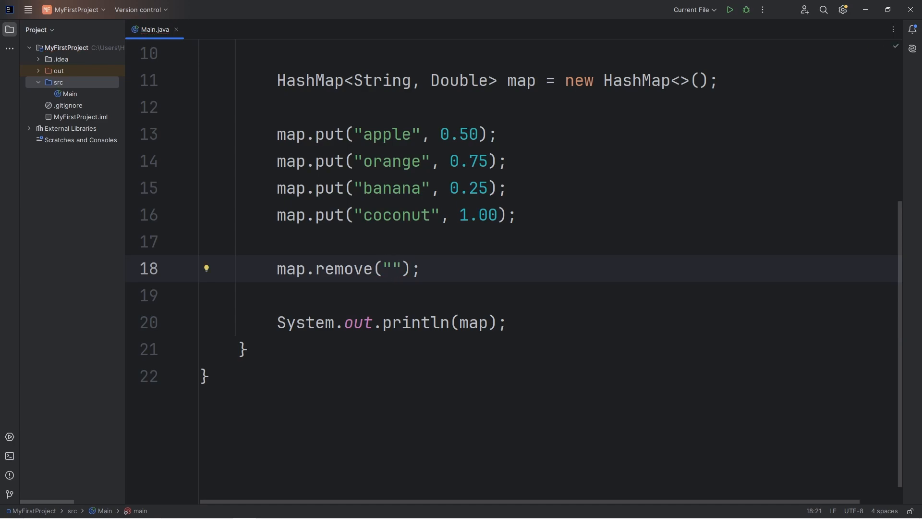
type("apple")
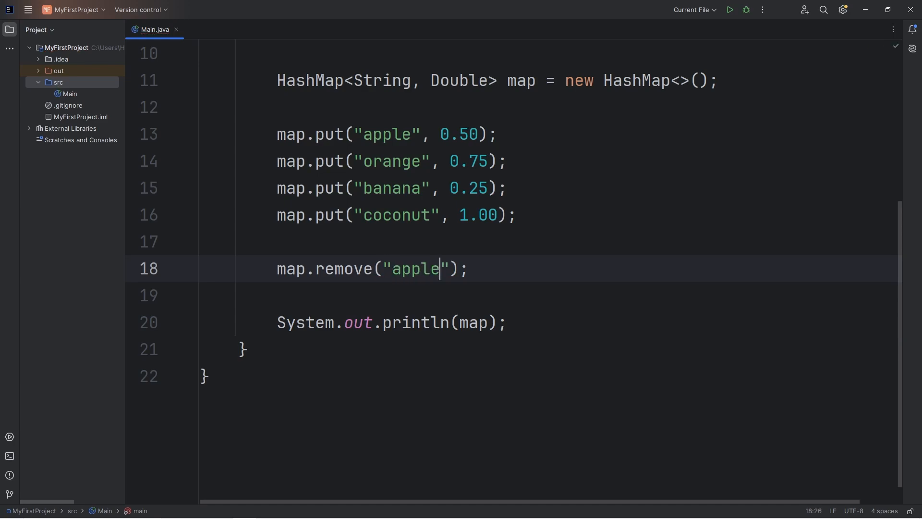
left_click(729, 9)
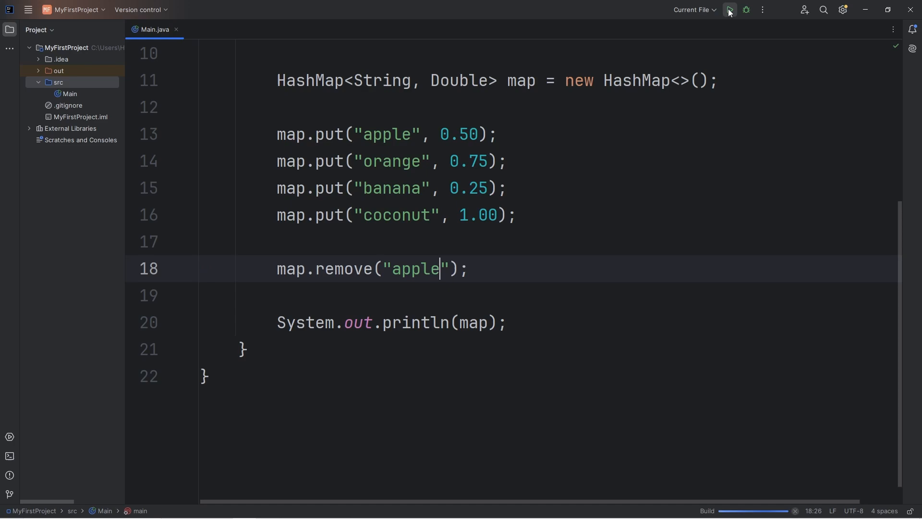
left_click(728, 10)
type("//")
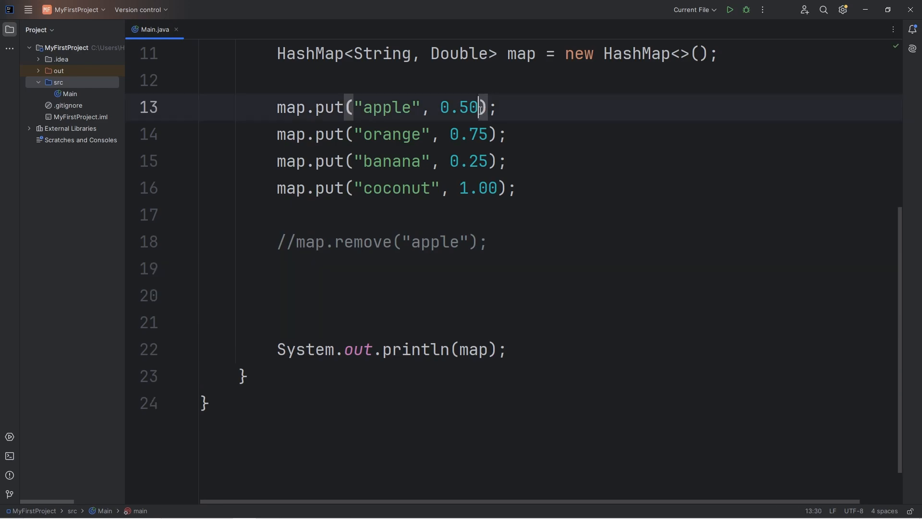
Print map.get("apple") and run it, outputting 0.5
double_click(387, 107)
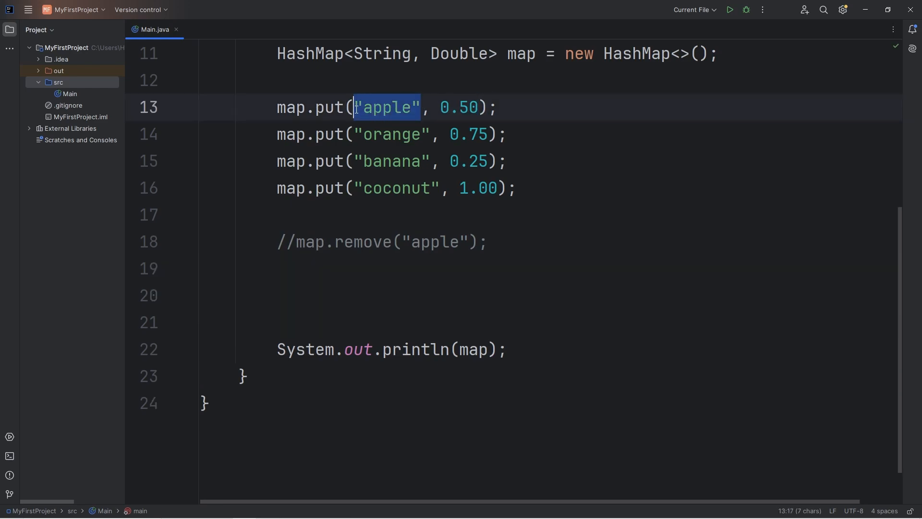
left_click(531, 295)
type("System.out.println();")
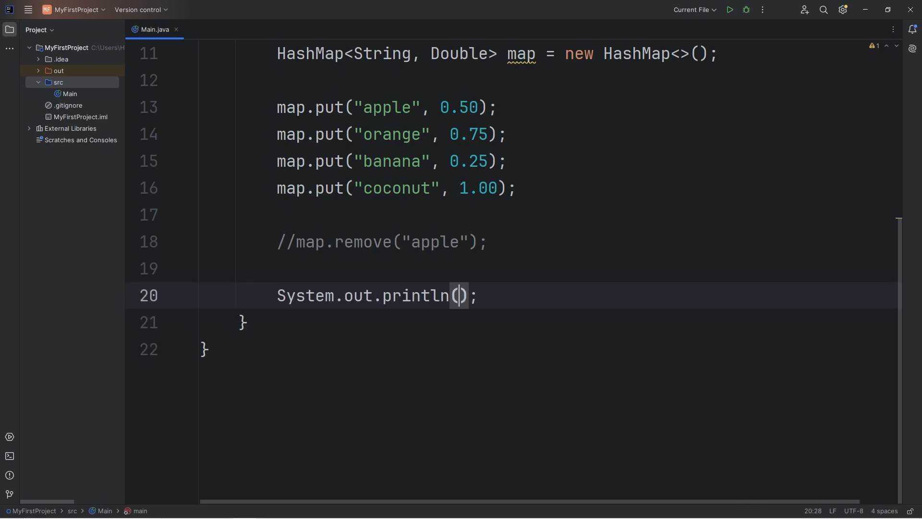
type("ma")
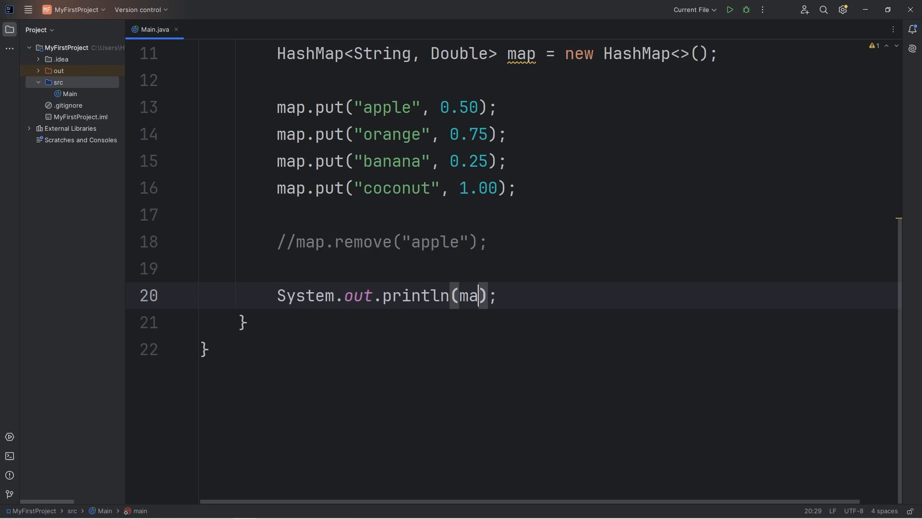
type("p.get()")
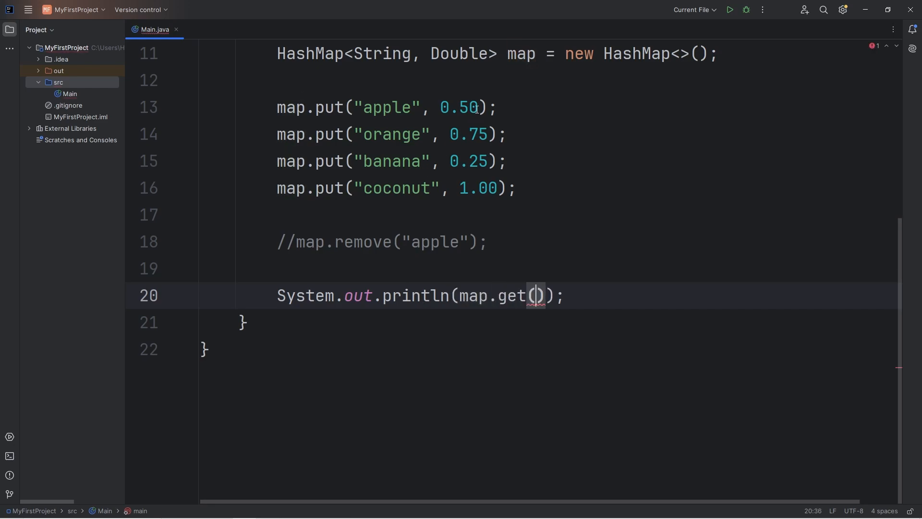
double_click(387, 107)
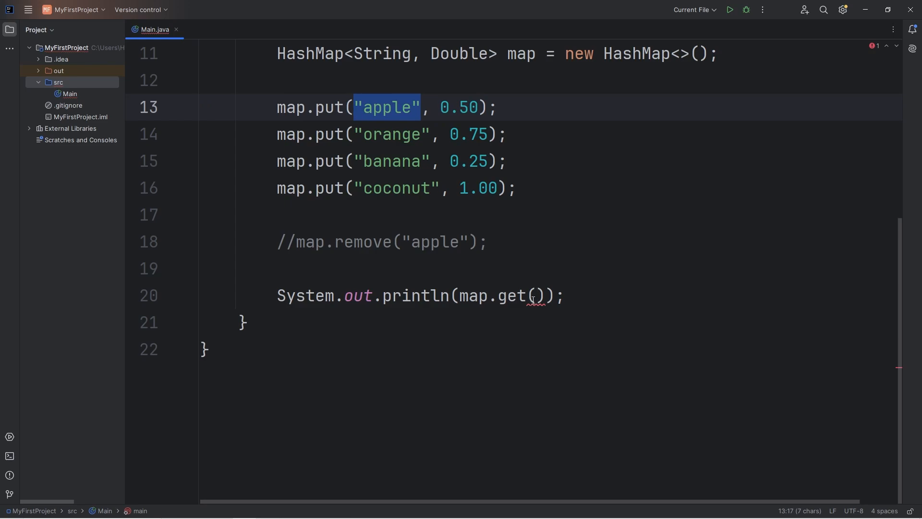
type("\"apple\"")
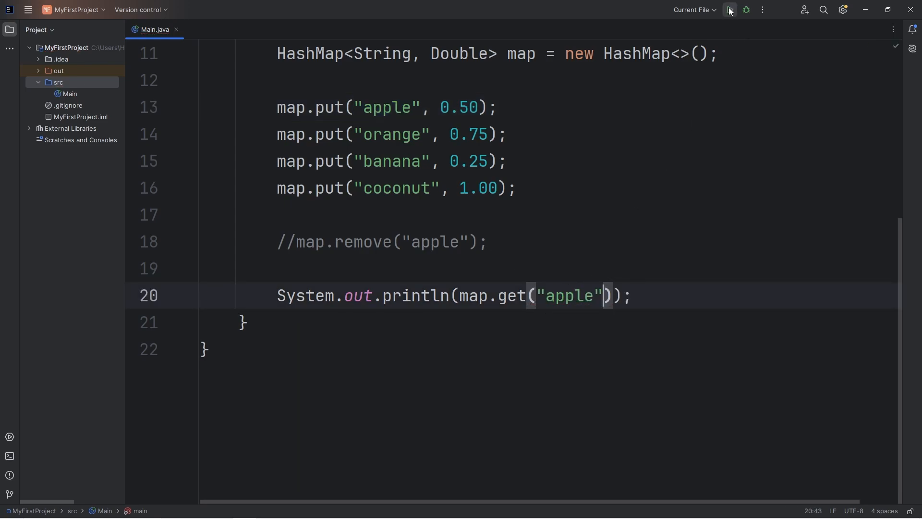
left_click(728, 10)
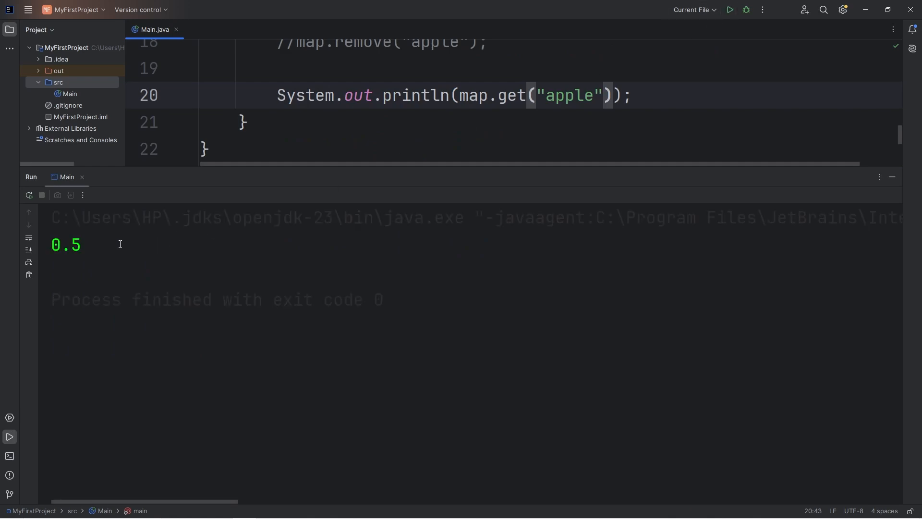
mouse_move(82, 179)
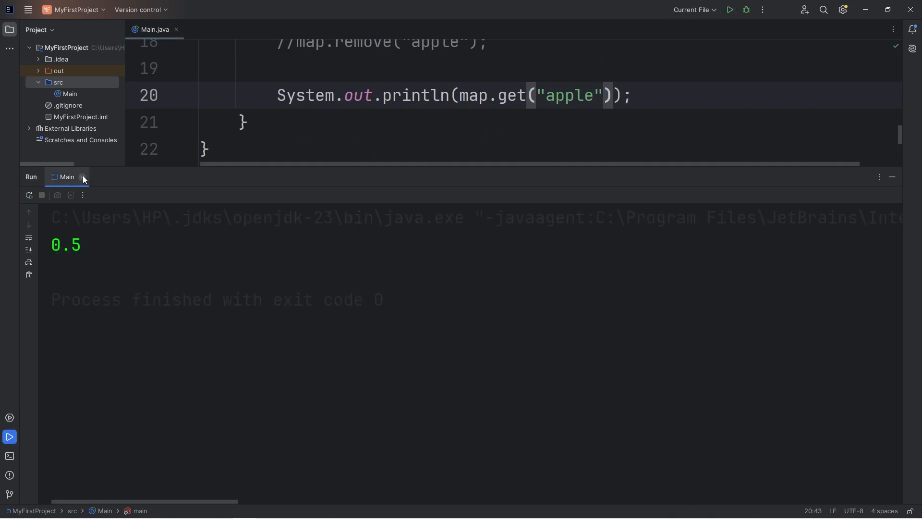
Change the lookup key to "coconut" and run the program again
left_click(84, 178)
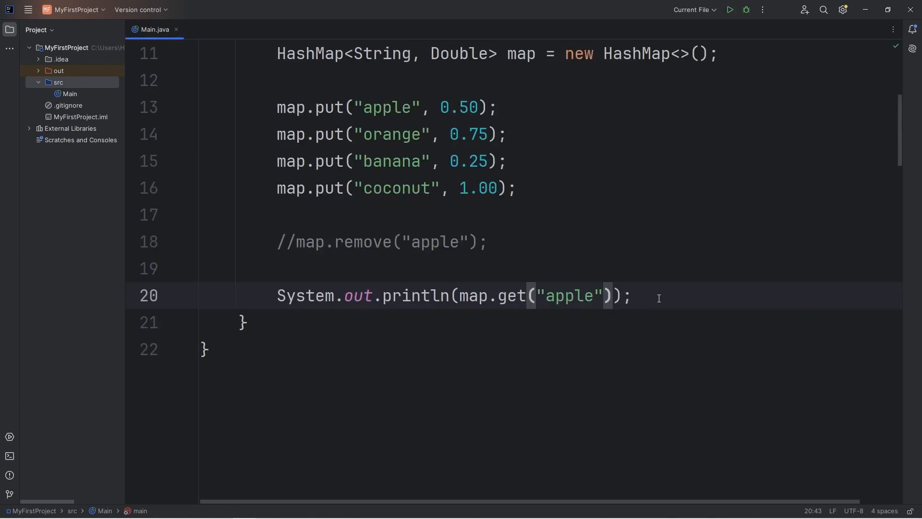
type("coco")
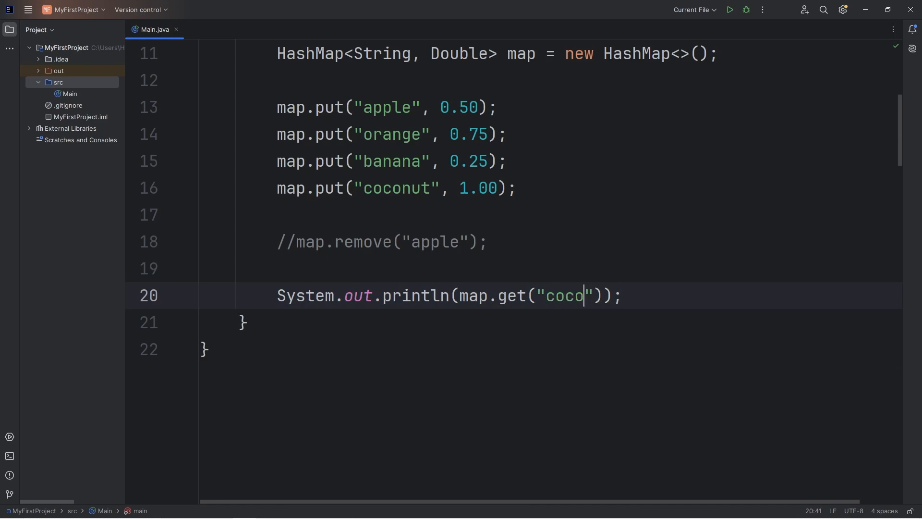
type("nut")
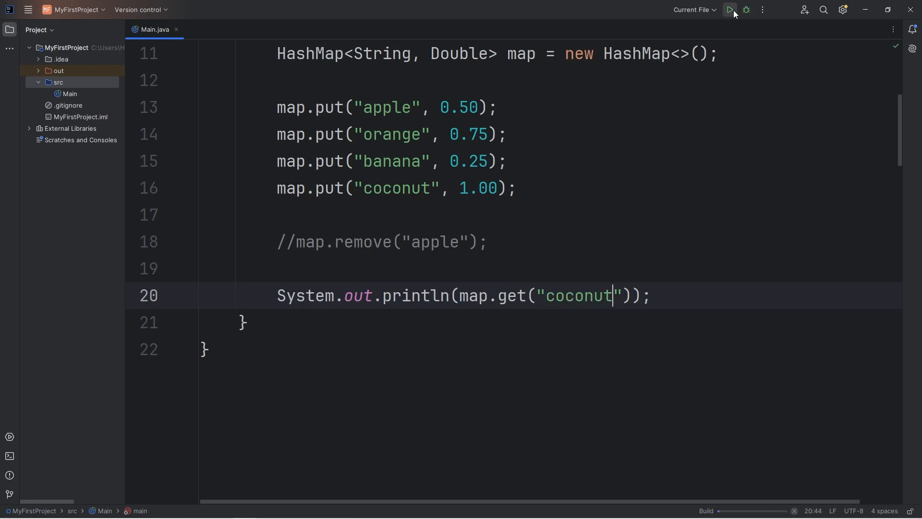
left_click(728, 10)
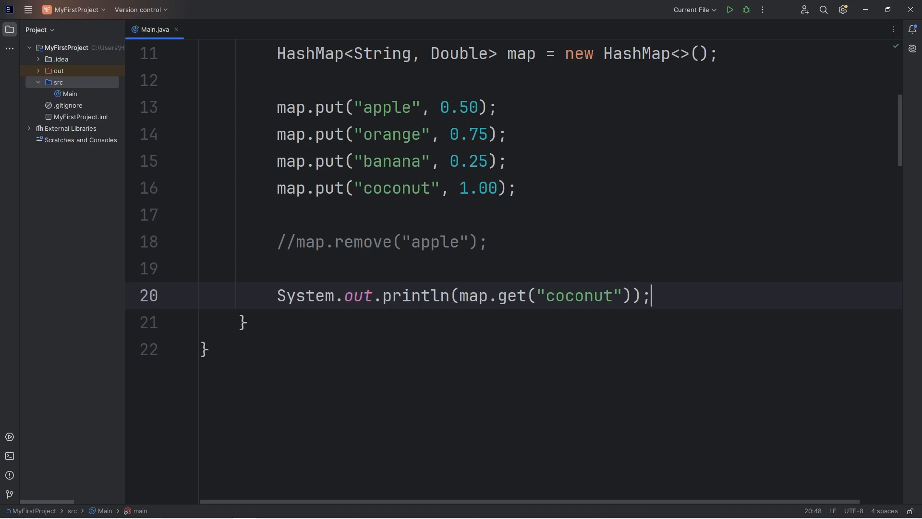
mouse_move(572, 354)
type("System.out.println();")
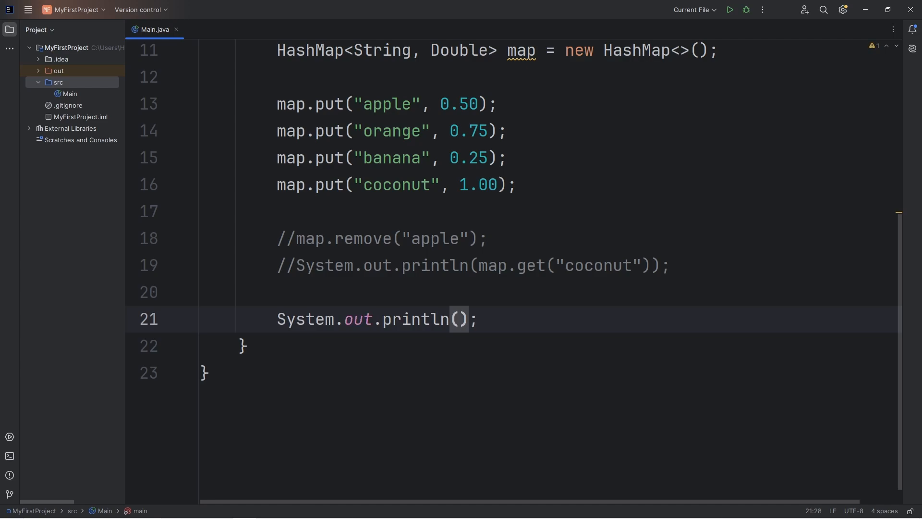
Print map.containsKey("banana") and run it, outputting true
type("map.containsKey(")
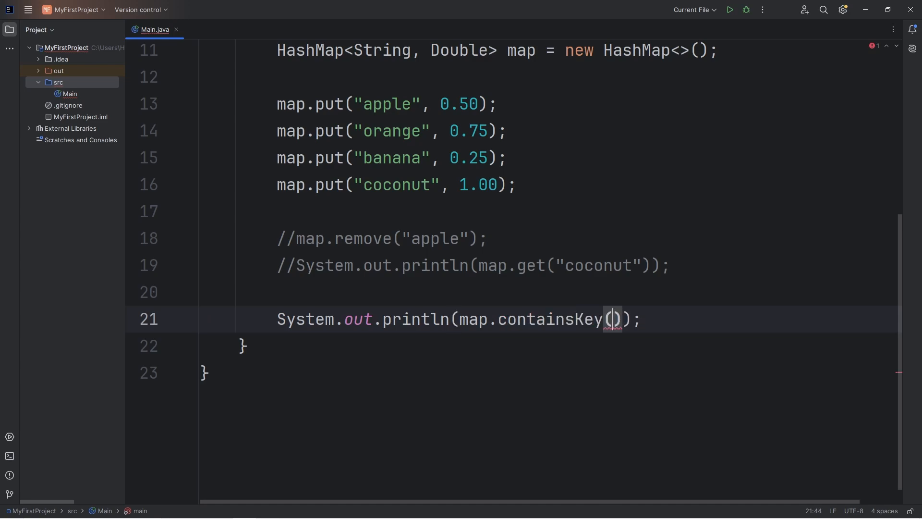
type("\"b")
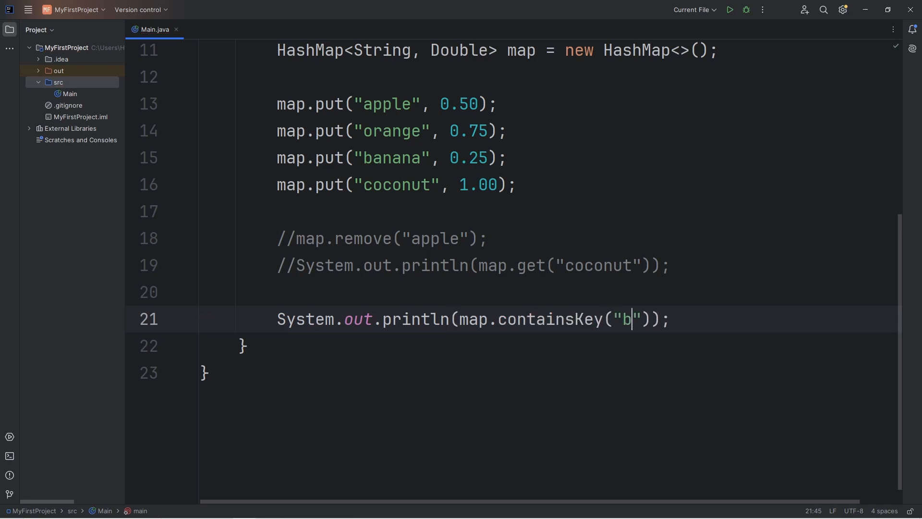
type("anana")
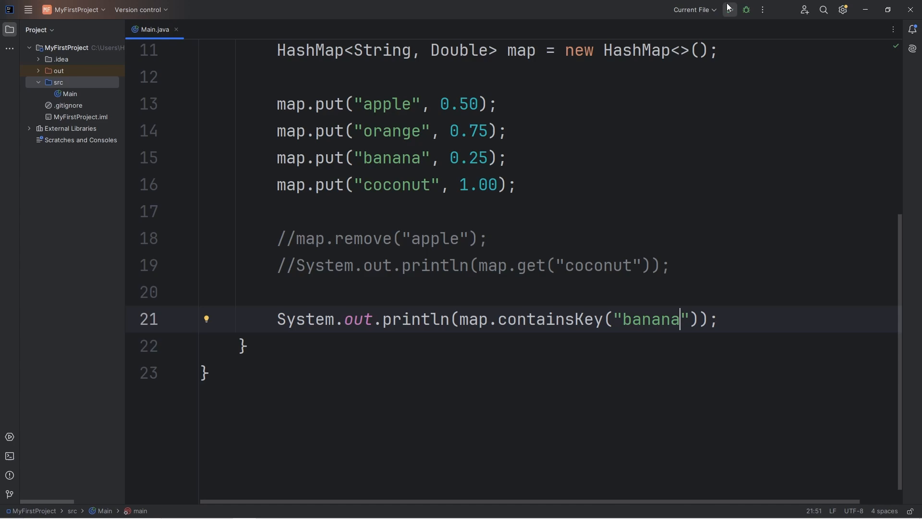
left_click(729, 10)
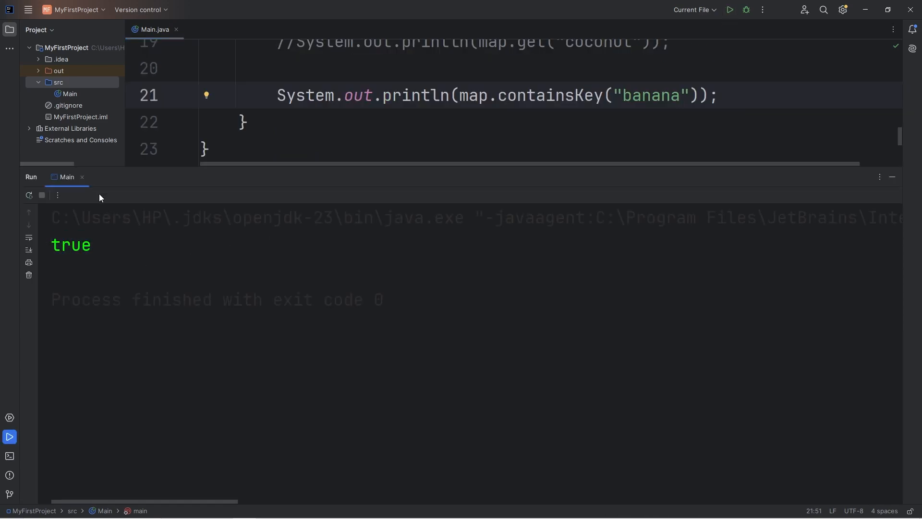
Change the checked key to "pineapple" and run again
double_click(650, 295)
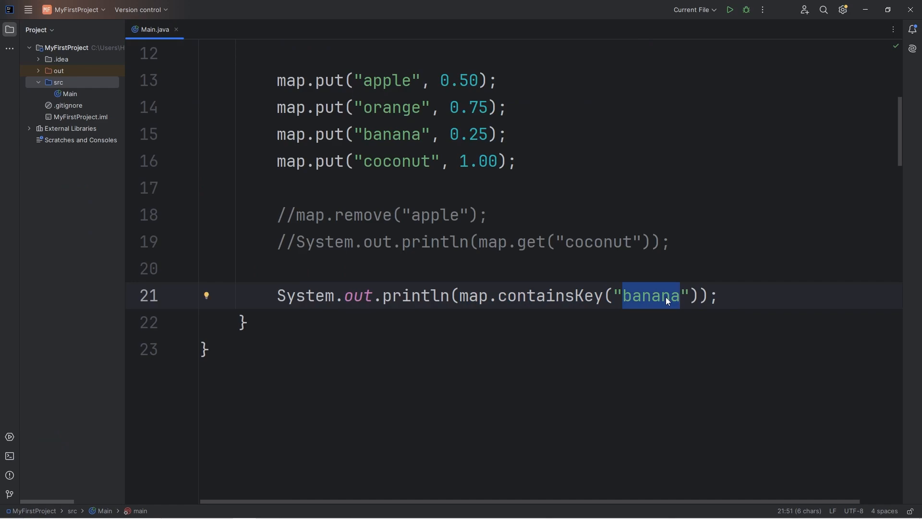
type("pineapple")
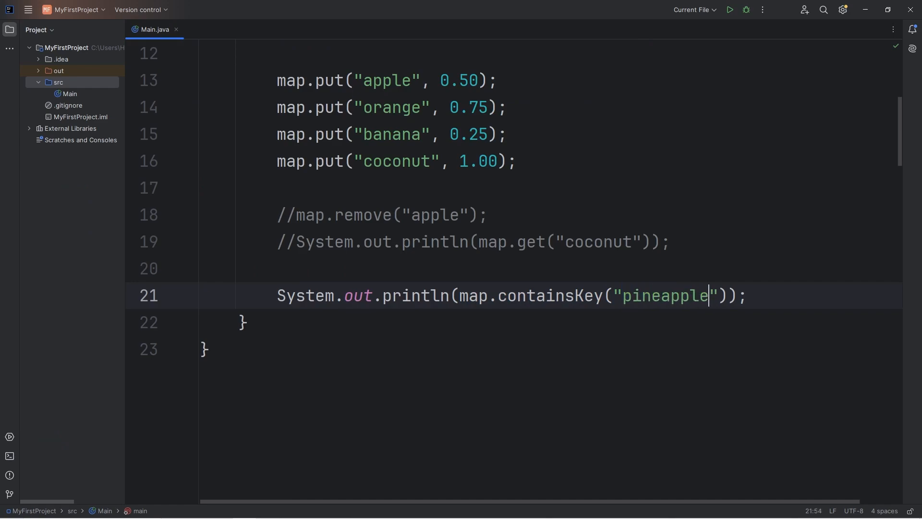
left_click(728, 10)
type("//")
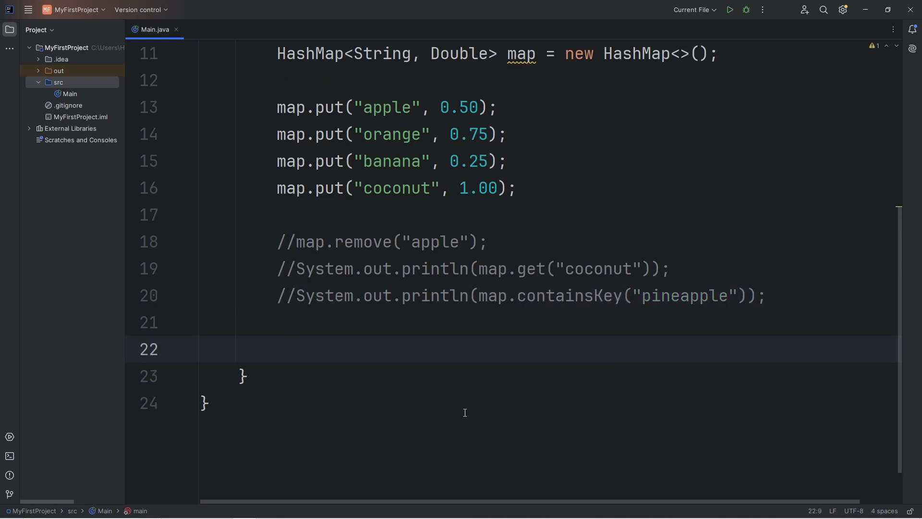
Write if(map.containsKey("apple")) printing map.get("apple")
type("if({")
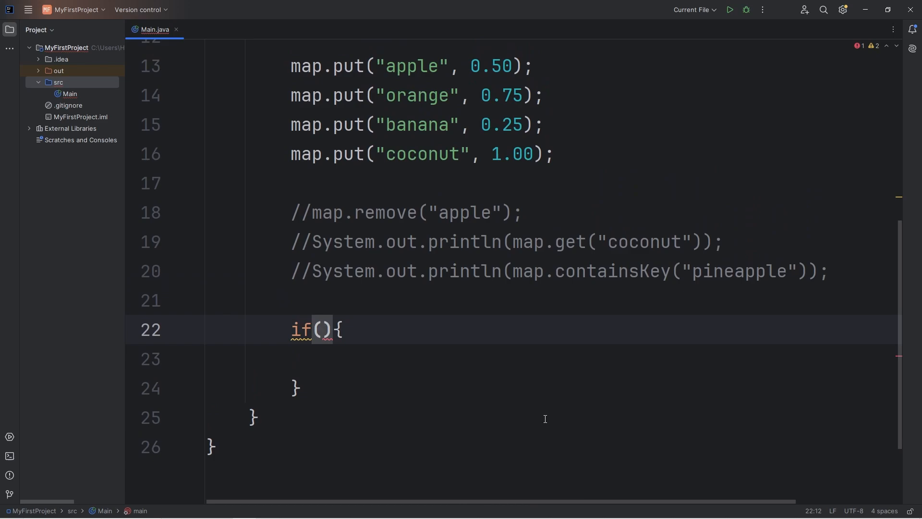
type("map.containsKey")
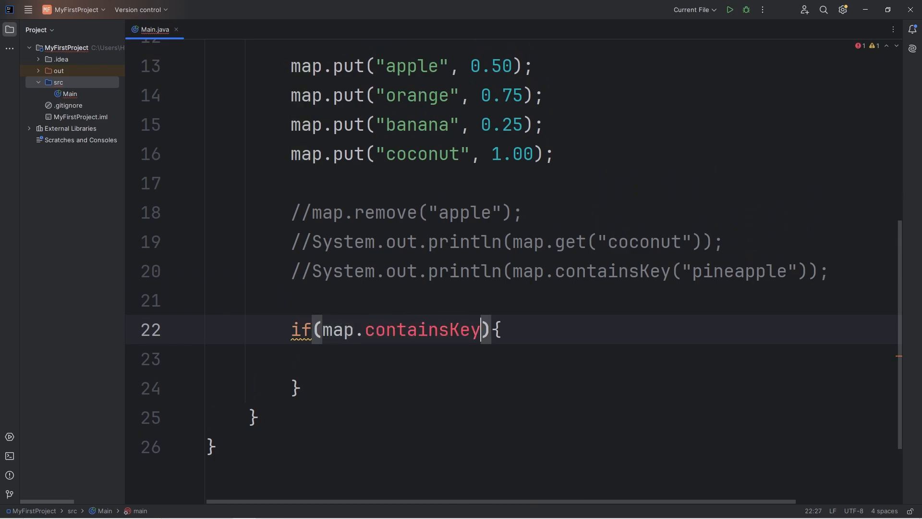
type("(")
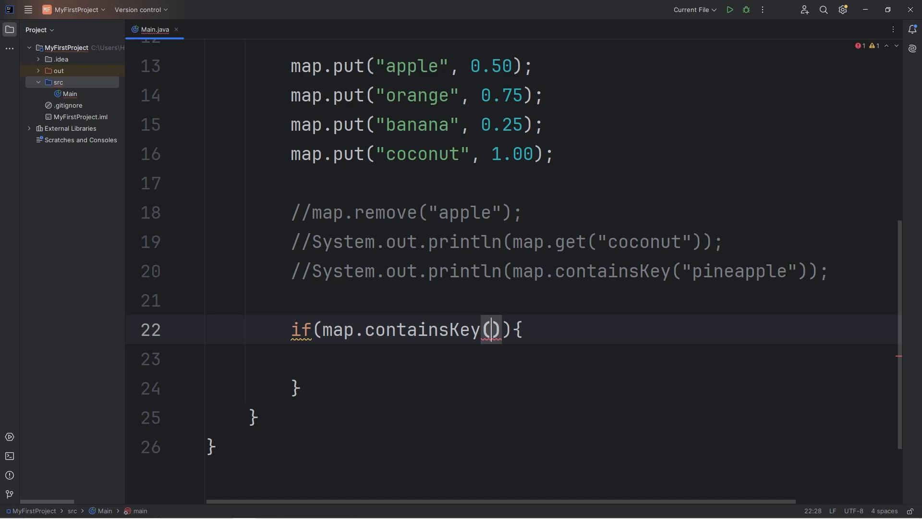
type("\"\"")
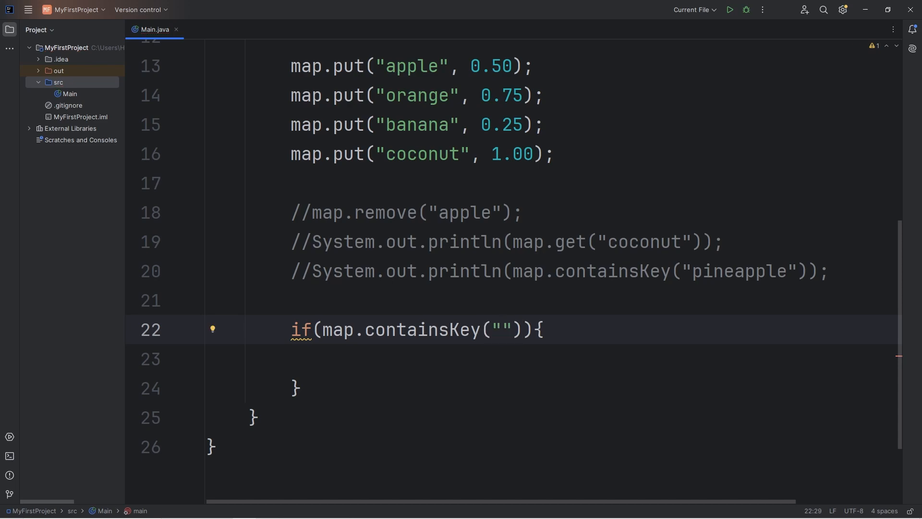
type("apple")
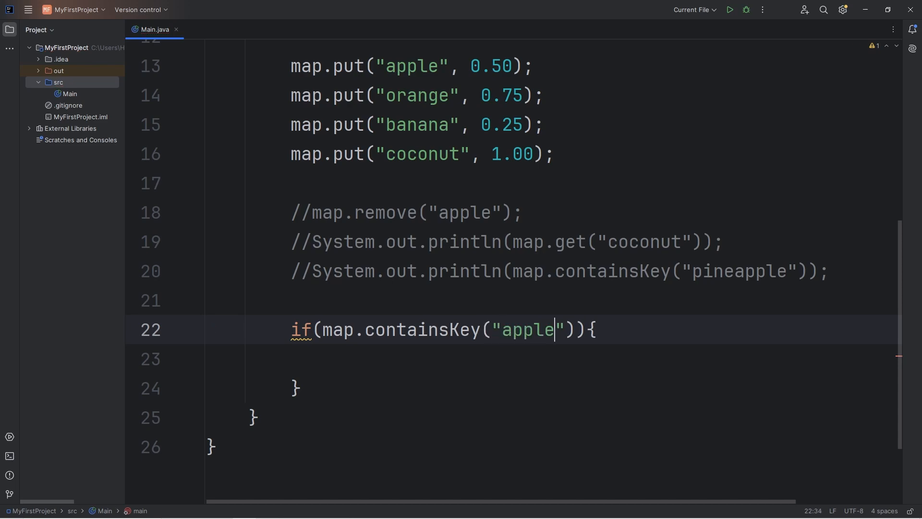
key("enter")
type("System.out.println();")
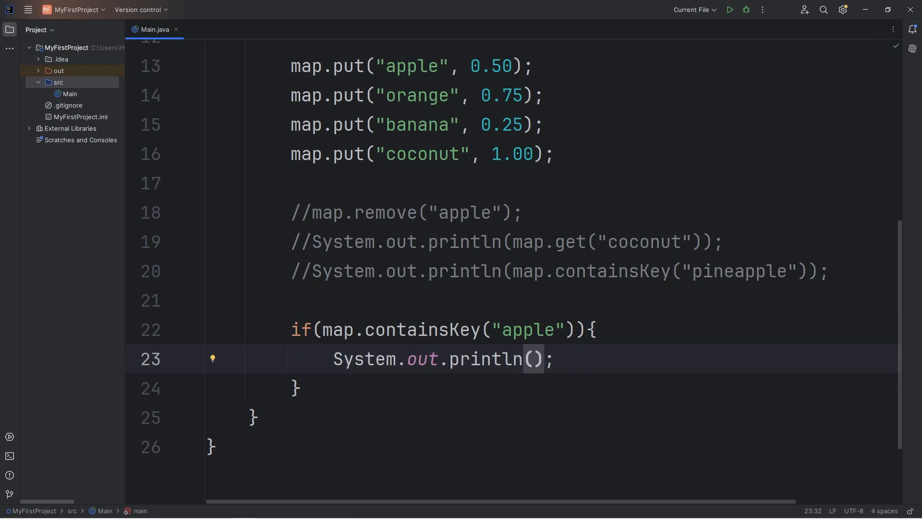
type("map.")
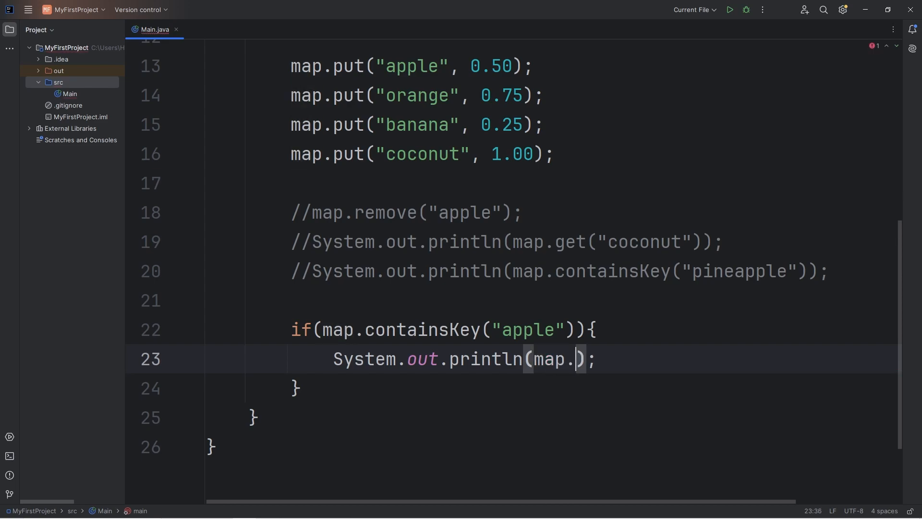
type("get(")
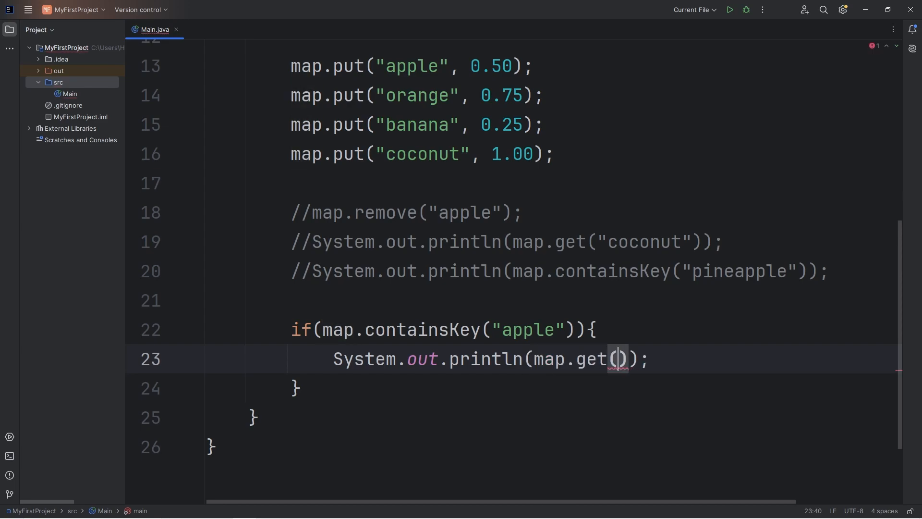
type("\"apple\"")
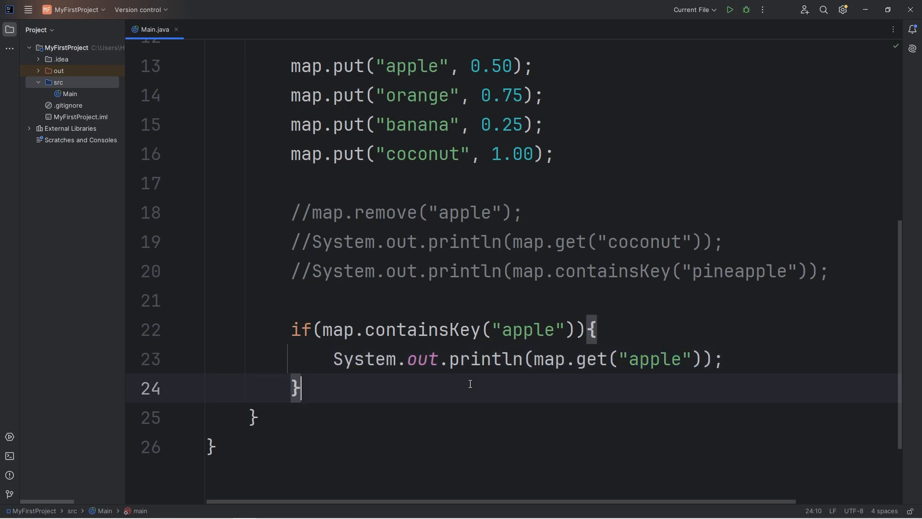
double_click(531, 329)
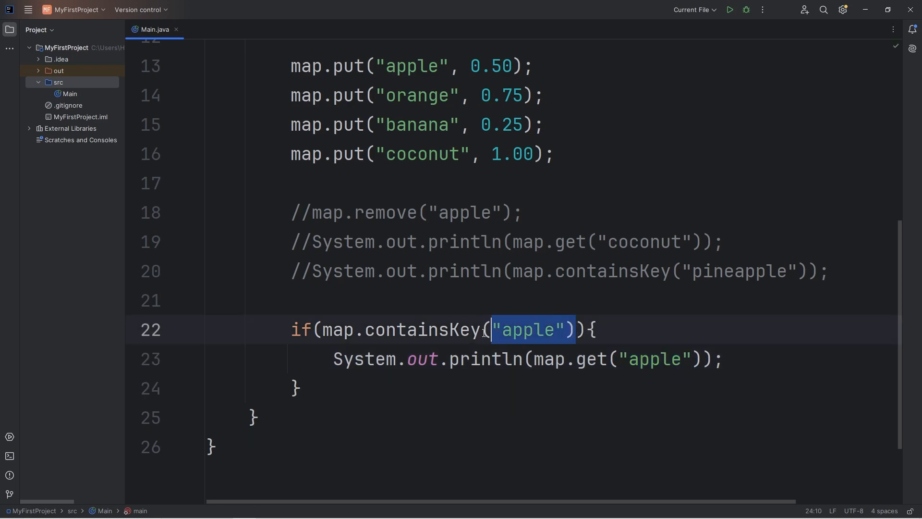
Add an else block printing "Key not found!"
key("enter")
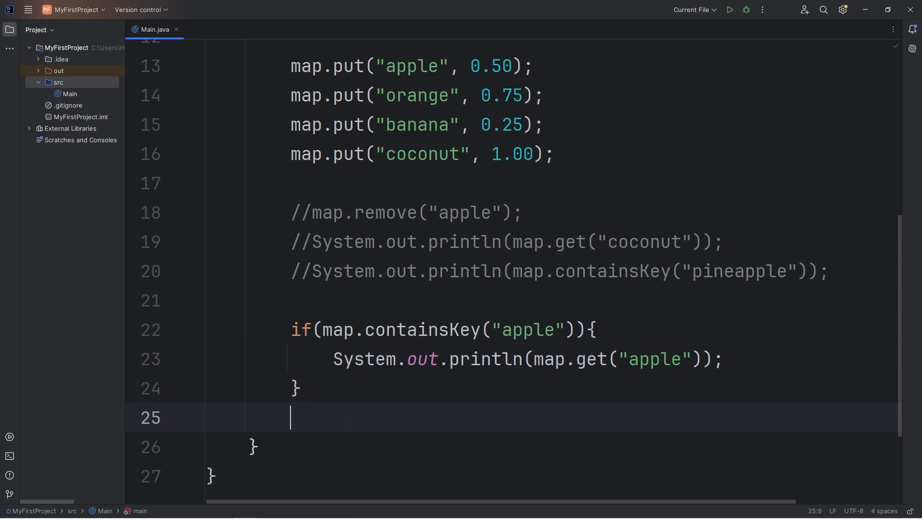
type("else{")
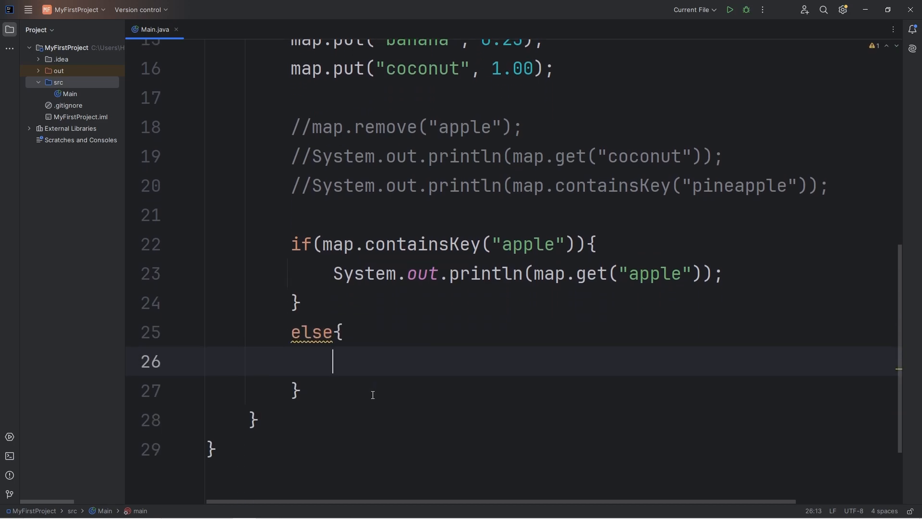
type("System.out.println();")
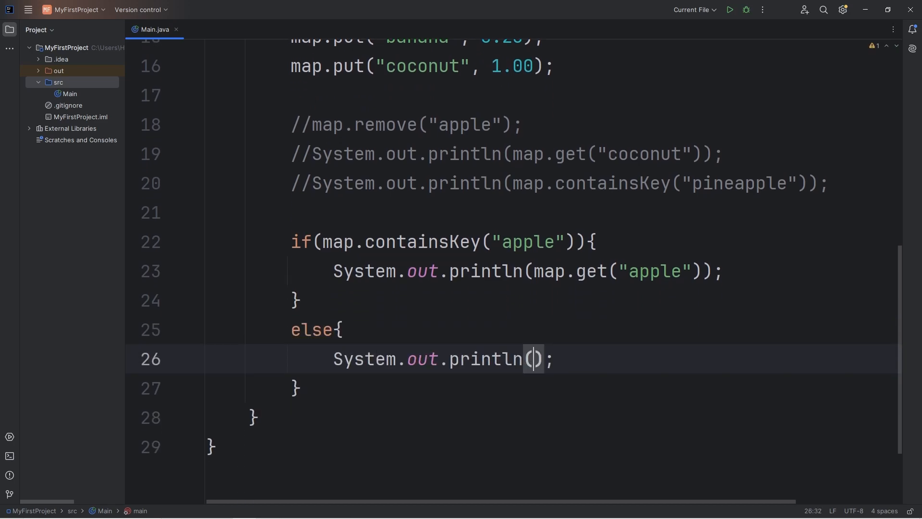
type("\"Key\"")
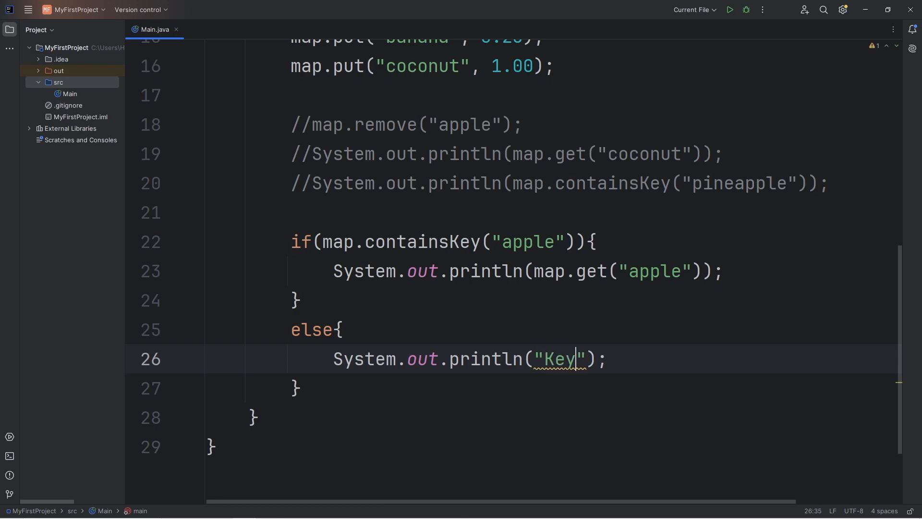
type("not found")
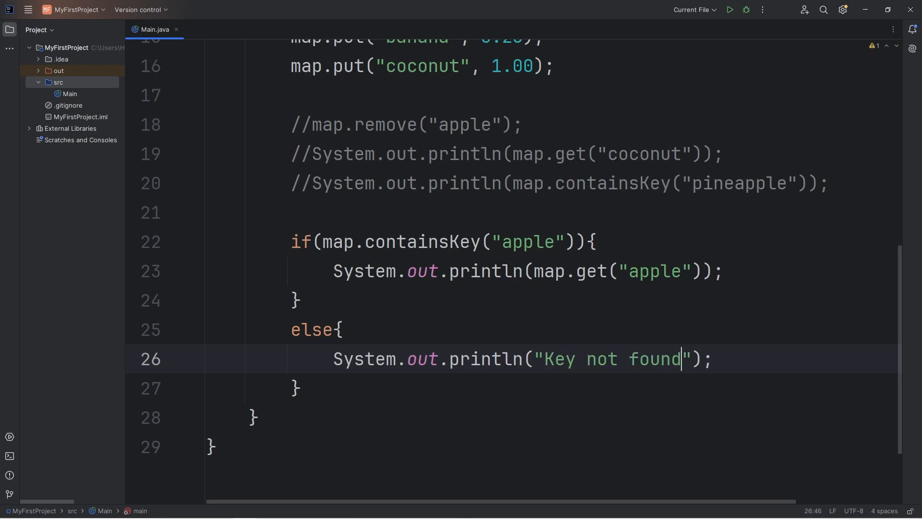
type("!")
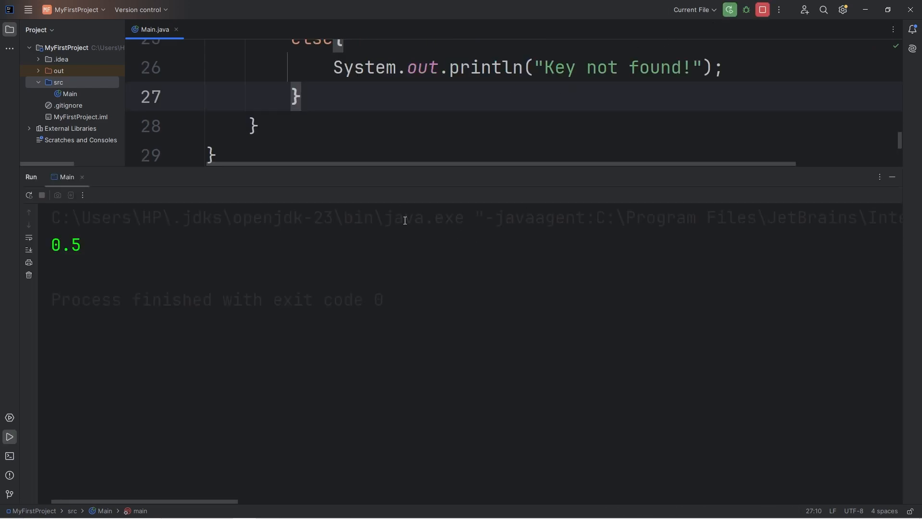
Switch the if/else lookup from "apple" to "pineapple", run it, then select the block for deletion
double_click(66, 244)
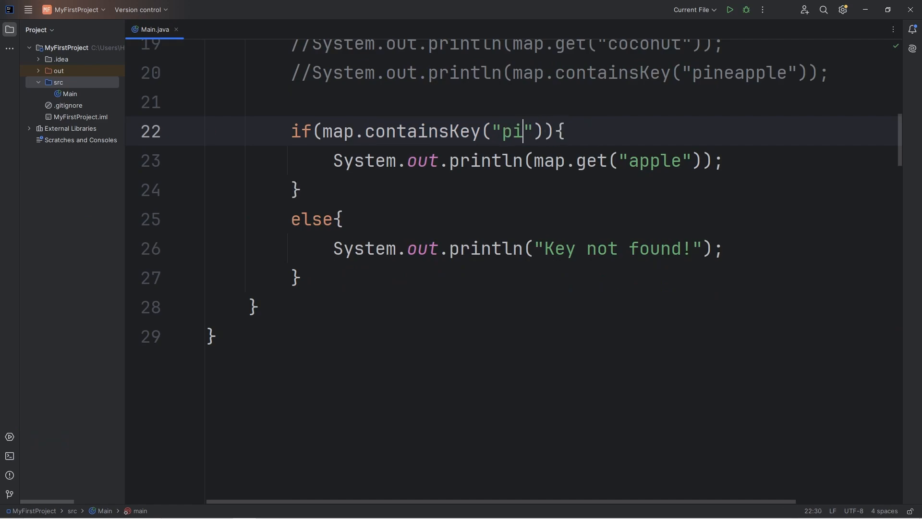
type("neapple")
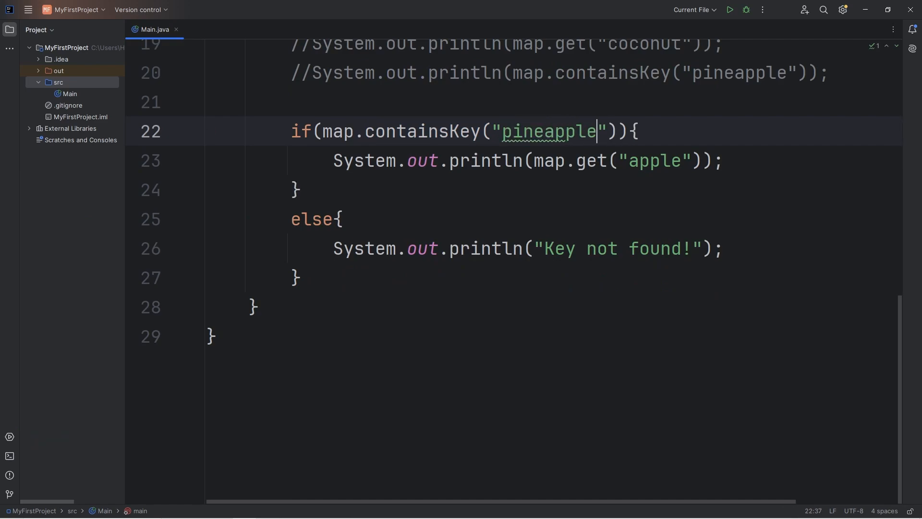
double_click(547, 131)
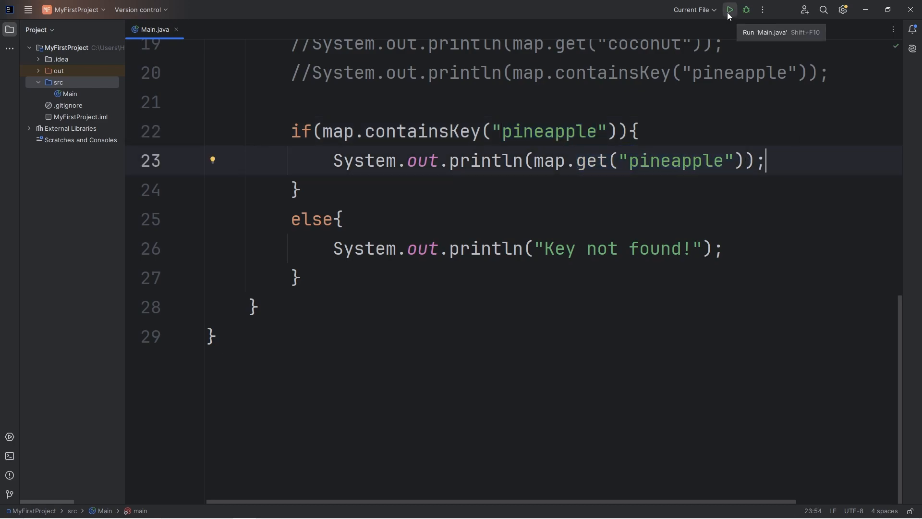
left_click(727, 10)
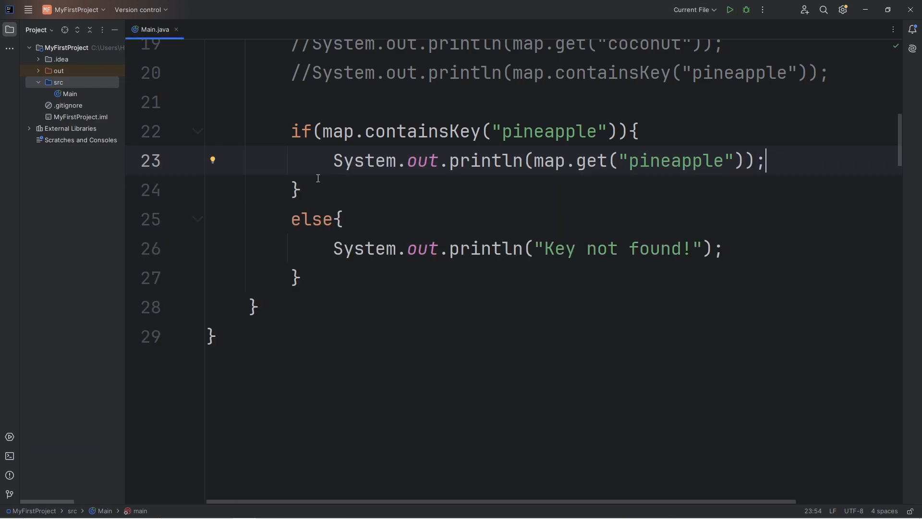
double_click(422, 130)
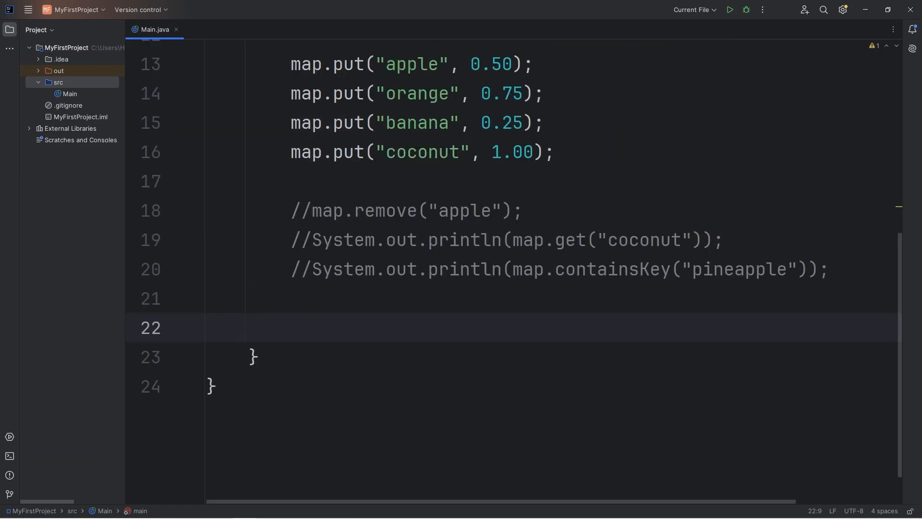
Add System.out.println(map.containsValue(1.00)); reusing coconut's price, and run it
left_click(289, 328)
type("System.out.println();")
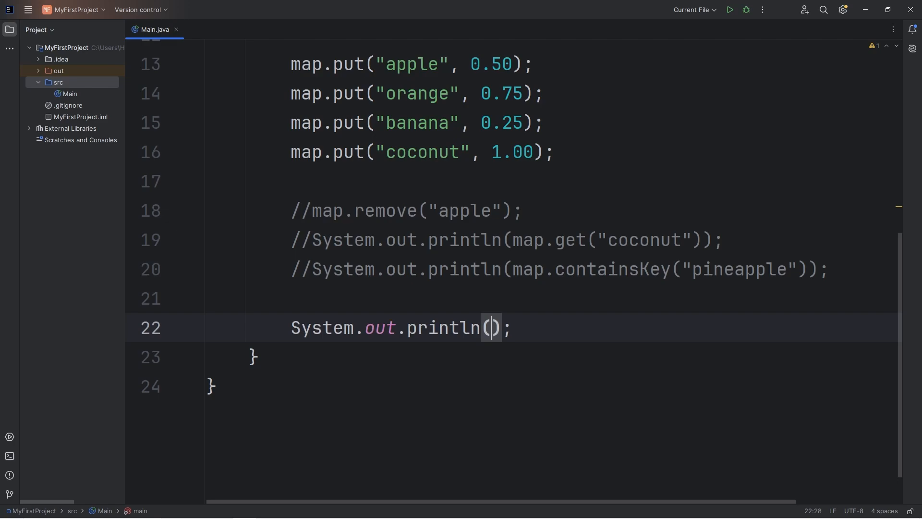
type("map.")
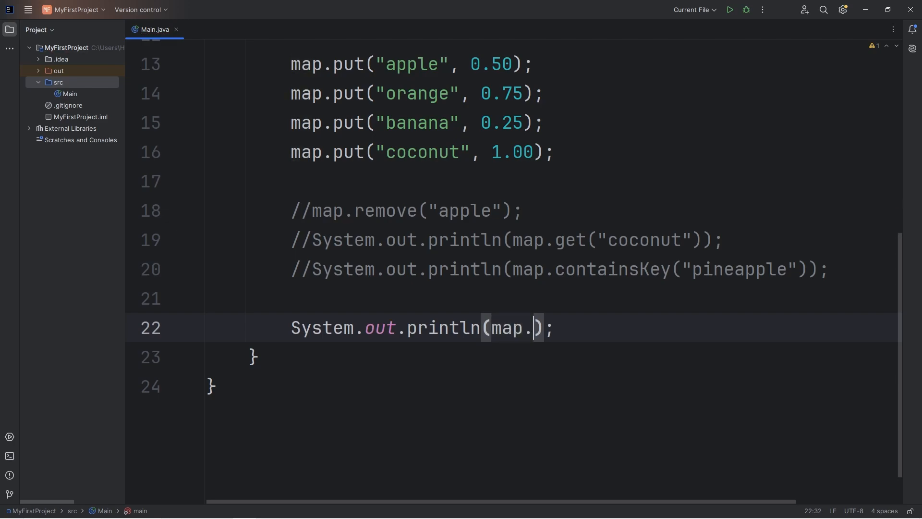
type("contains")
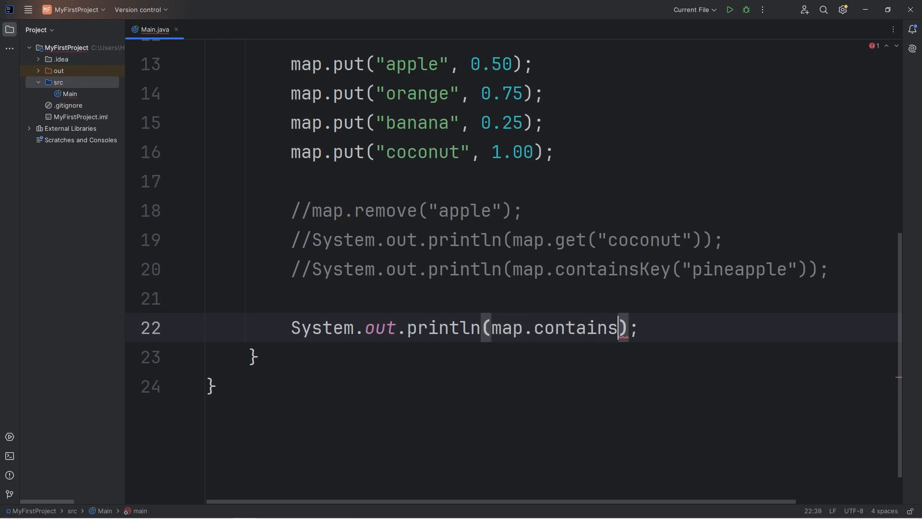
type("Value")
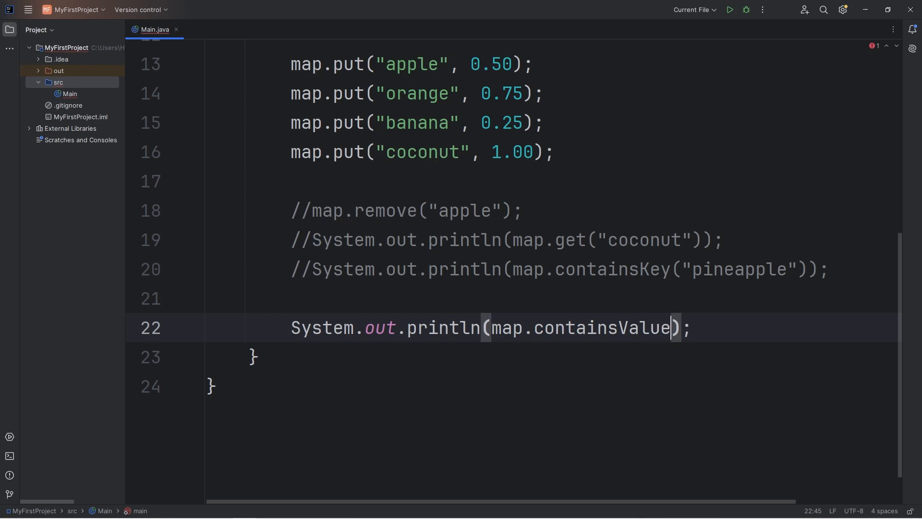
type("(")
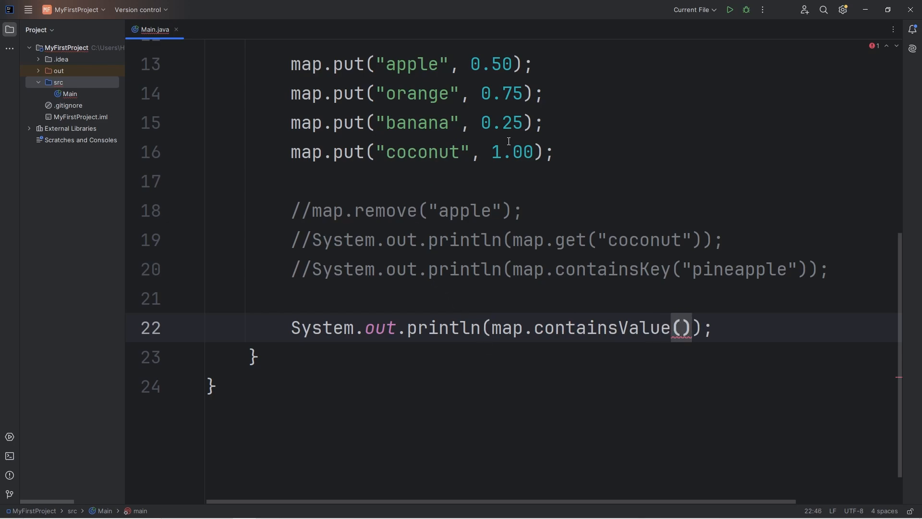
double_click(511, 151)
type("1.00")
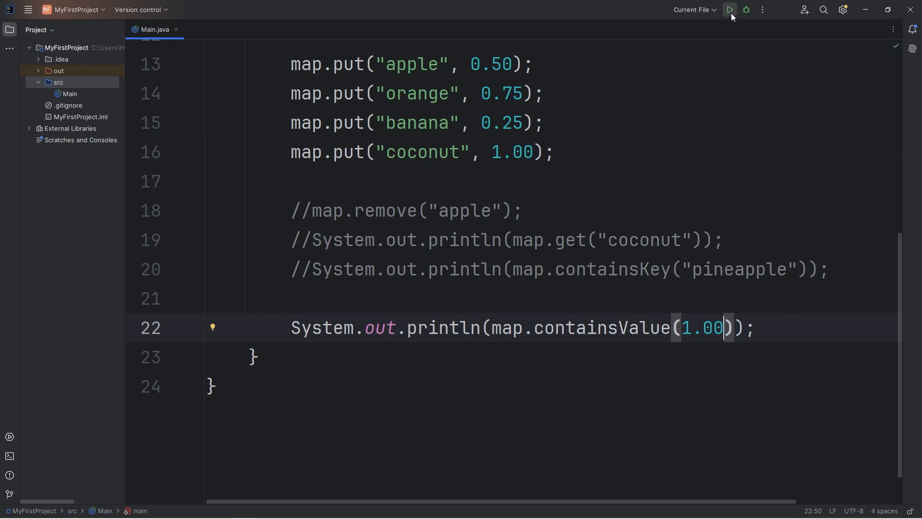
left_click(729, 10)
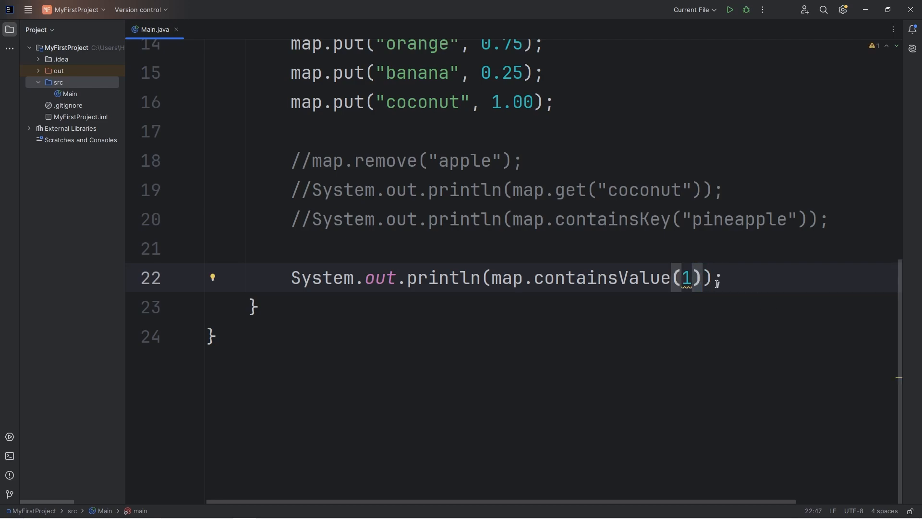
Run again with the value written as 1.00 and move to the end of the containsValue line
left_click(728, 10)
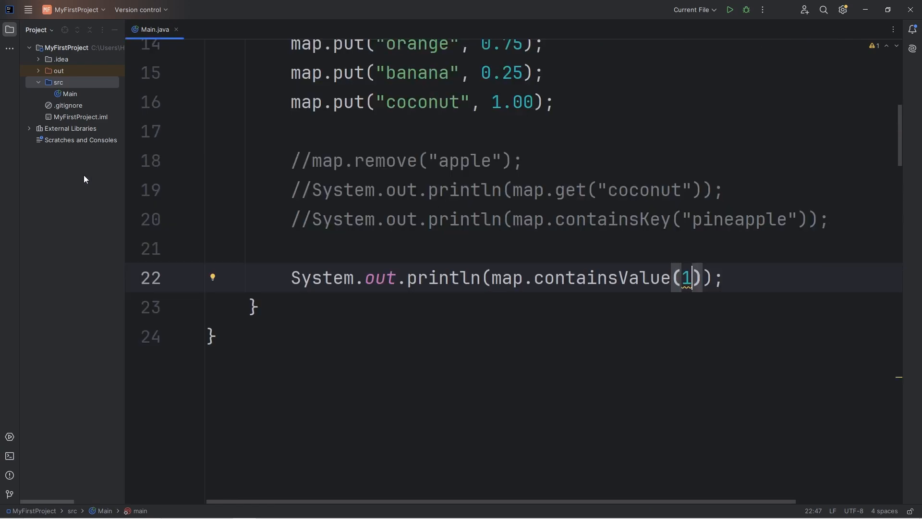
type(".00")
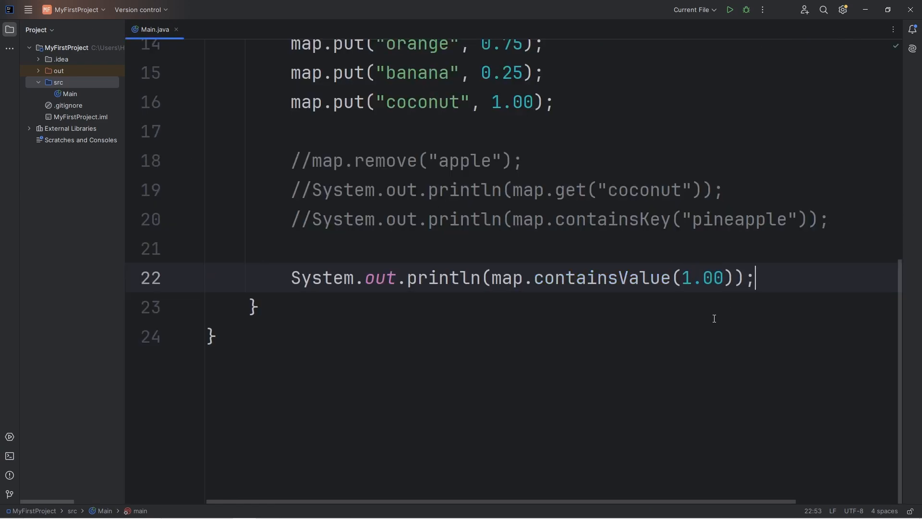
left_click(640, 219)
type("System.out.println();")
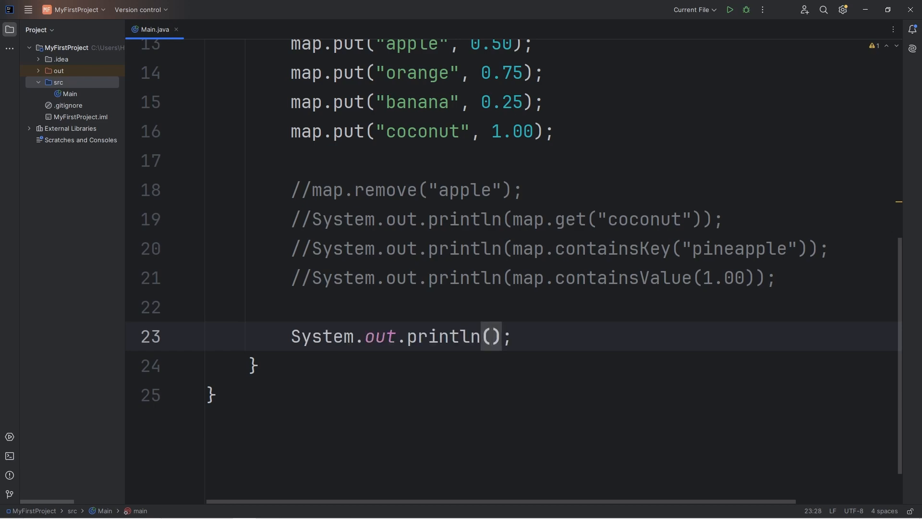
Add System.out.println(map.size()); and run it to show the entry count
type("map.size(")
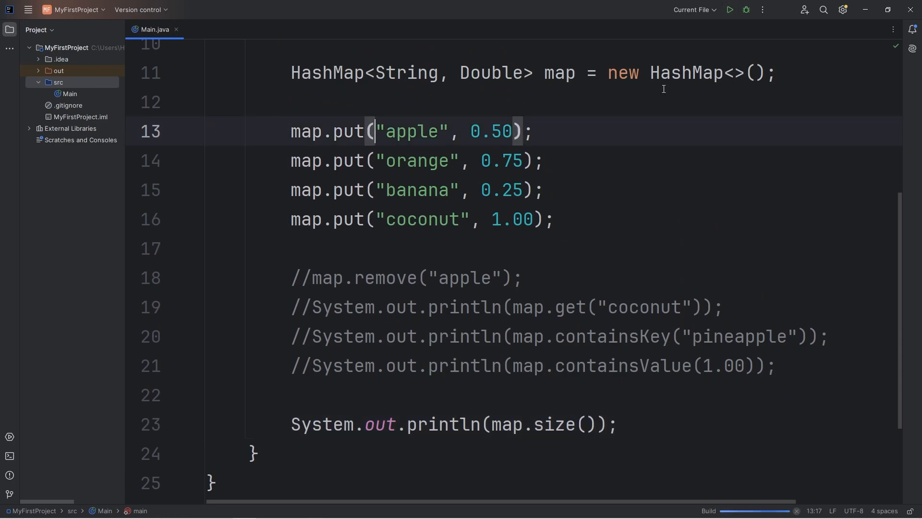
left_click(727, 10)
type("//")
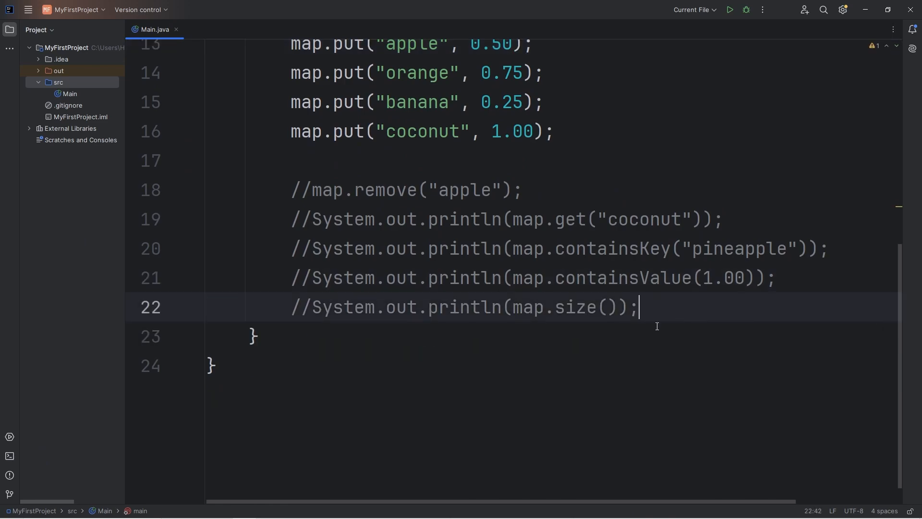
Add System.out.println(map); via sout, run it to print all four entries, then select that line
type("sou")
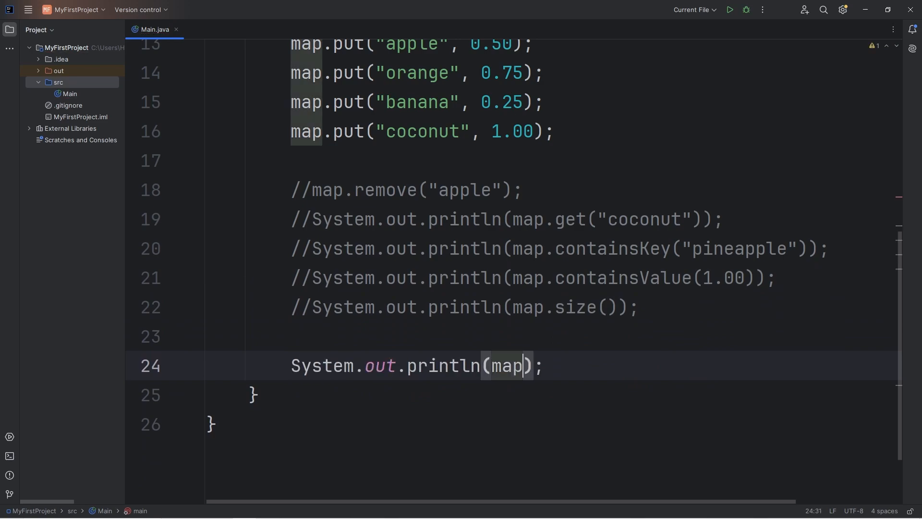
left_click(727, 9)
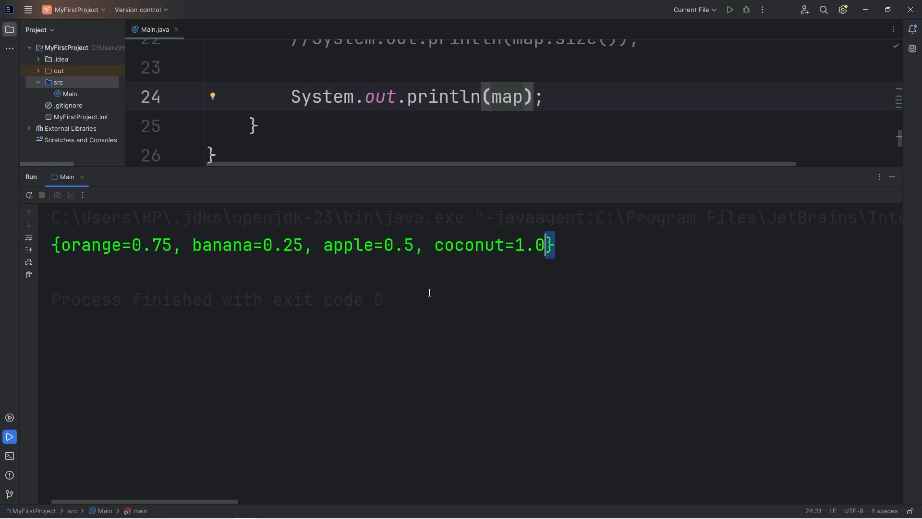
double_click(114, 245)
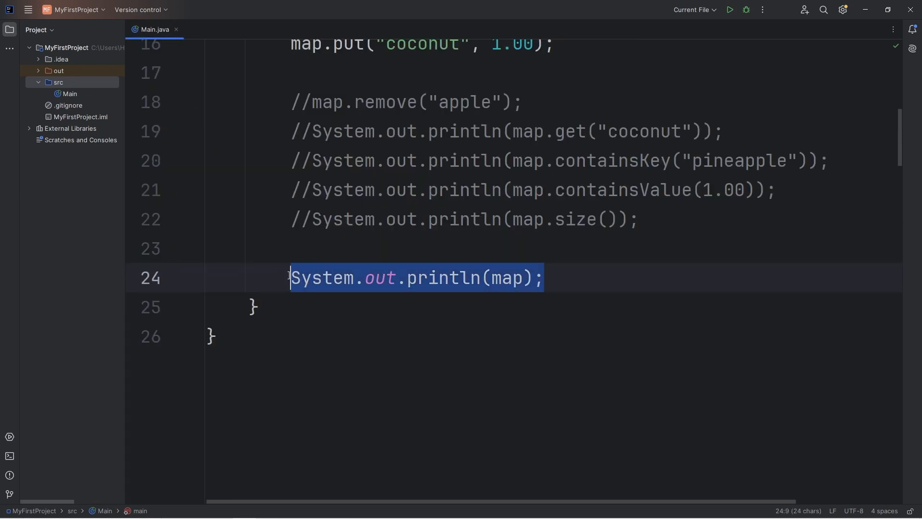
Replace the map println with a for-each loop header over map.keySet()
key("Delete")
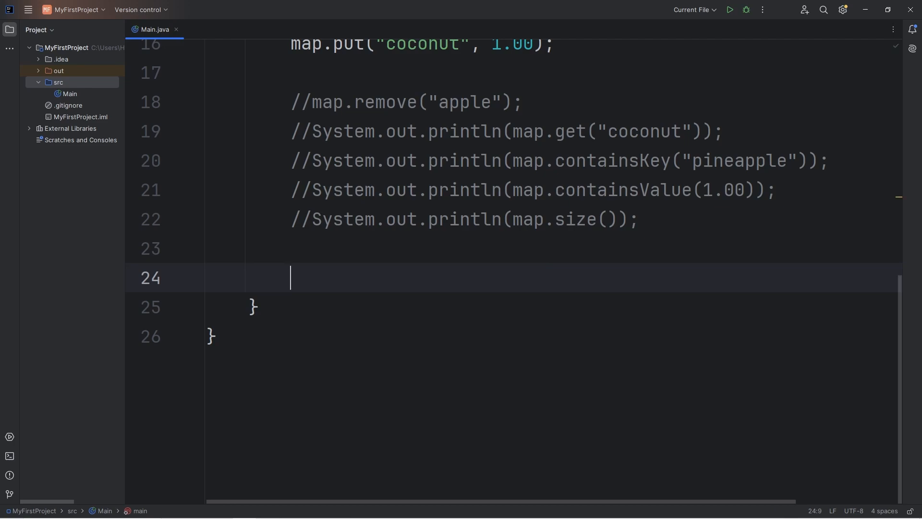
type("for")
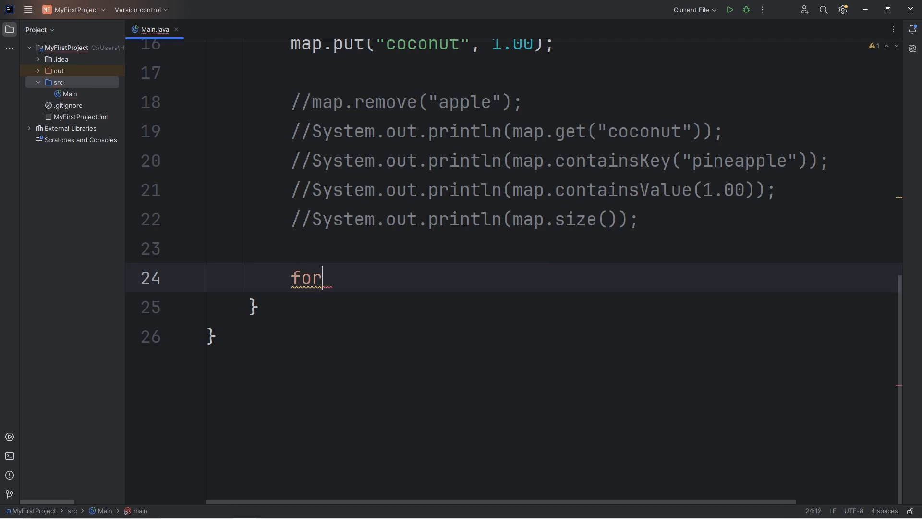
type("(){")
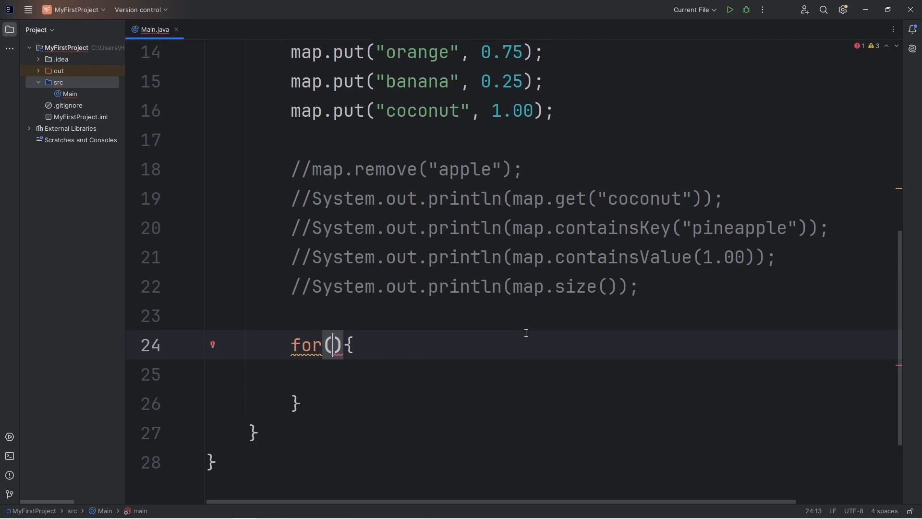
double_click(406, 249)
type("String key : ")
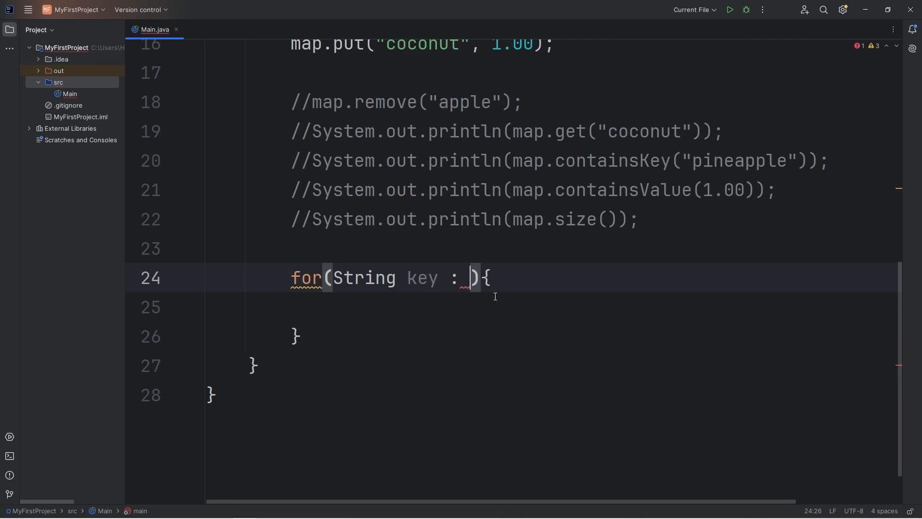
mouse_move(483, 263)
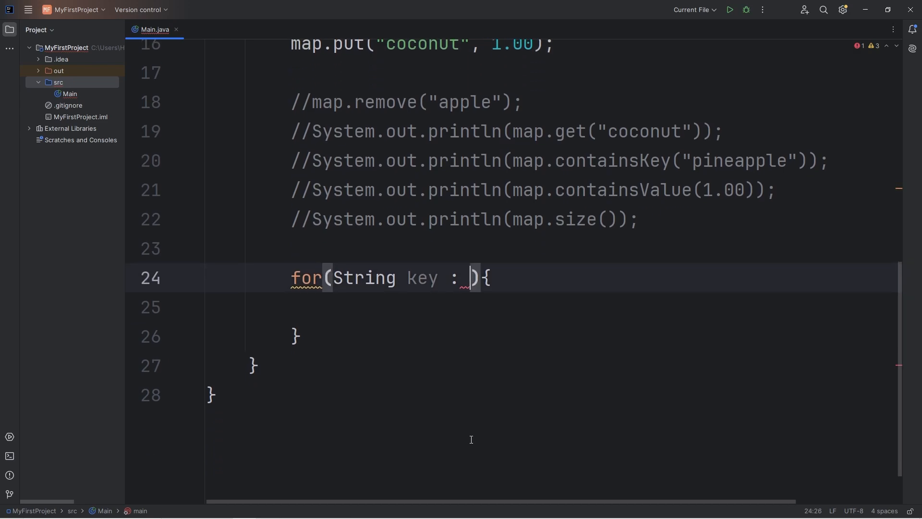
scroll("down", 3)
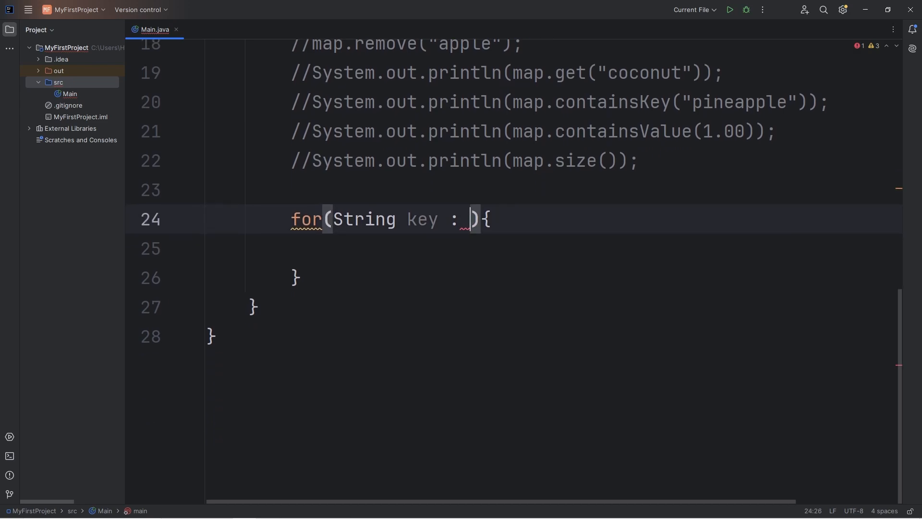
type("map.")
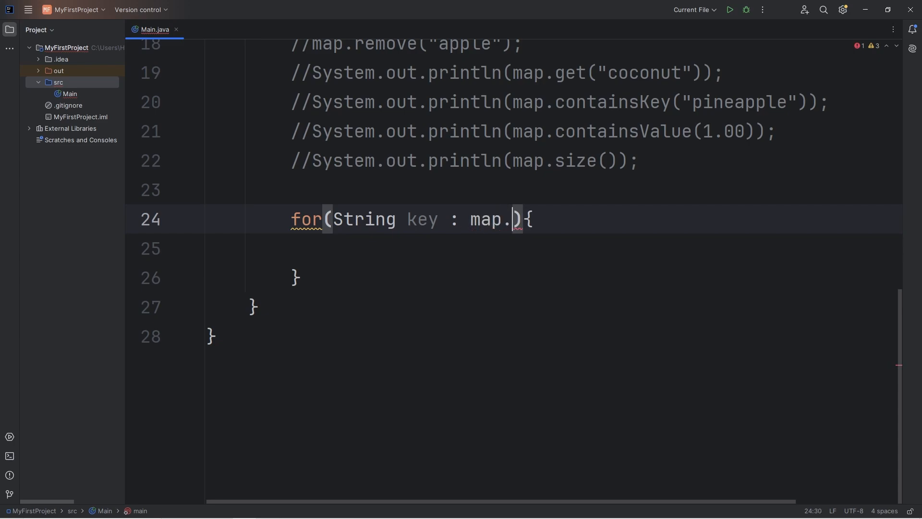
type("keySe")
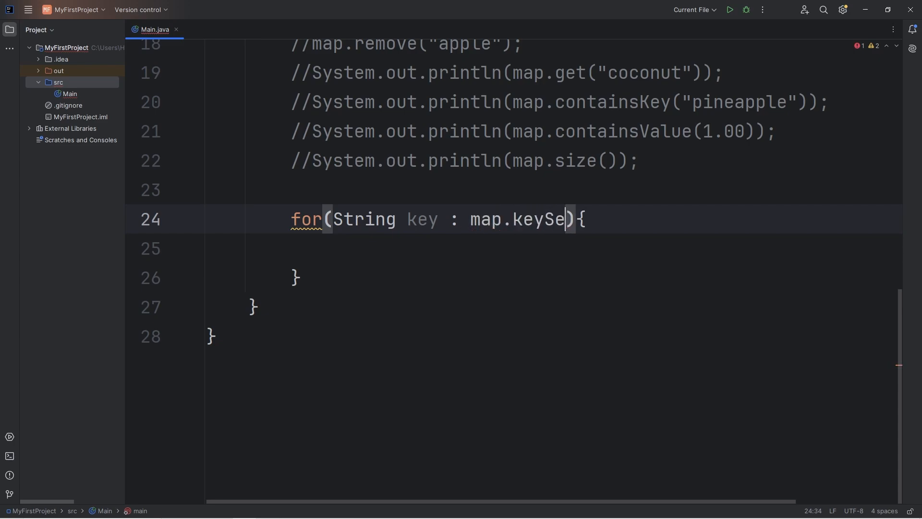
type("()")
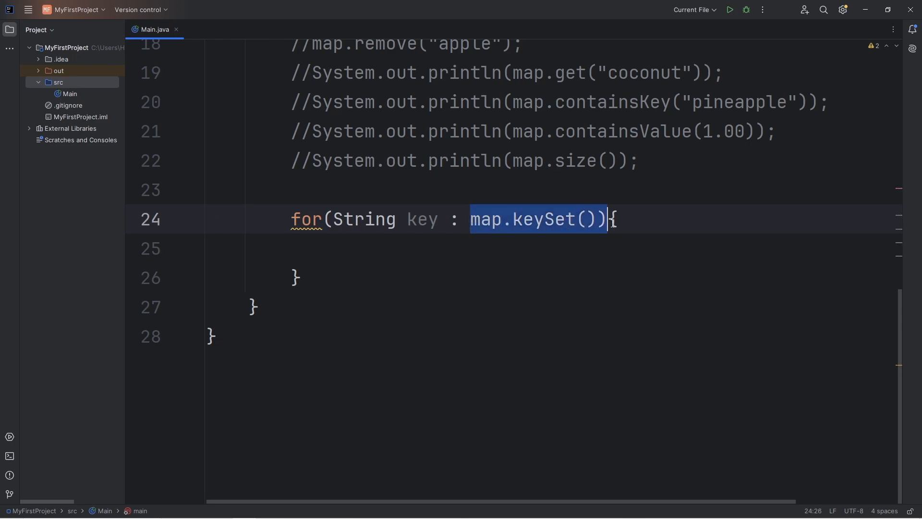
In the loop body print key + " : $" + map.get(key) for each produce
left_click(408, 248)
type("System.out.println();")
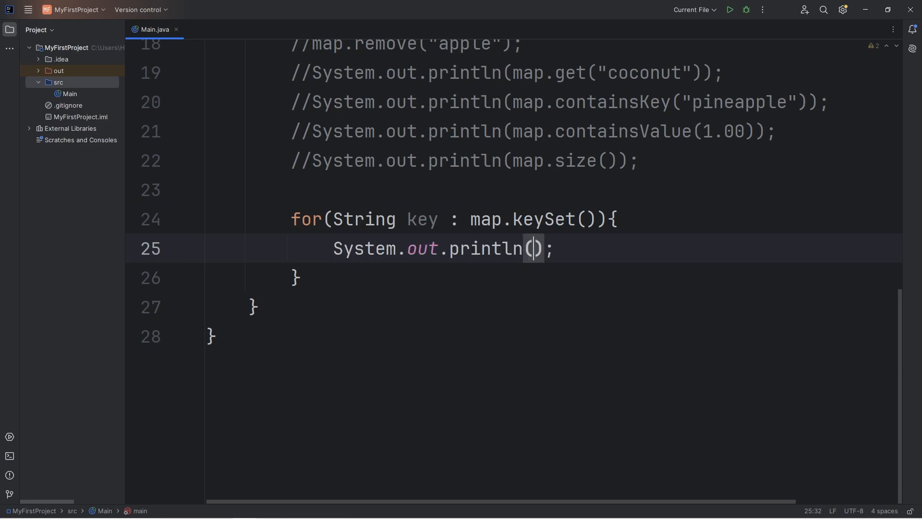
type("k")
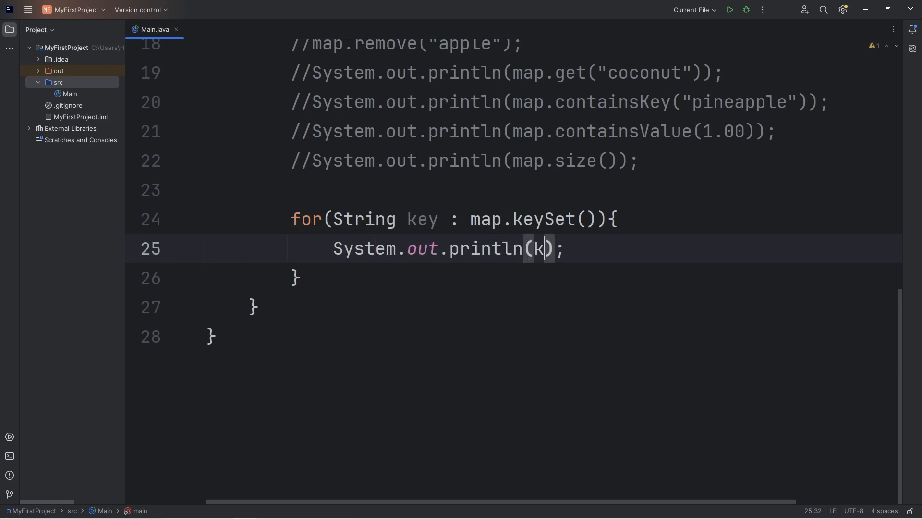
type("ey")
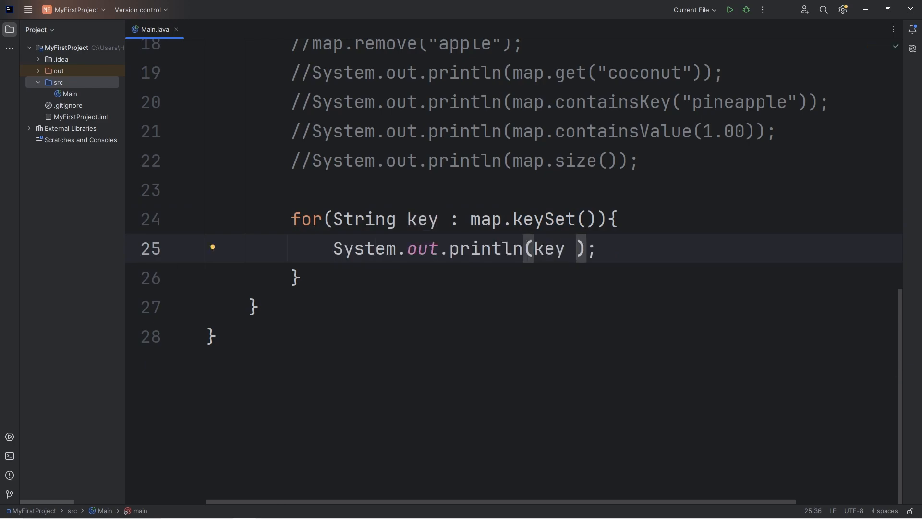
type("+ \"")
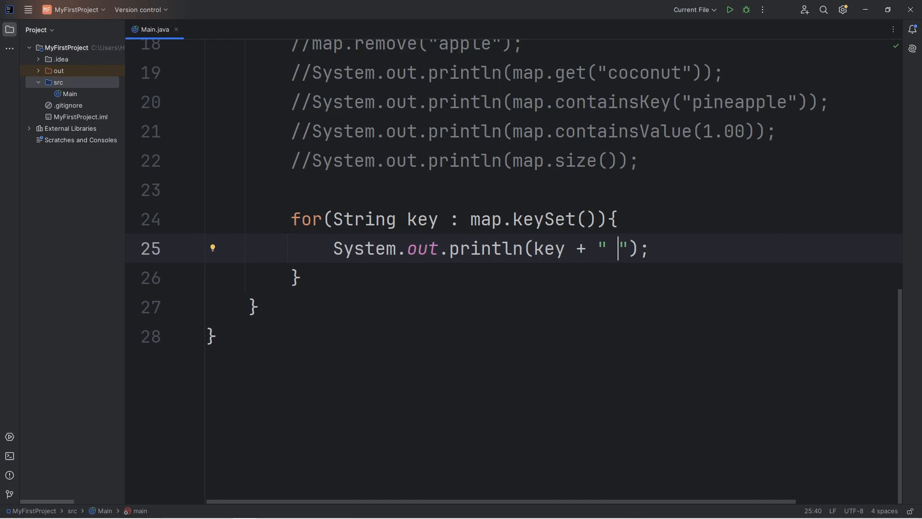
type(":")
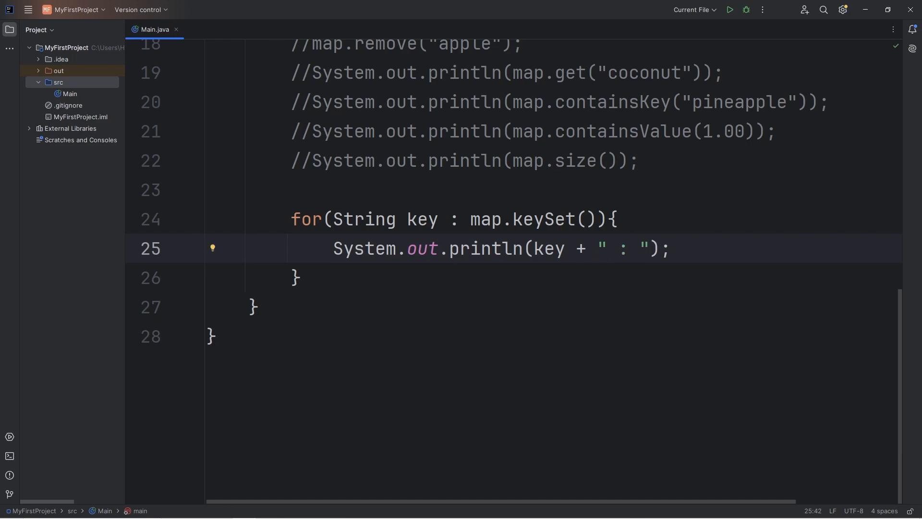
type("$")
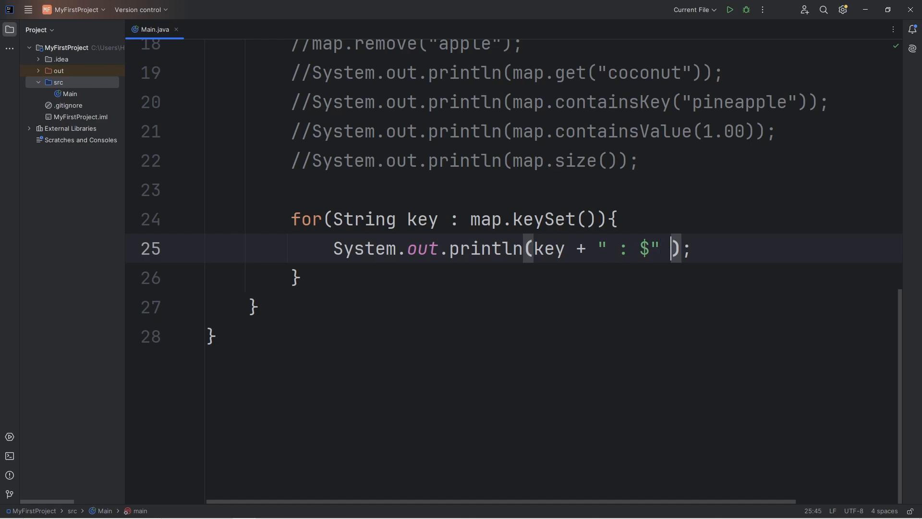
double_click(548, 248)
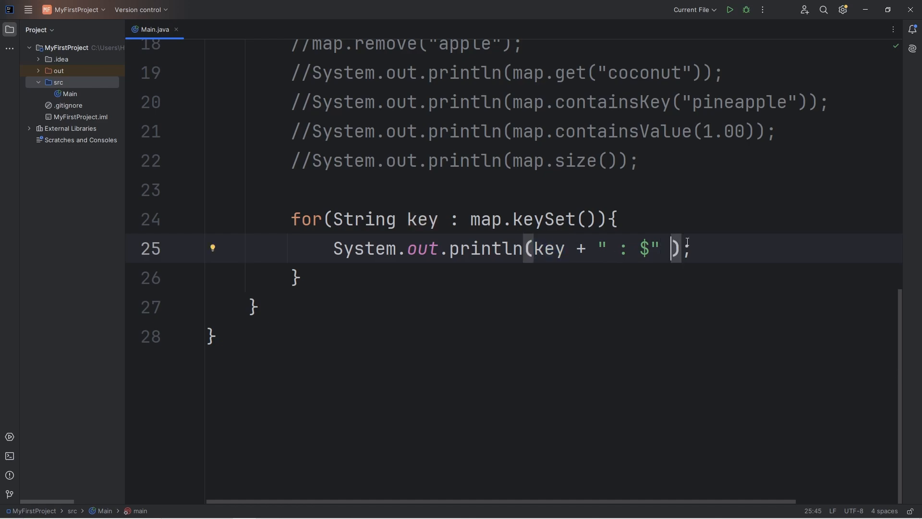
type("+ ma")
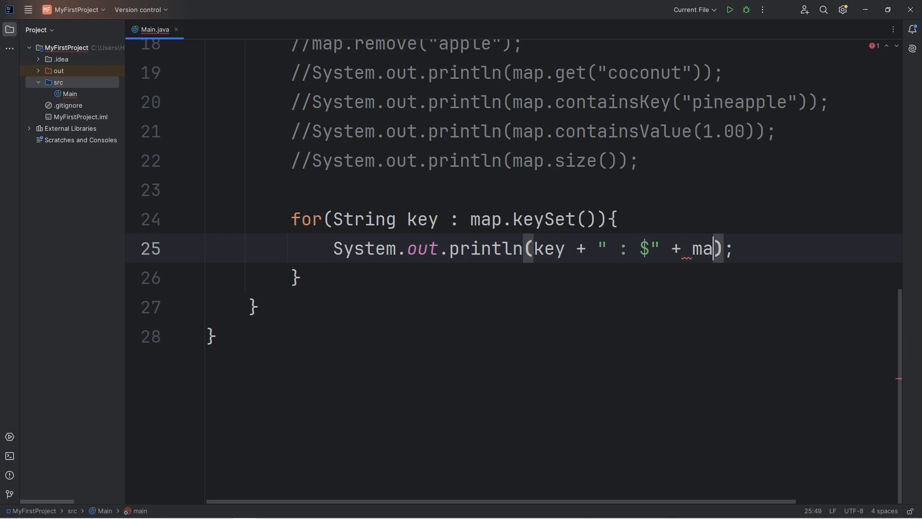
type("p.get()")
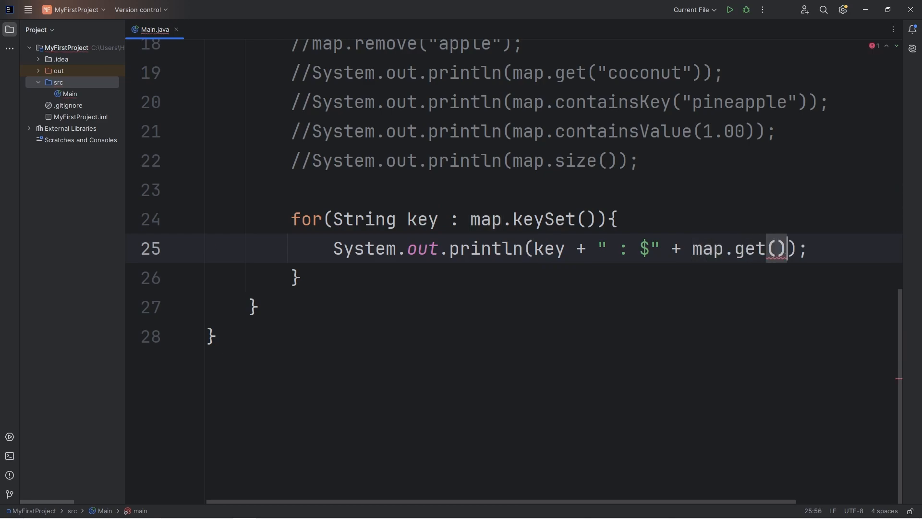
type("key")
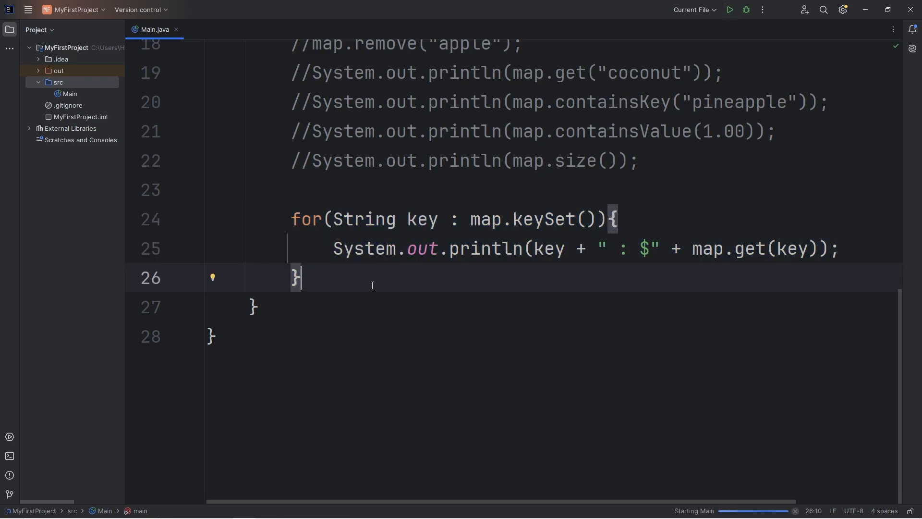
left_click(728, 9)
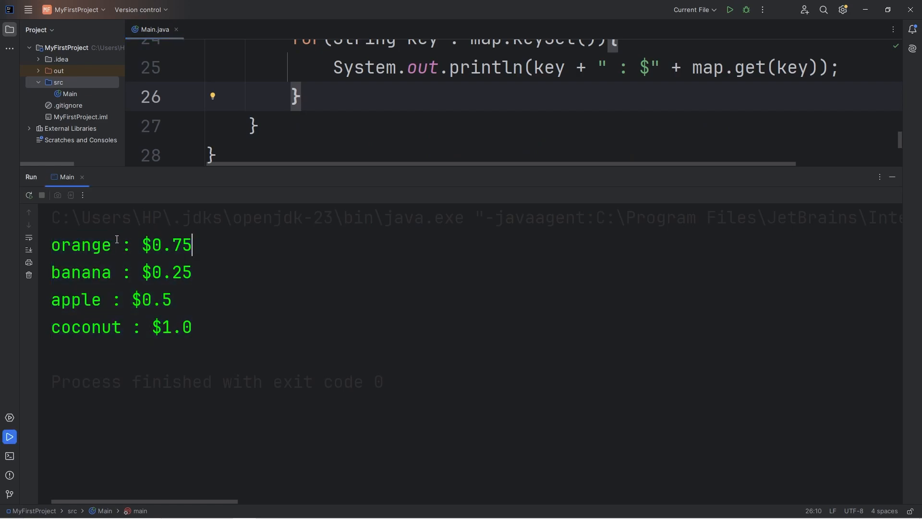
double_click(81, 246)
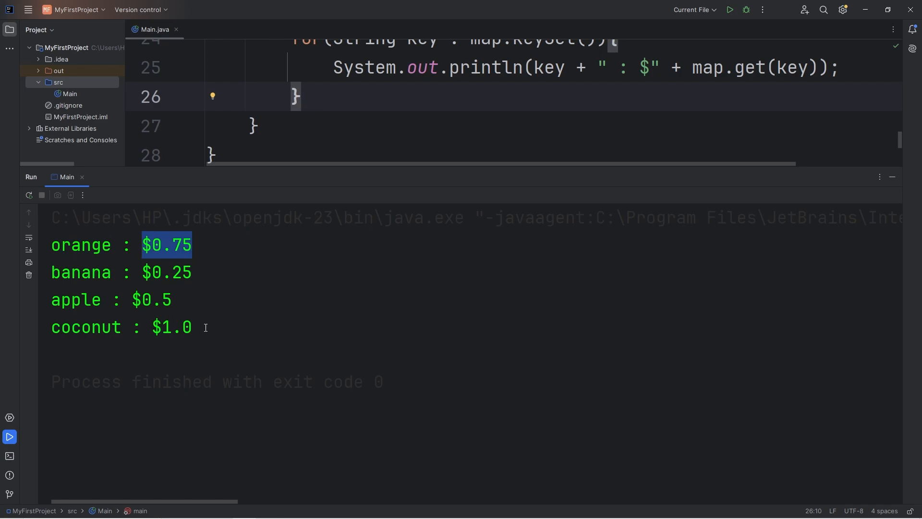
left_click(153, 304)
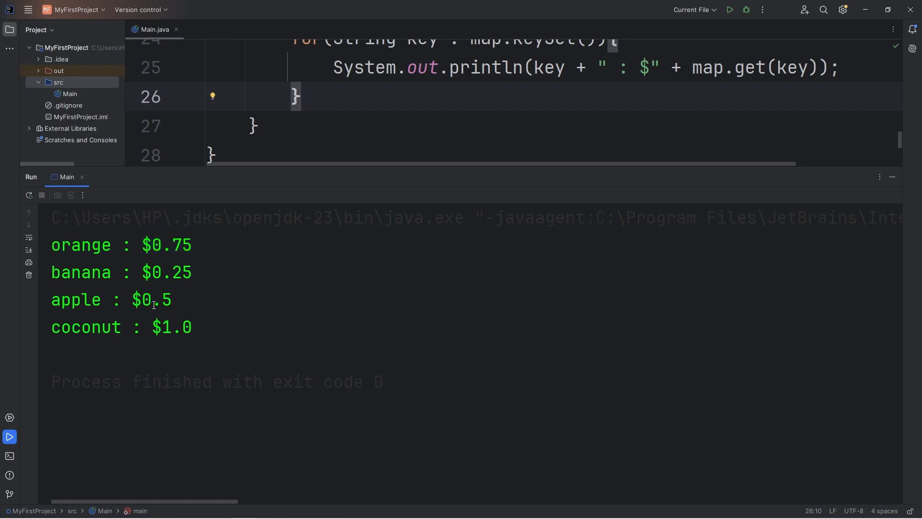
double_click(162, 300)
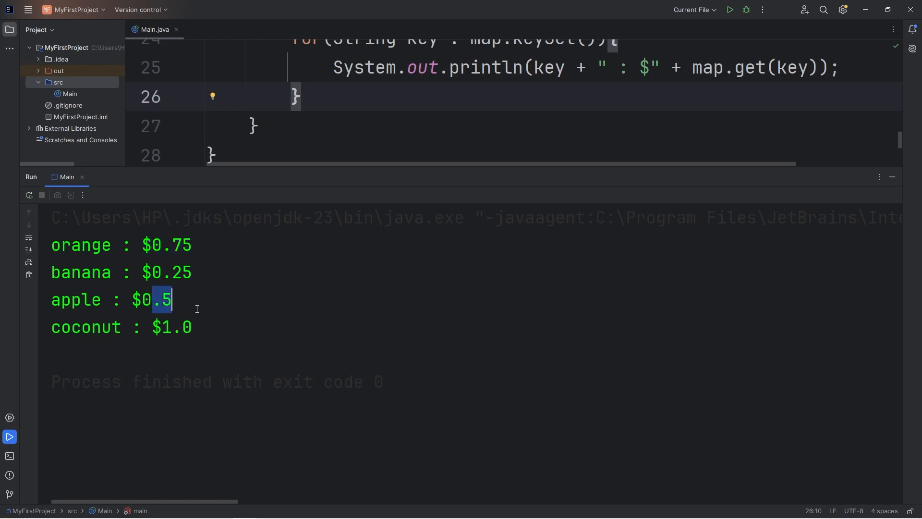
left_click(175, 300)
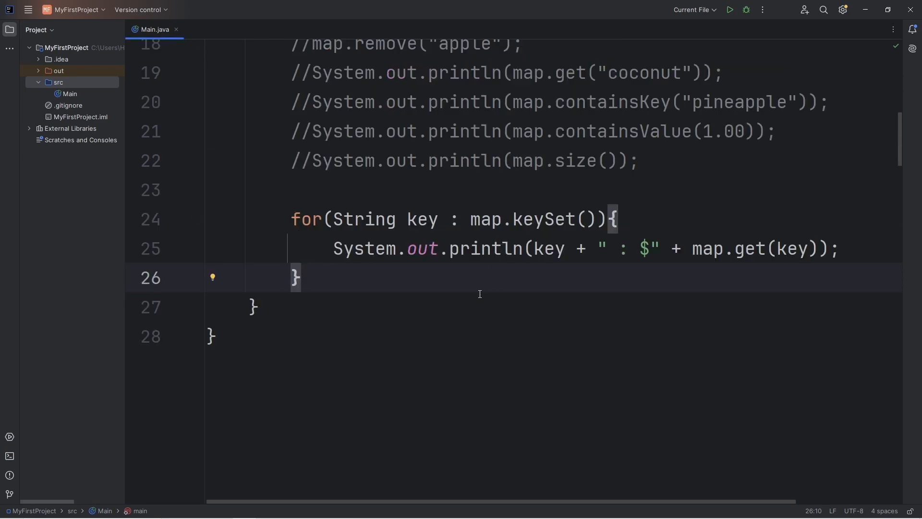
mouse_move(407, 362)
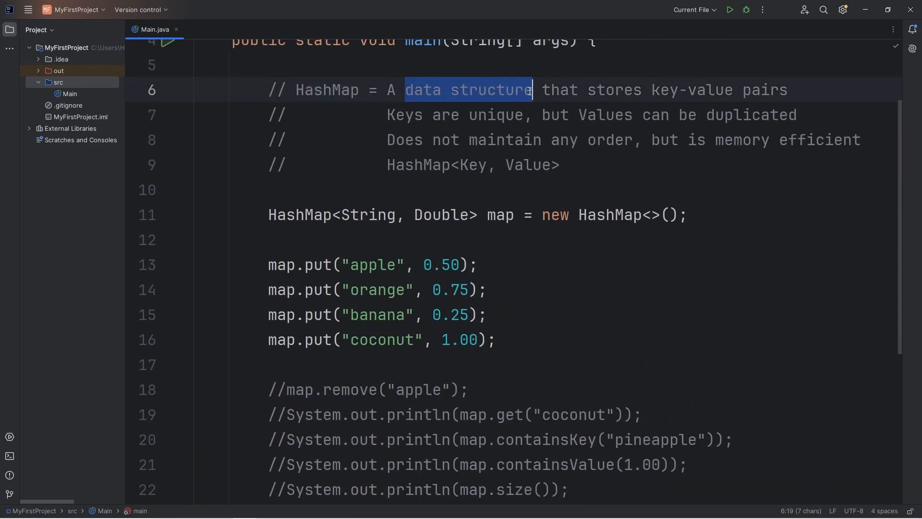
double_click(690, 90)
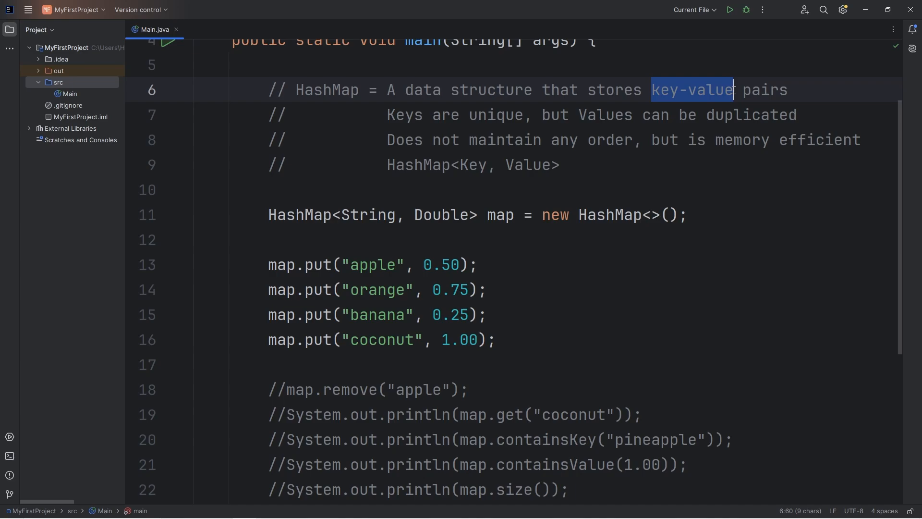
double_click(373, 264)
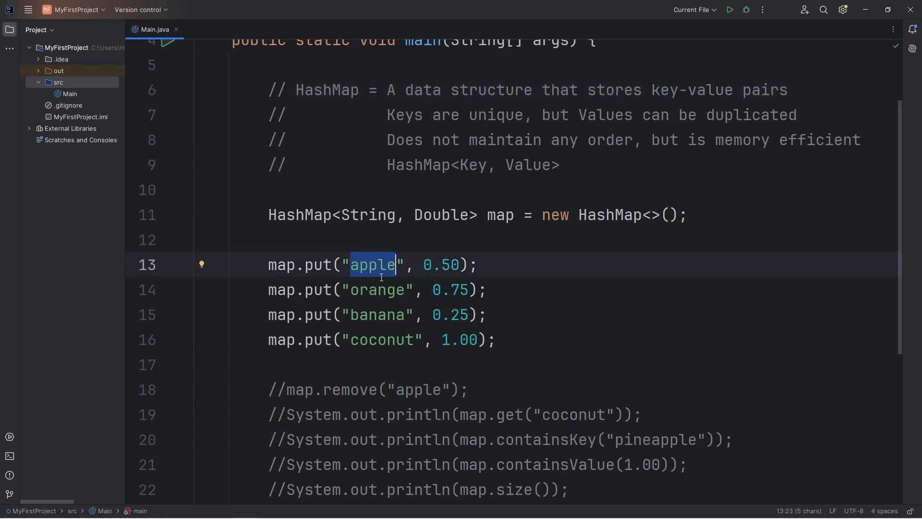
double_click(450, 289)
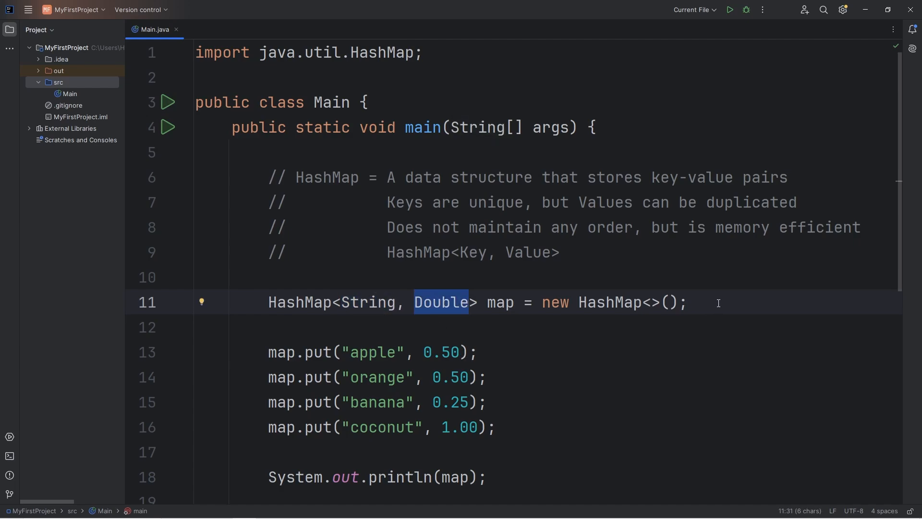
double_click(327, 177)
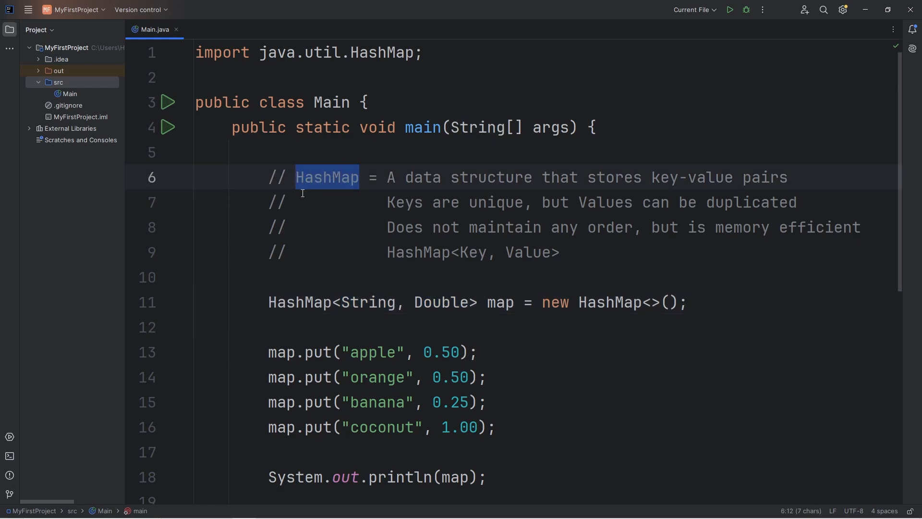